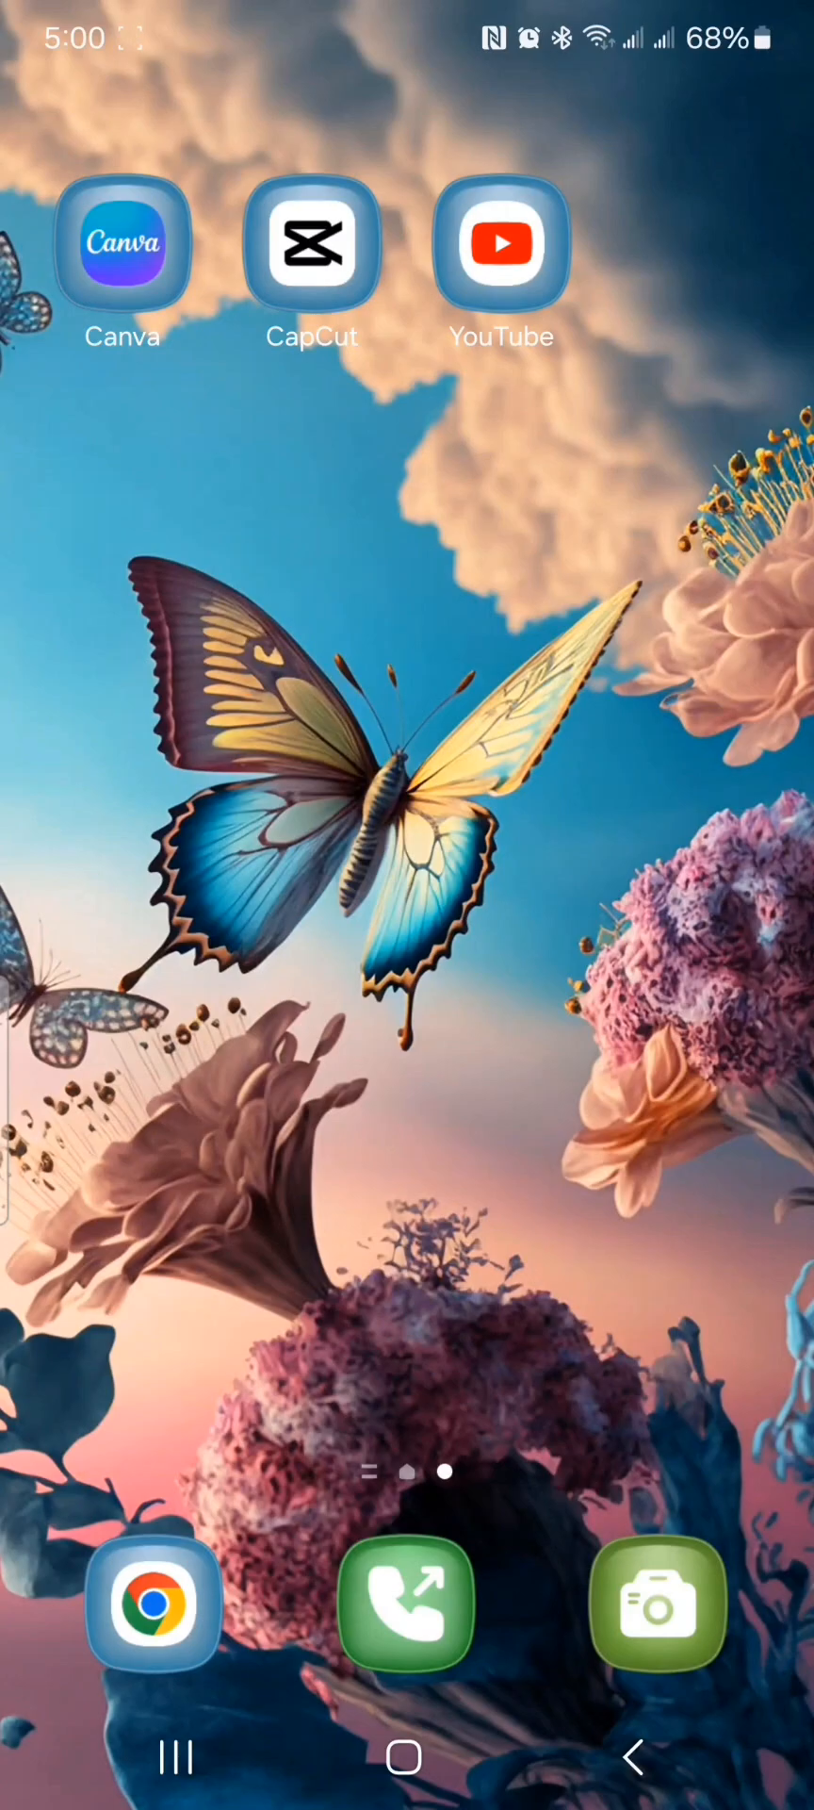
- Launch Canva and enter 'Youtube intro' in the design search field
click(120, 242)
text(Yo)
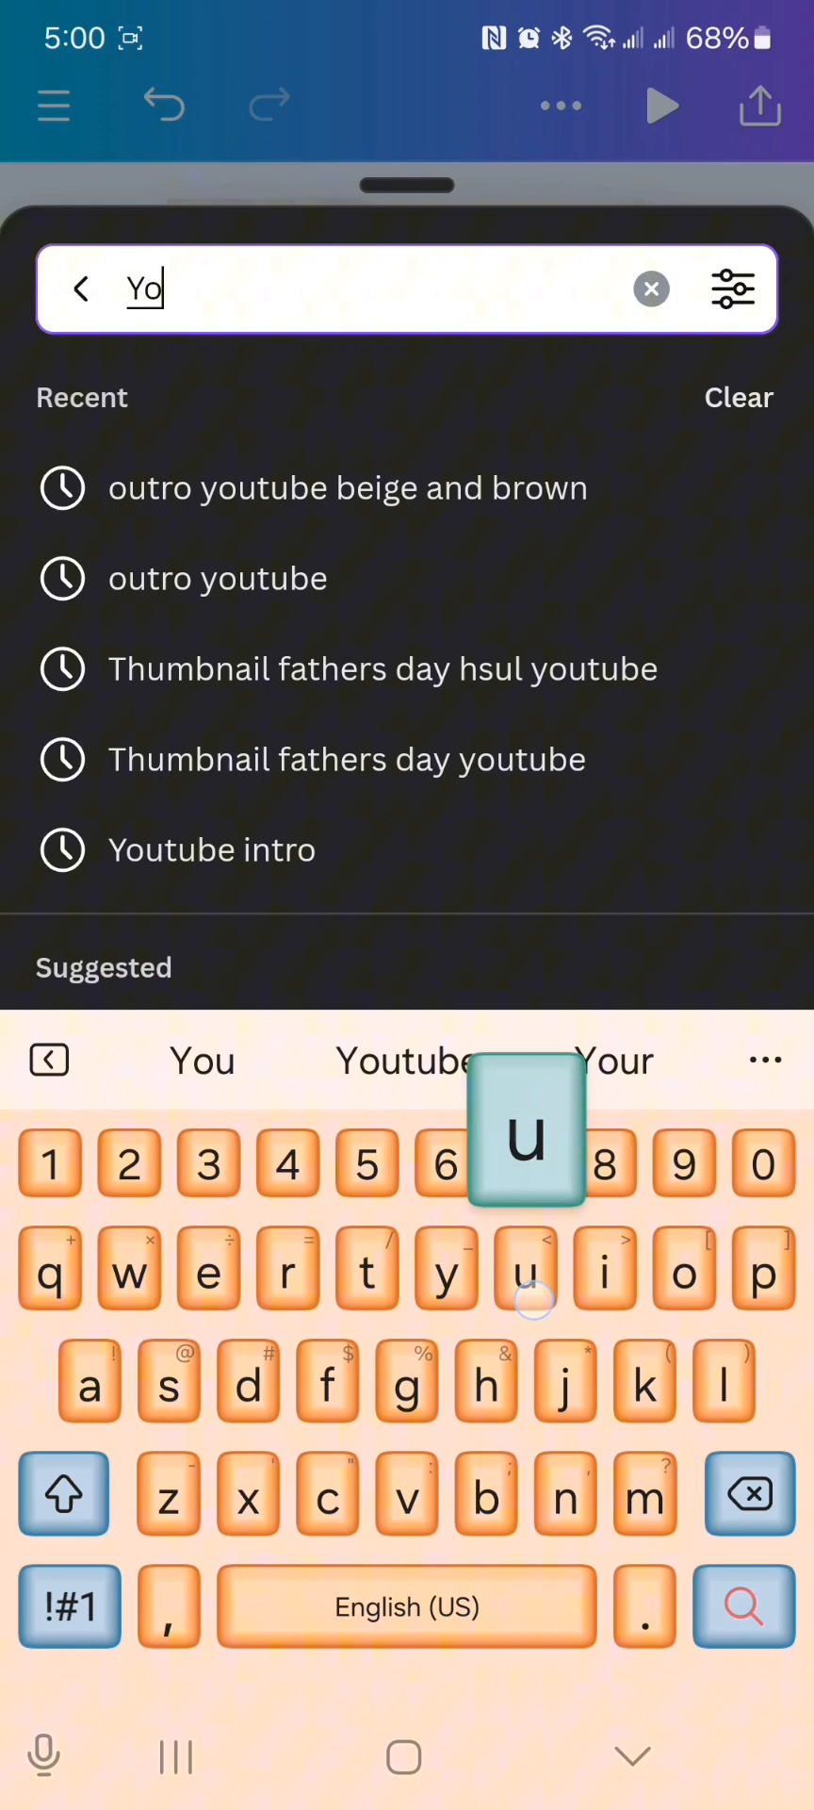
text(t)
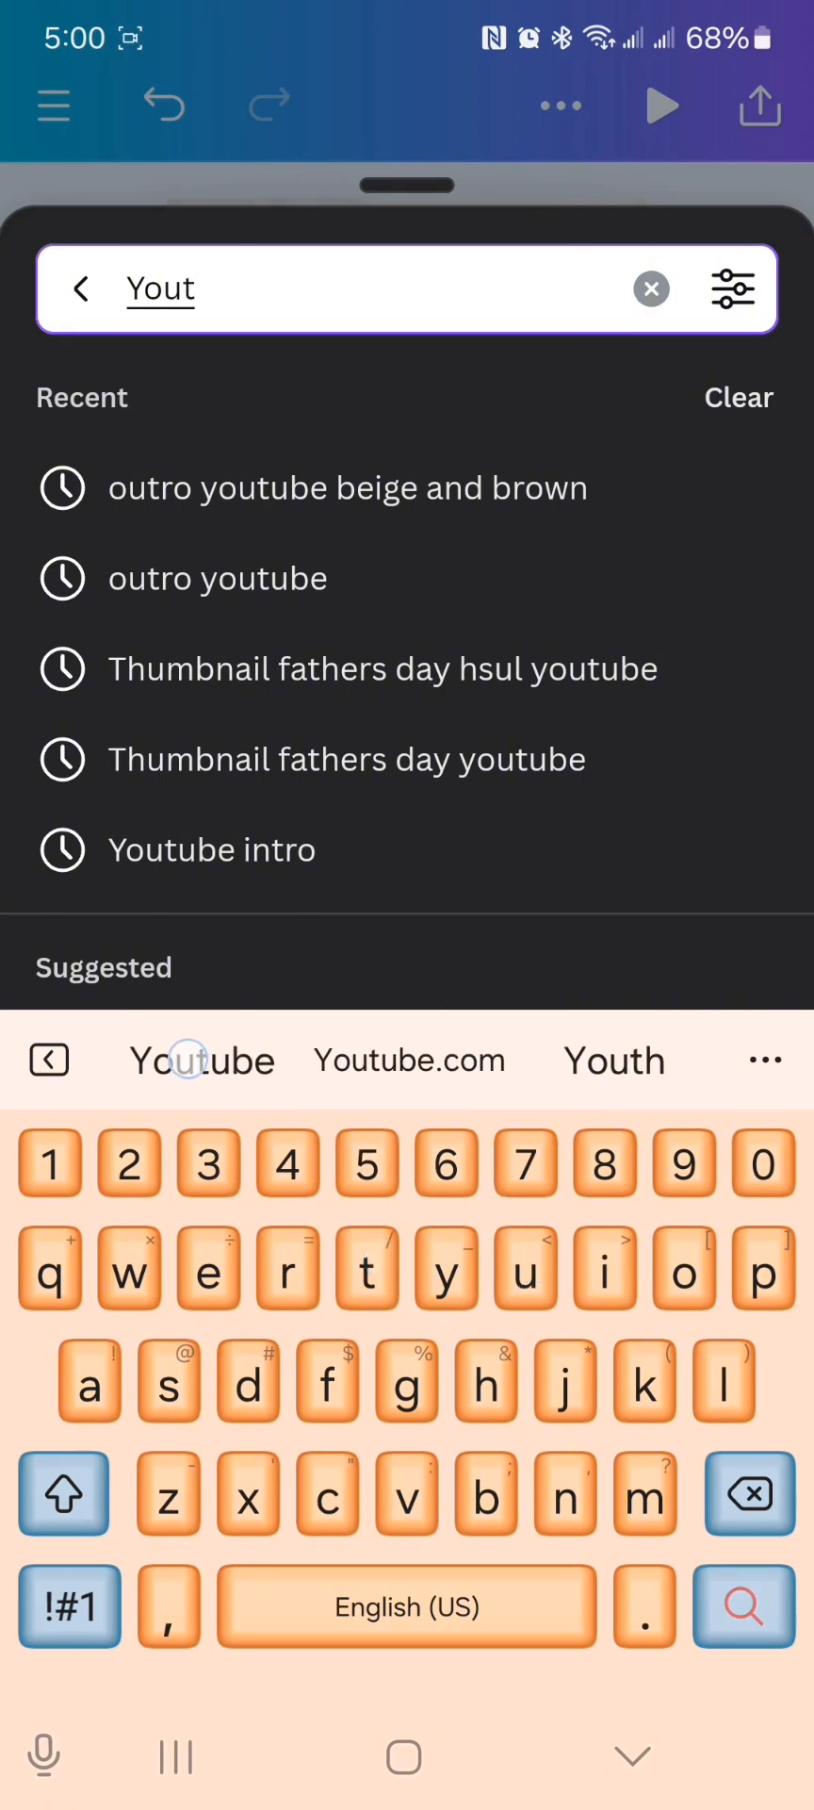
click(212, 849)
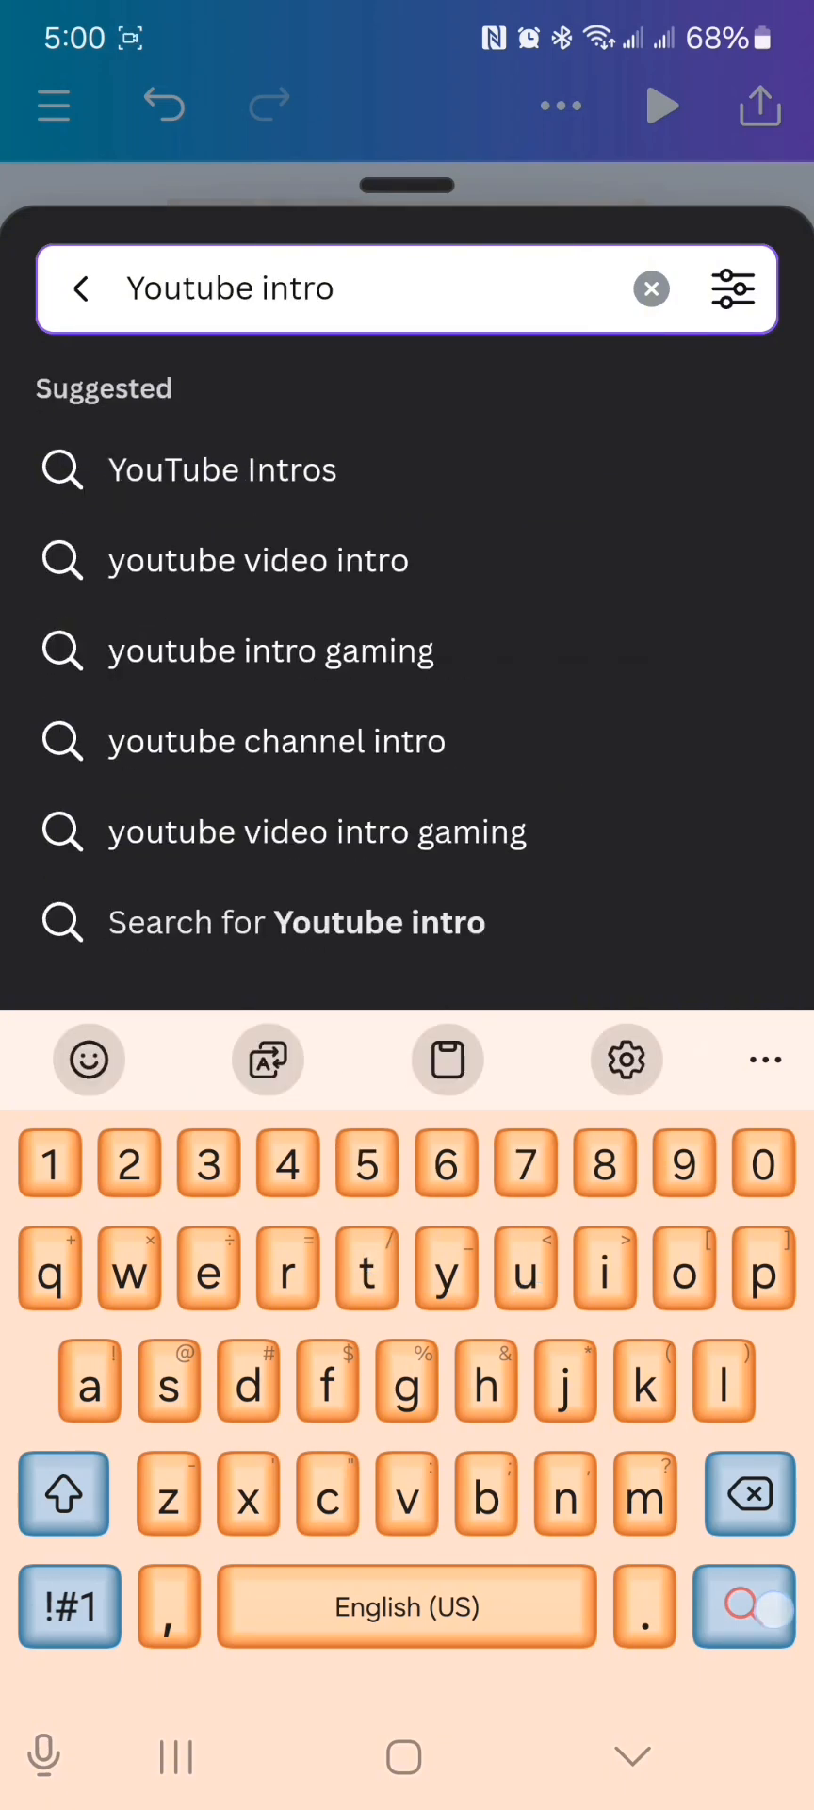
- Search YouTube intro templates and open the 'Outfits Inspired by NATURE' template
click(743, 1606)
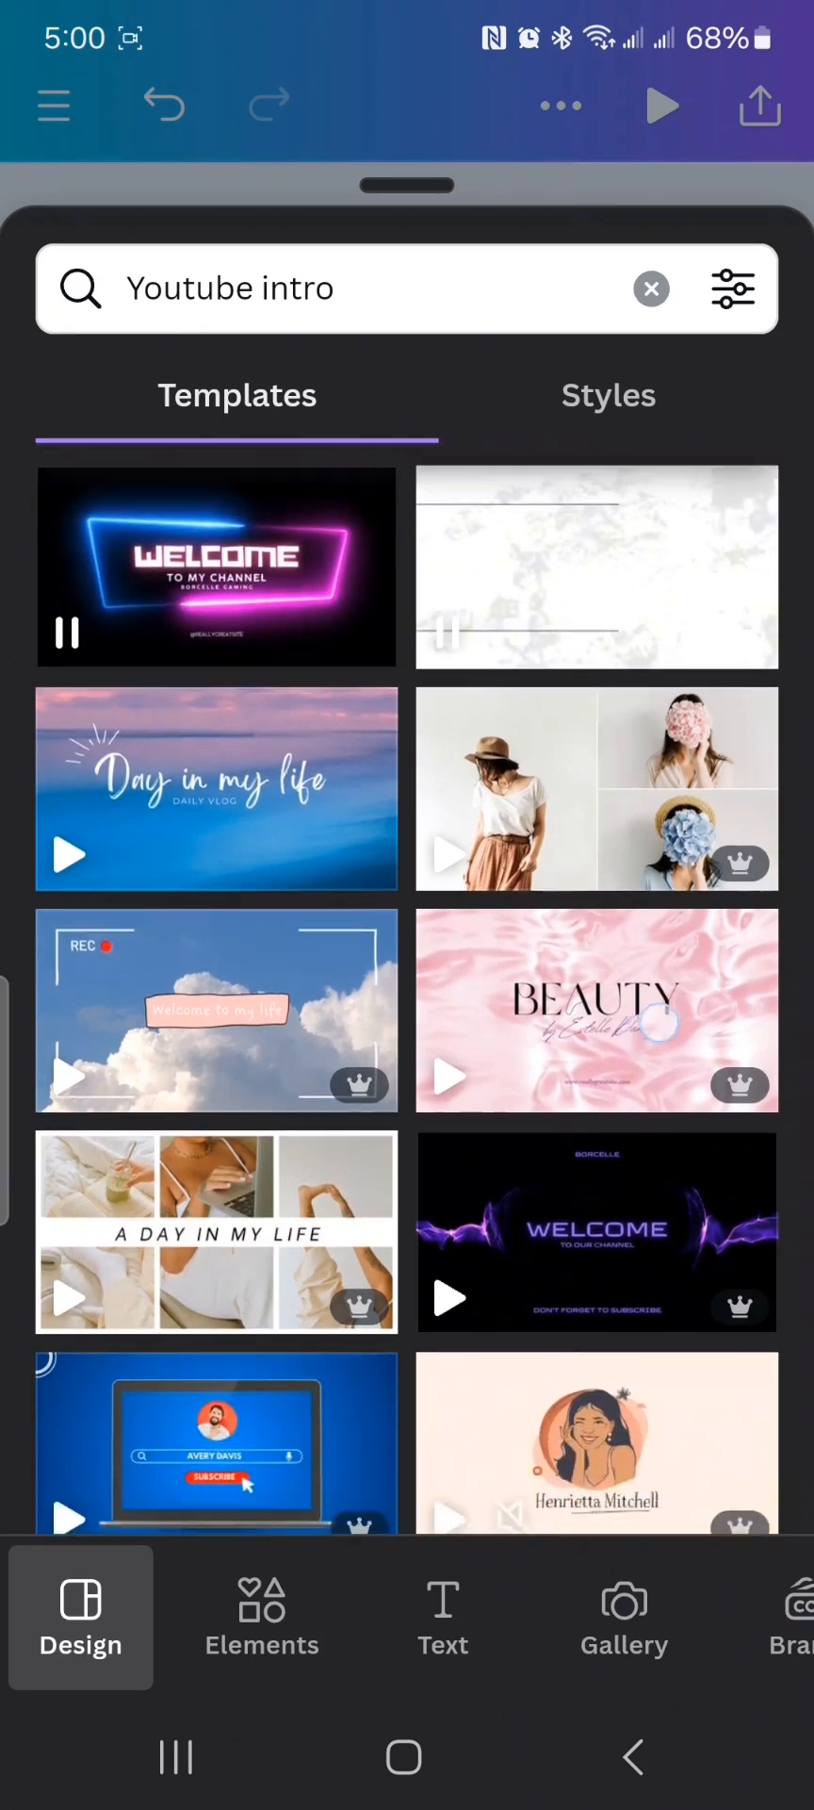
scroll(down, 3)
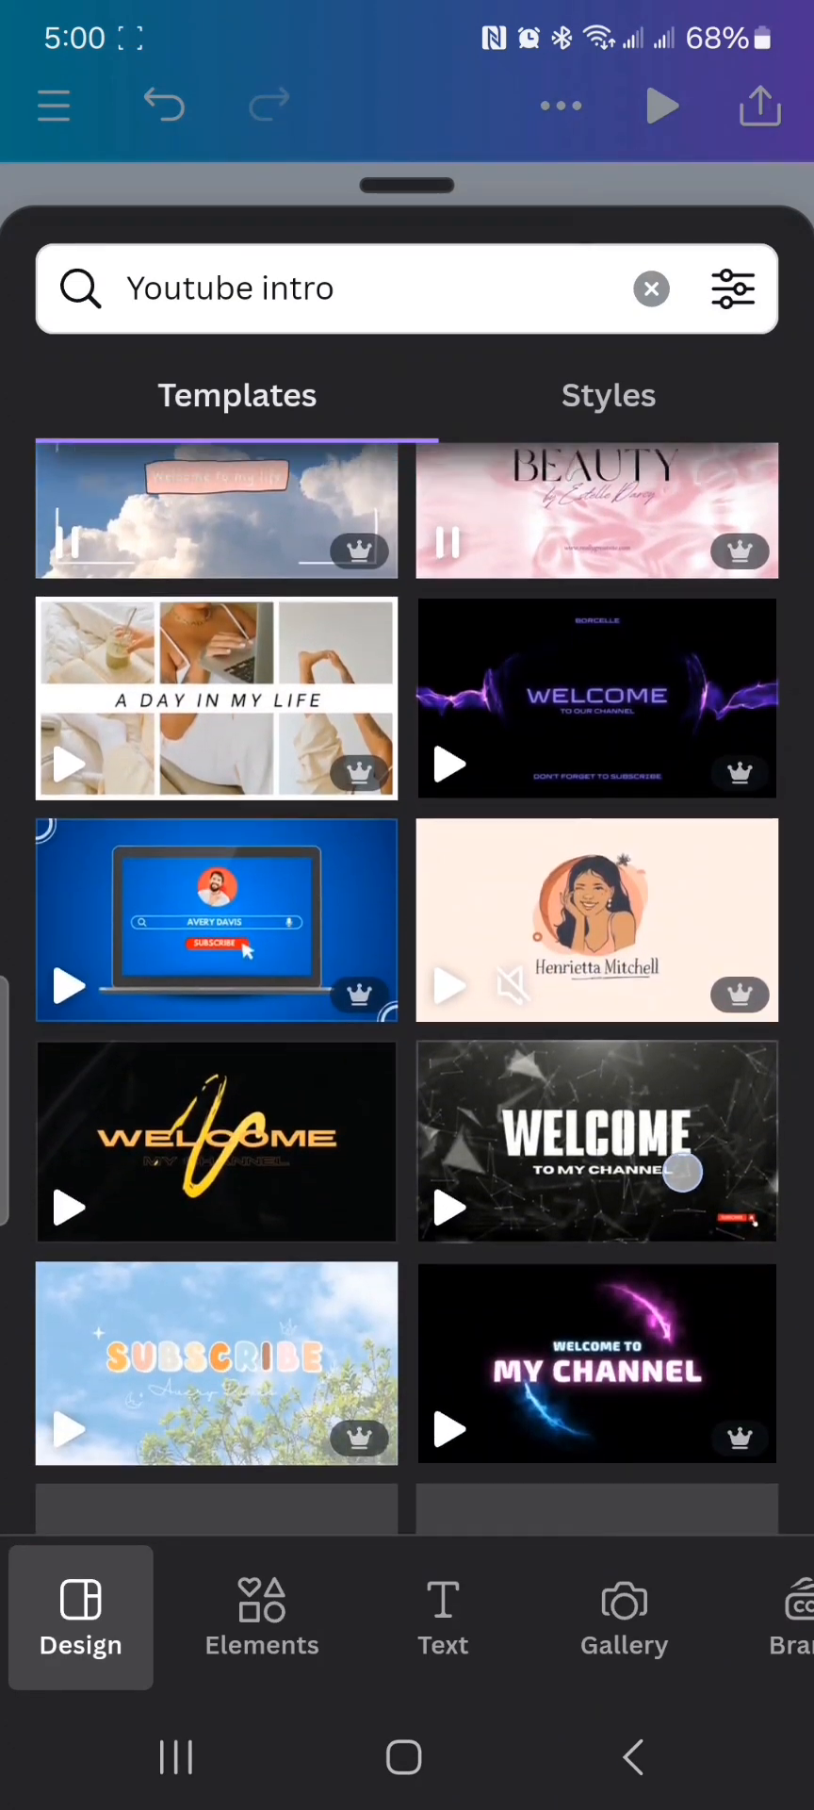
scroll(down, 3)
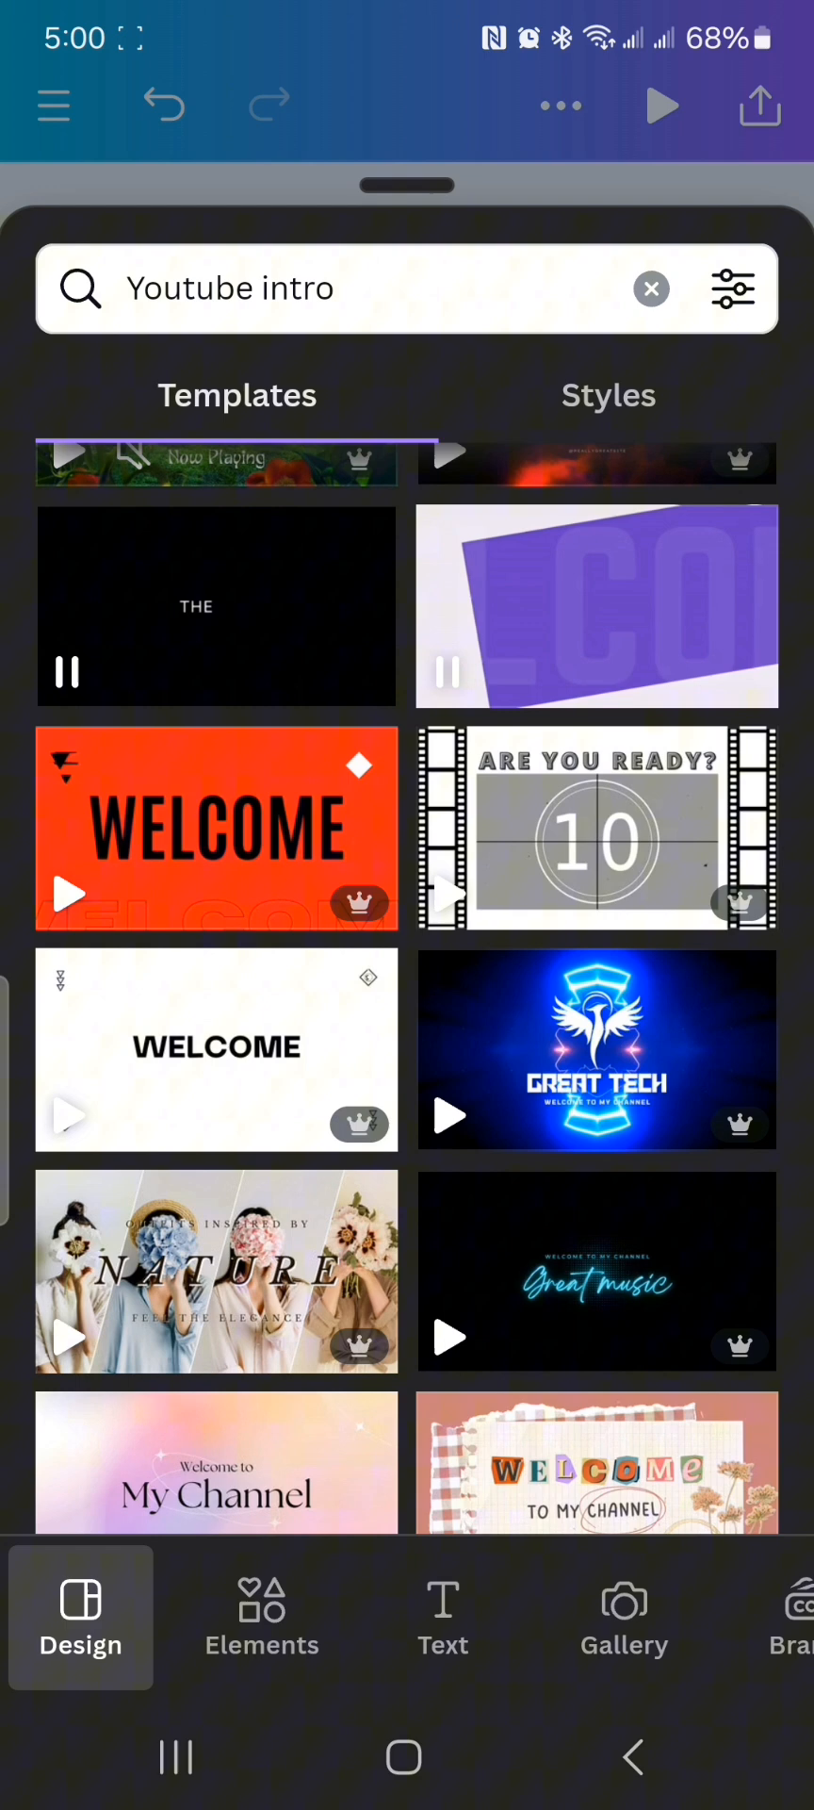
scroll(down, 3)
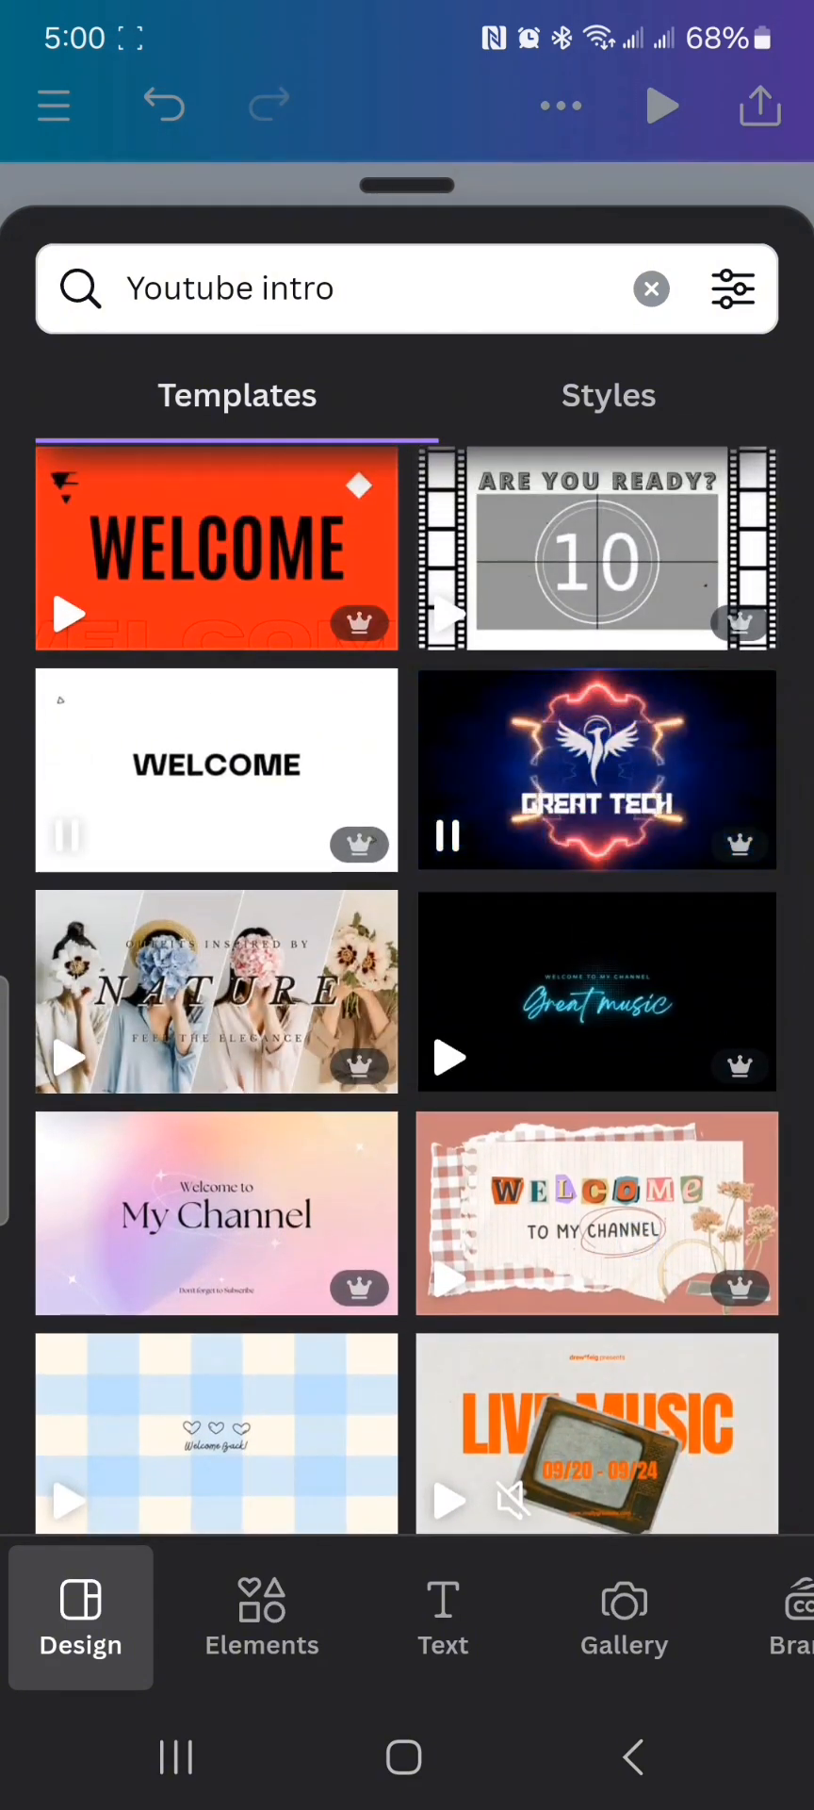
click(216, 990)
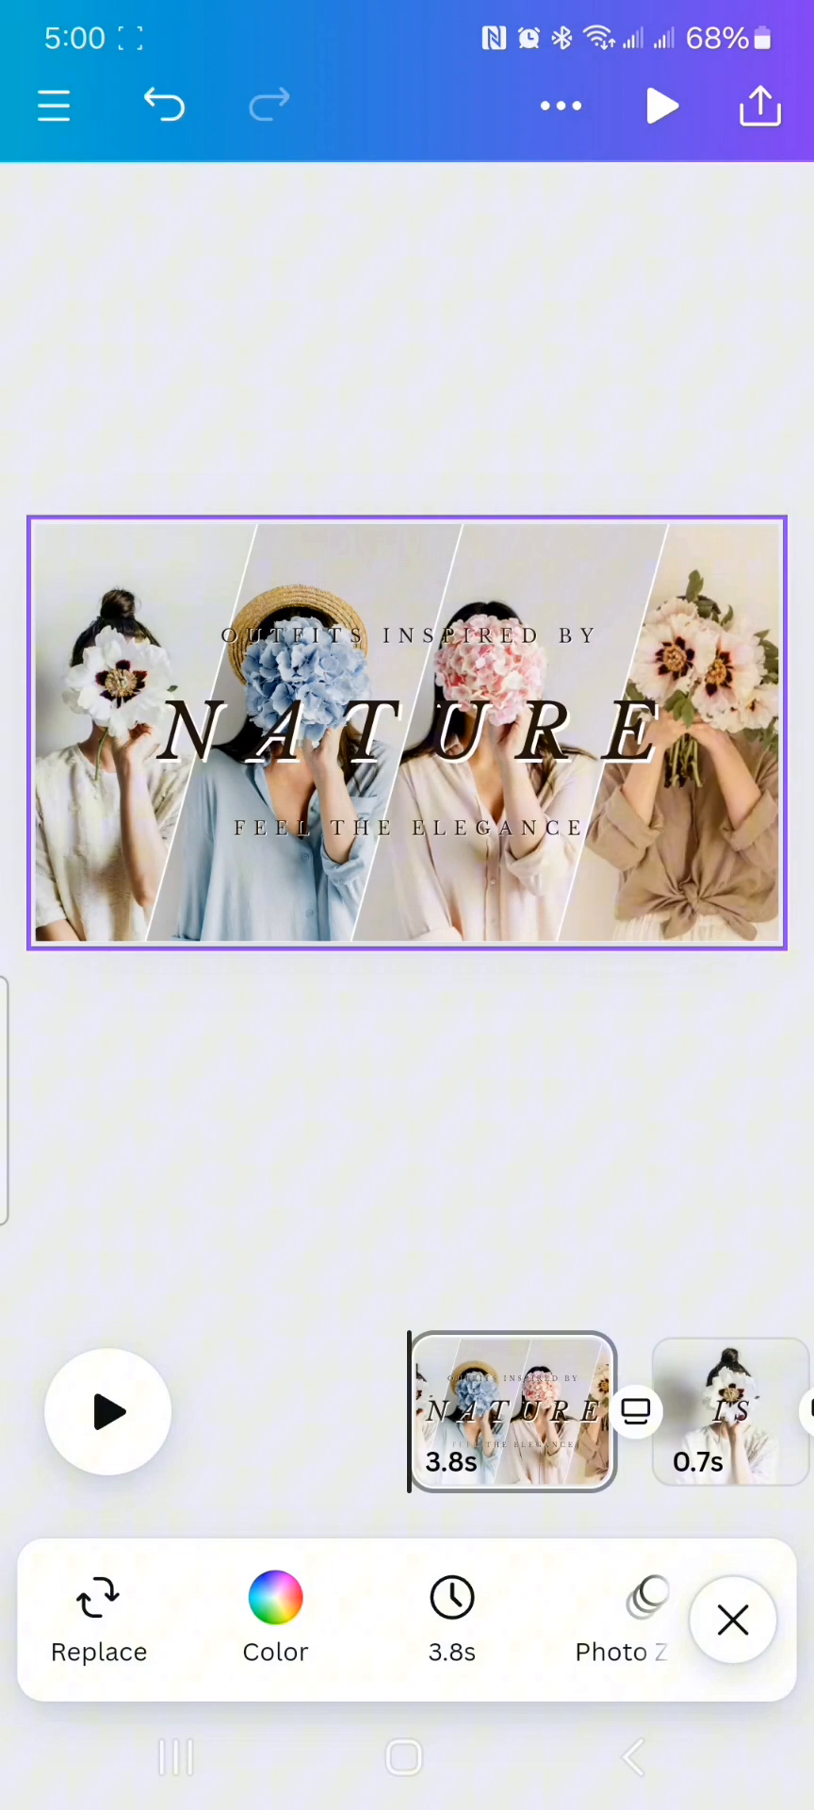
click(108, 1412)
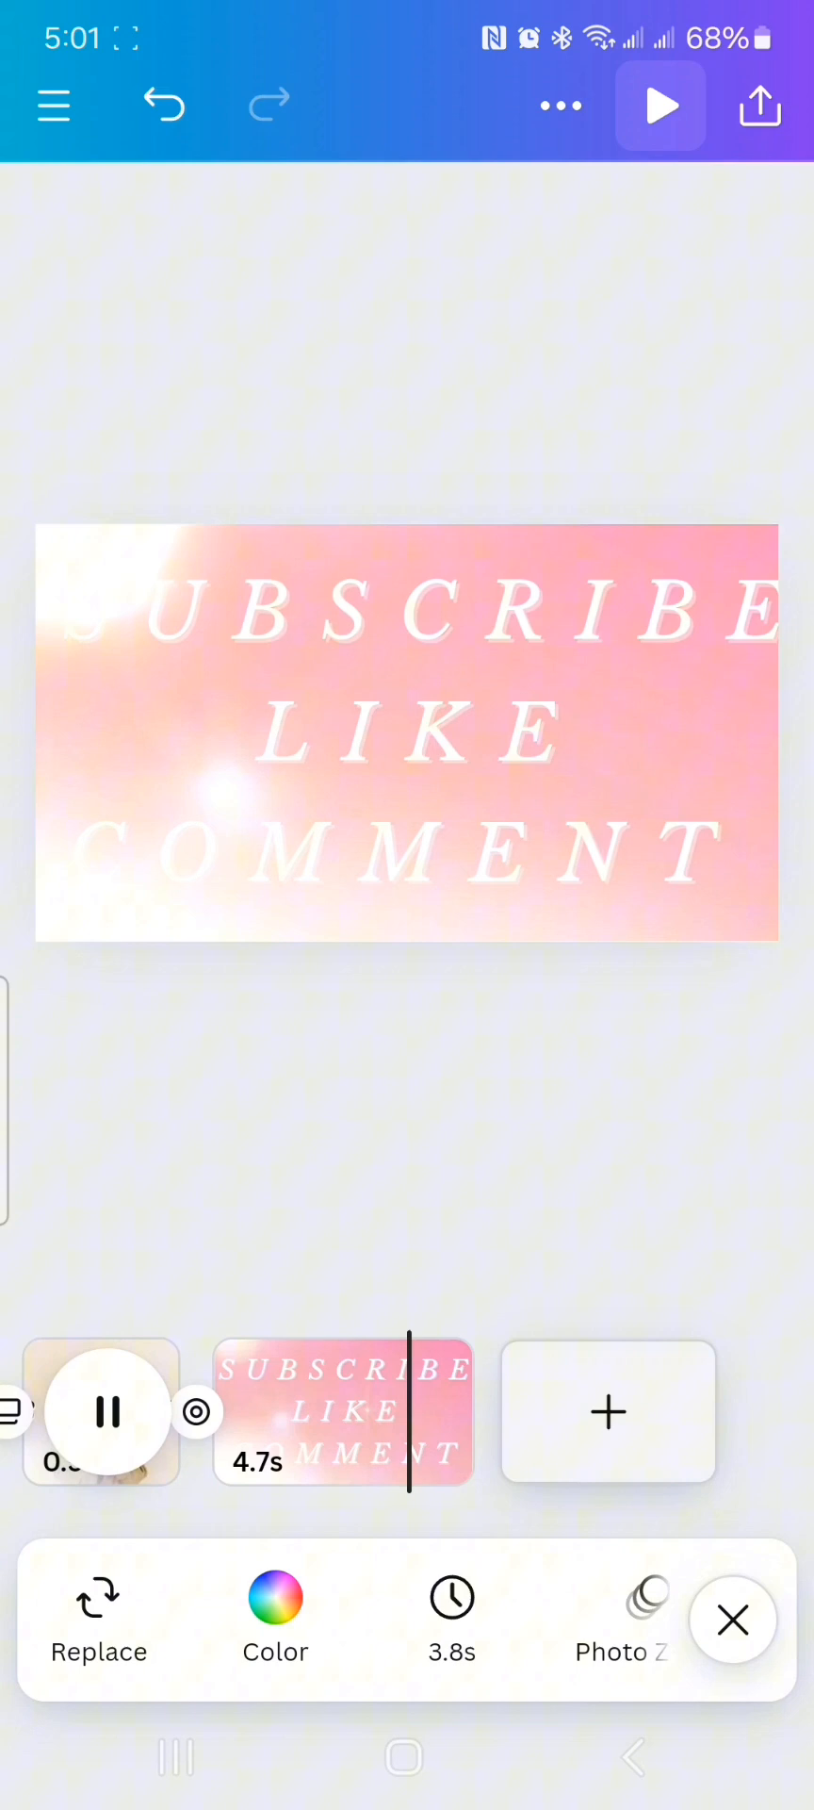
click(112, 1413)
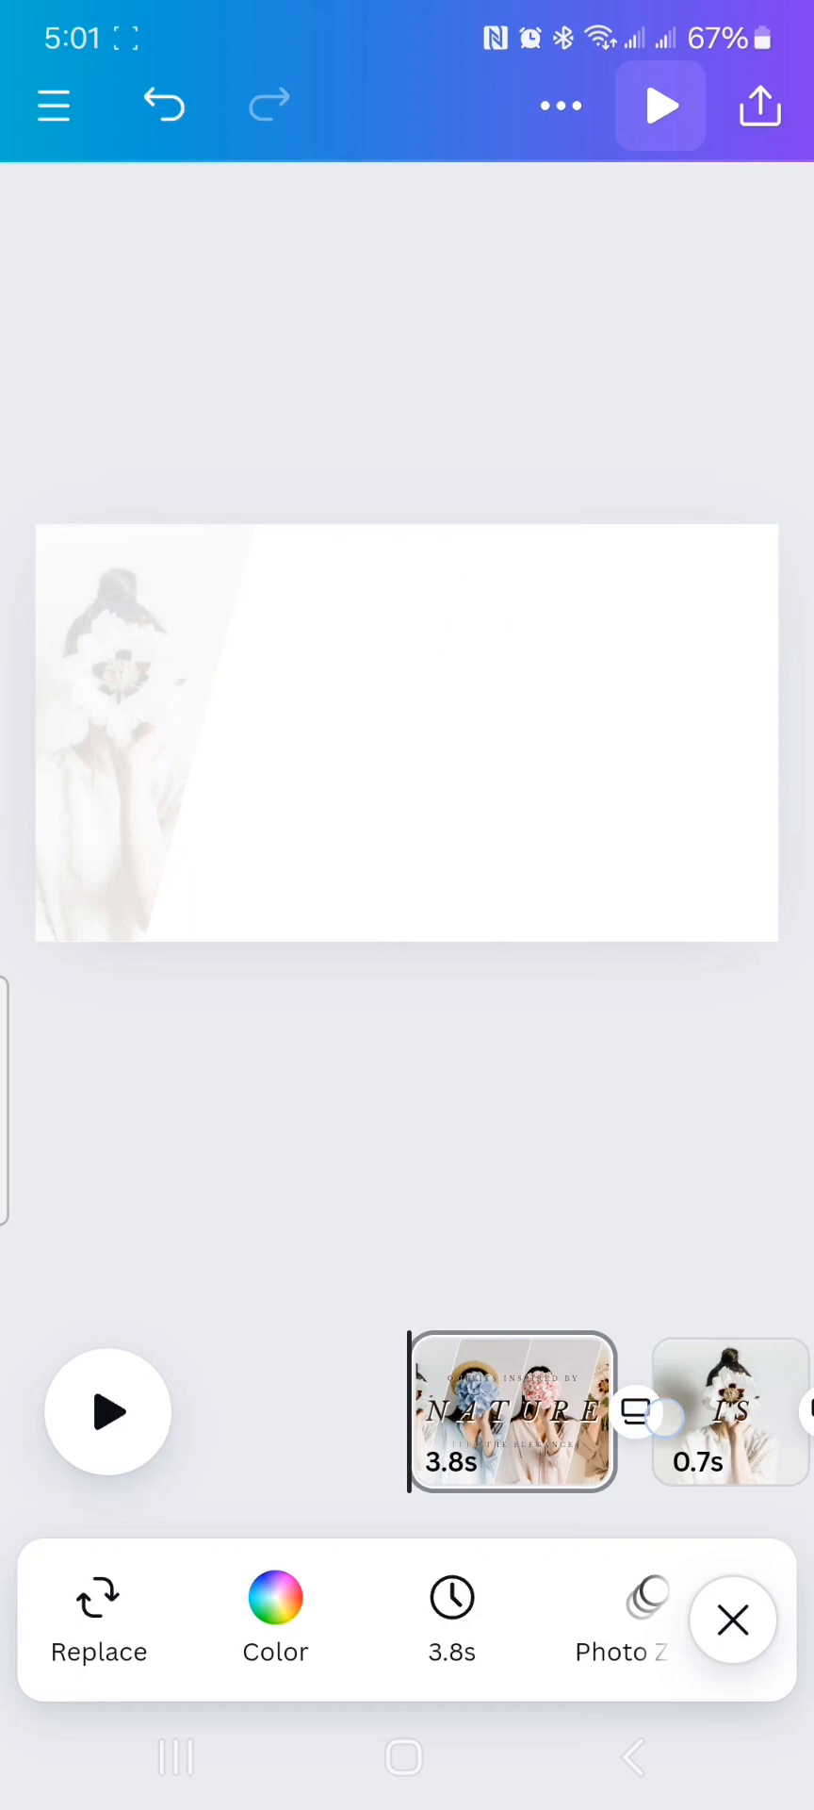
click(512, 1410)
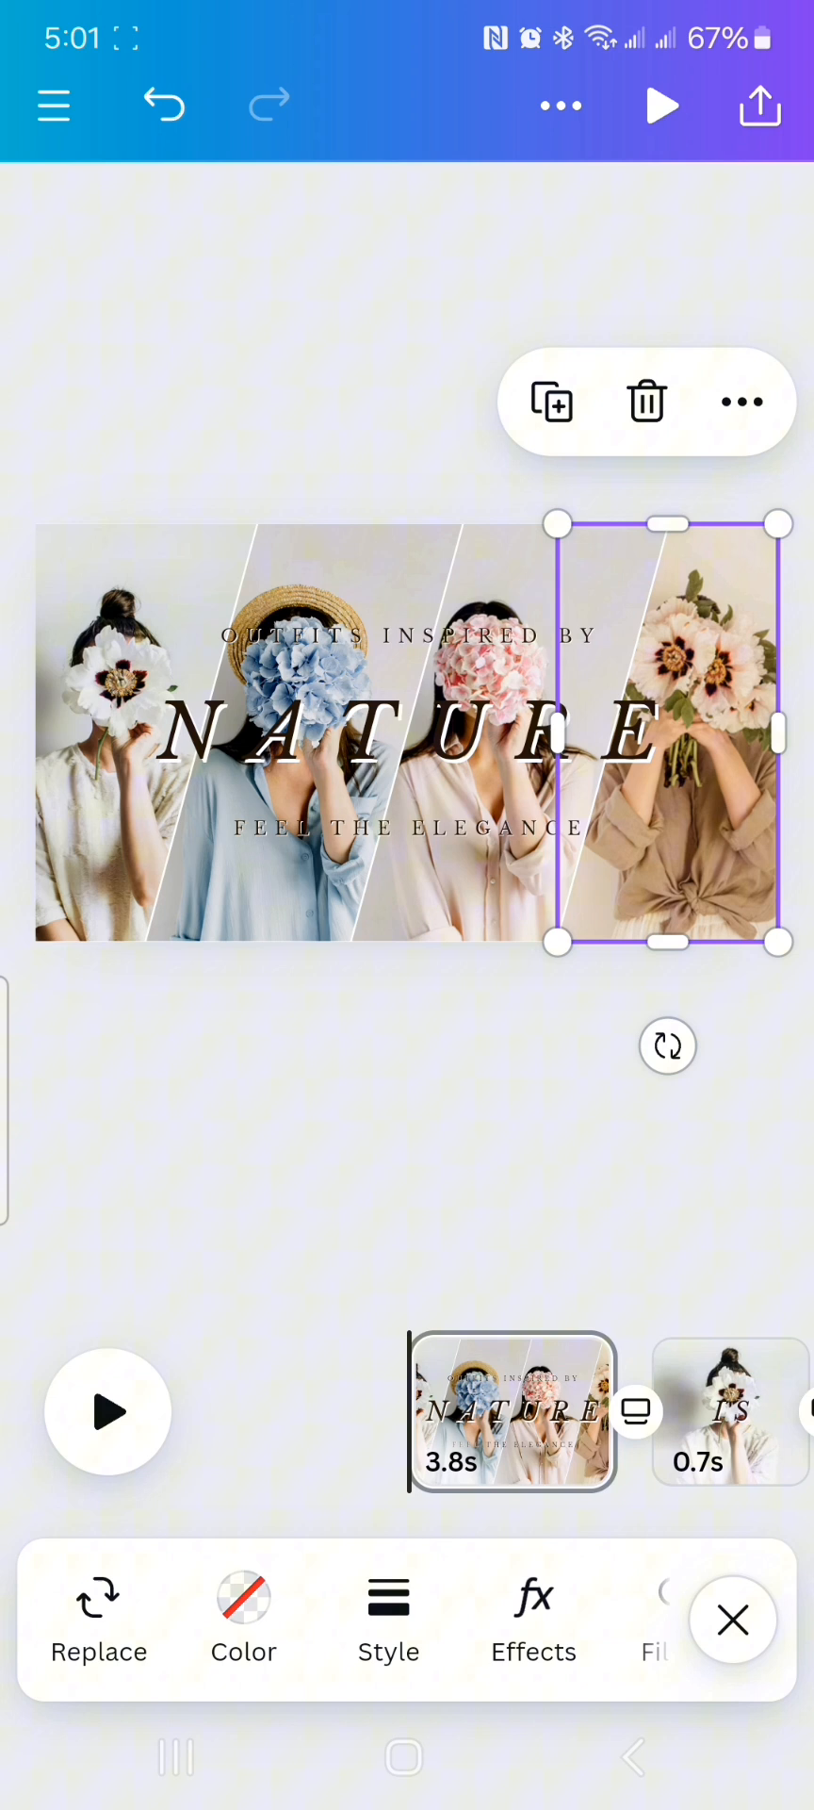
- Remove the tagline texts and retitle the first page 'KIYONA'S CORNER'
click(404, 635)
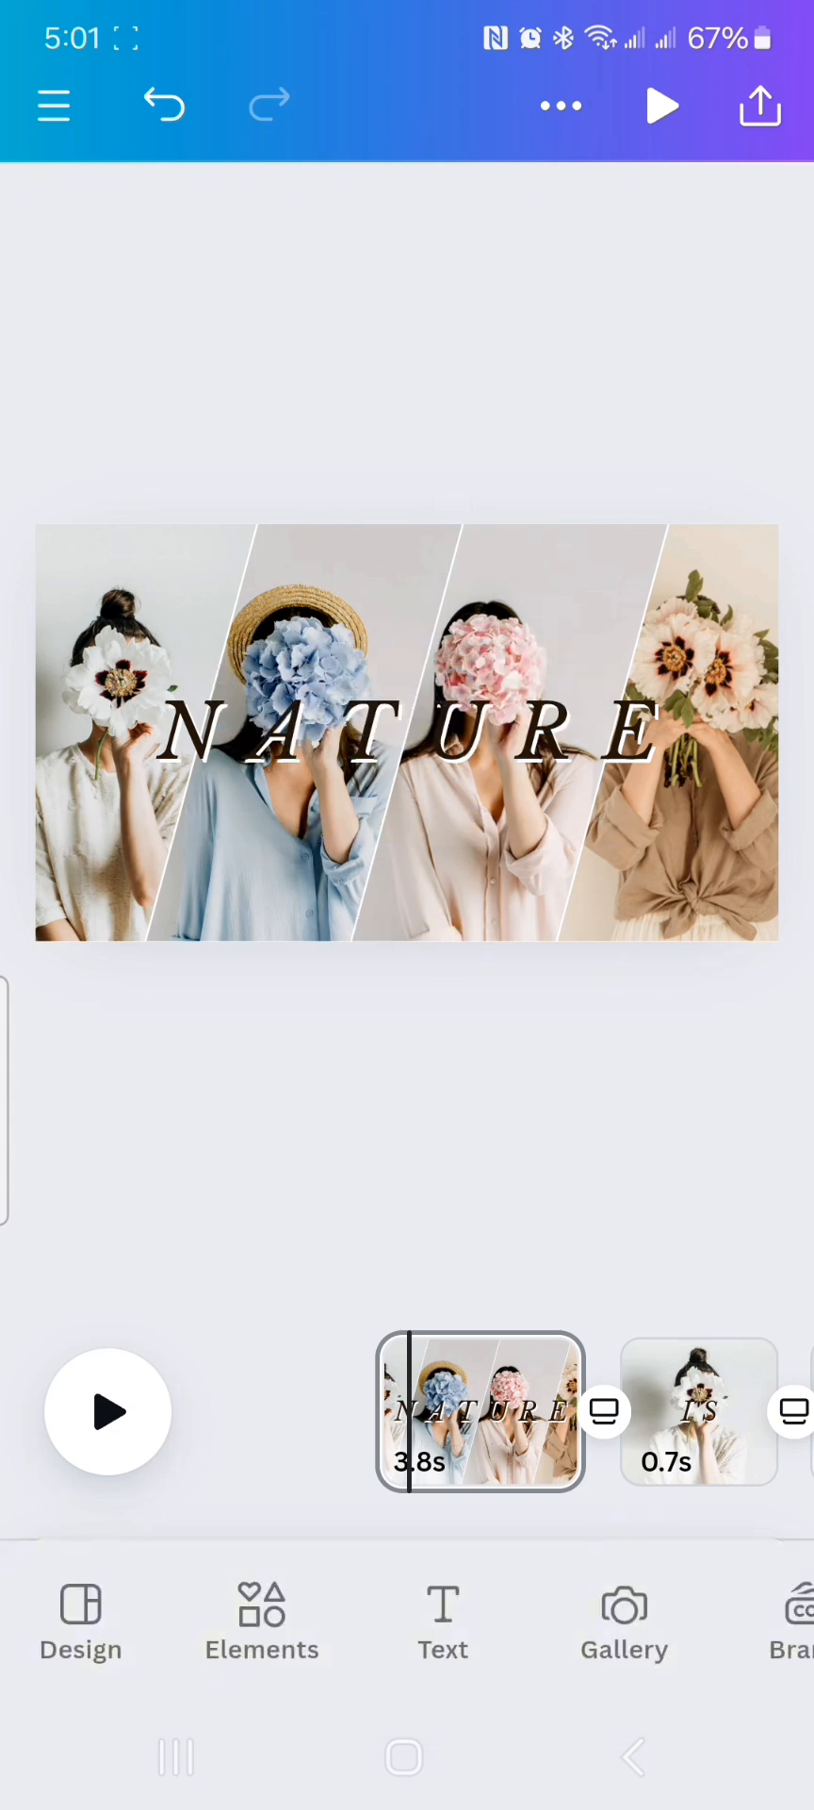
click(403, 733)
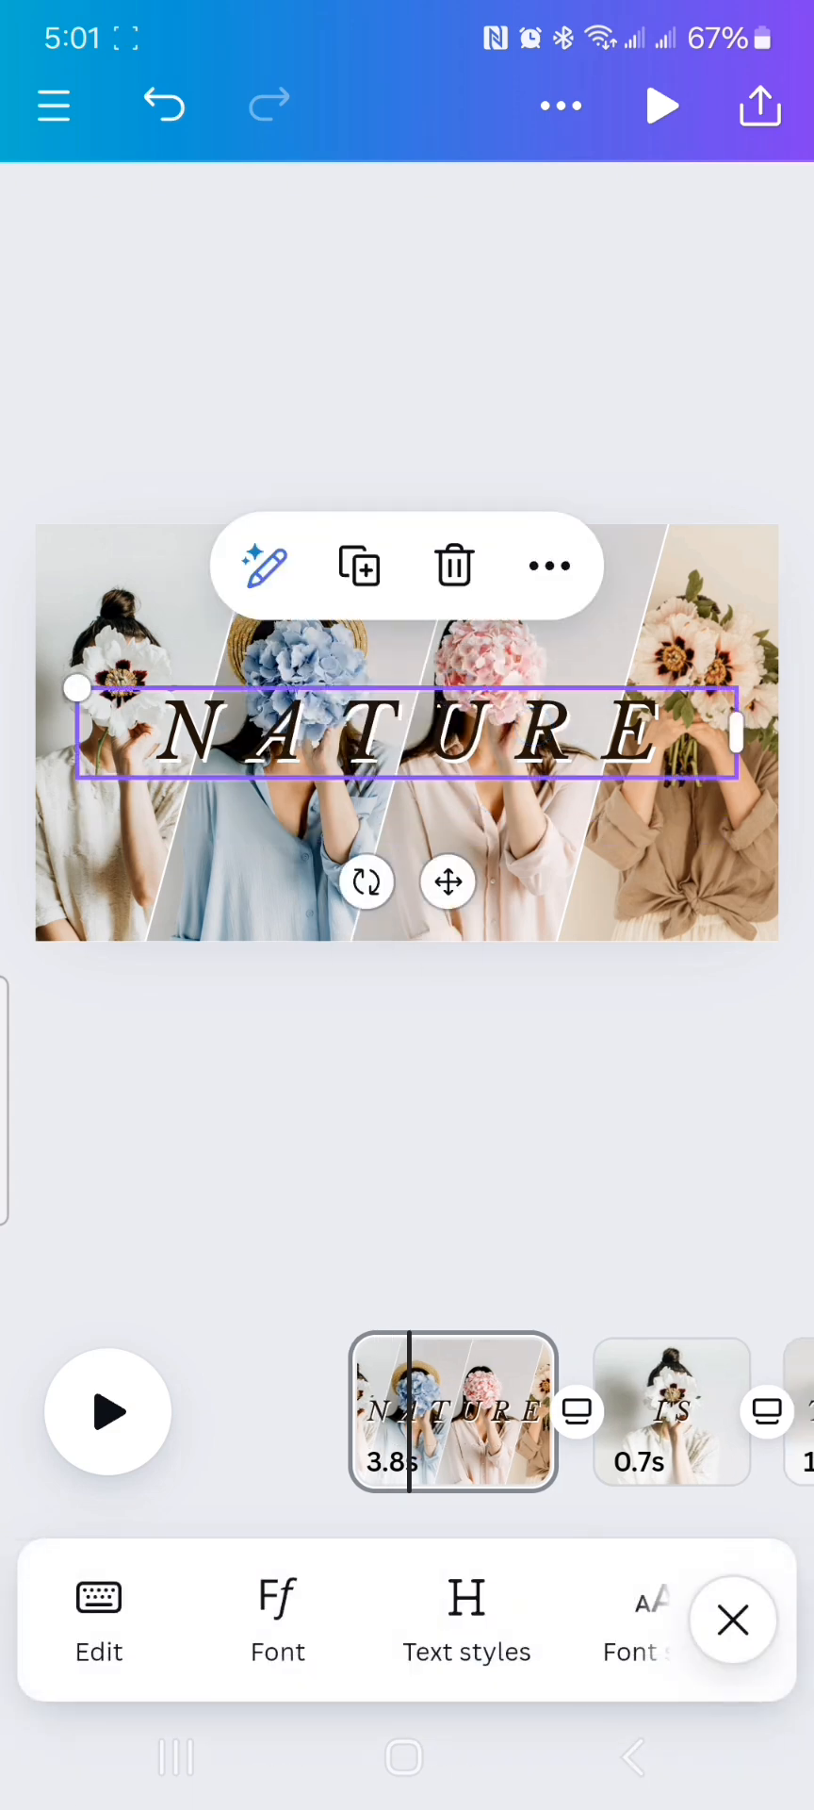
click(98, 1621)
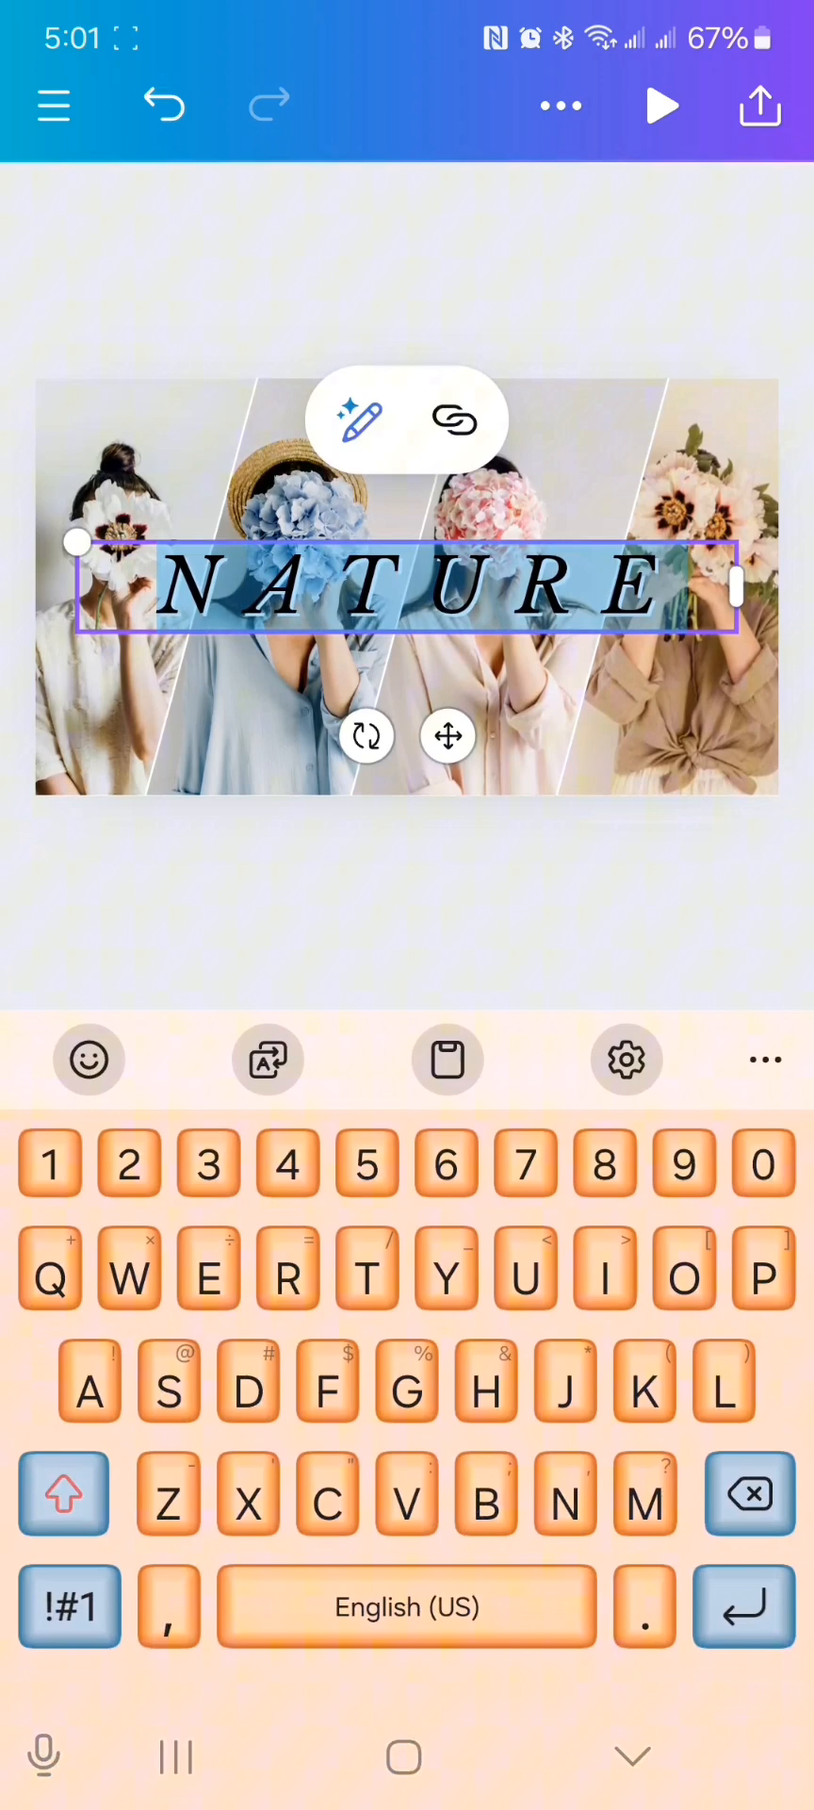
text(KIYONA'S)
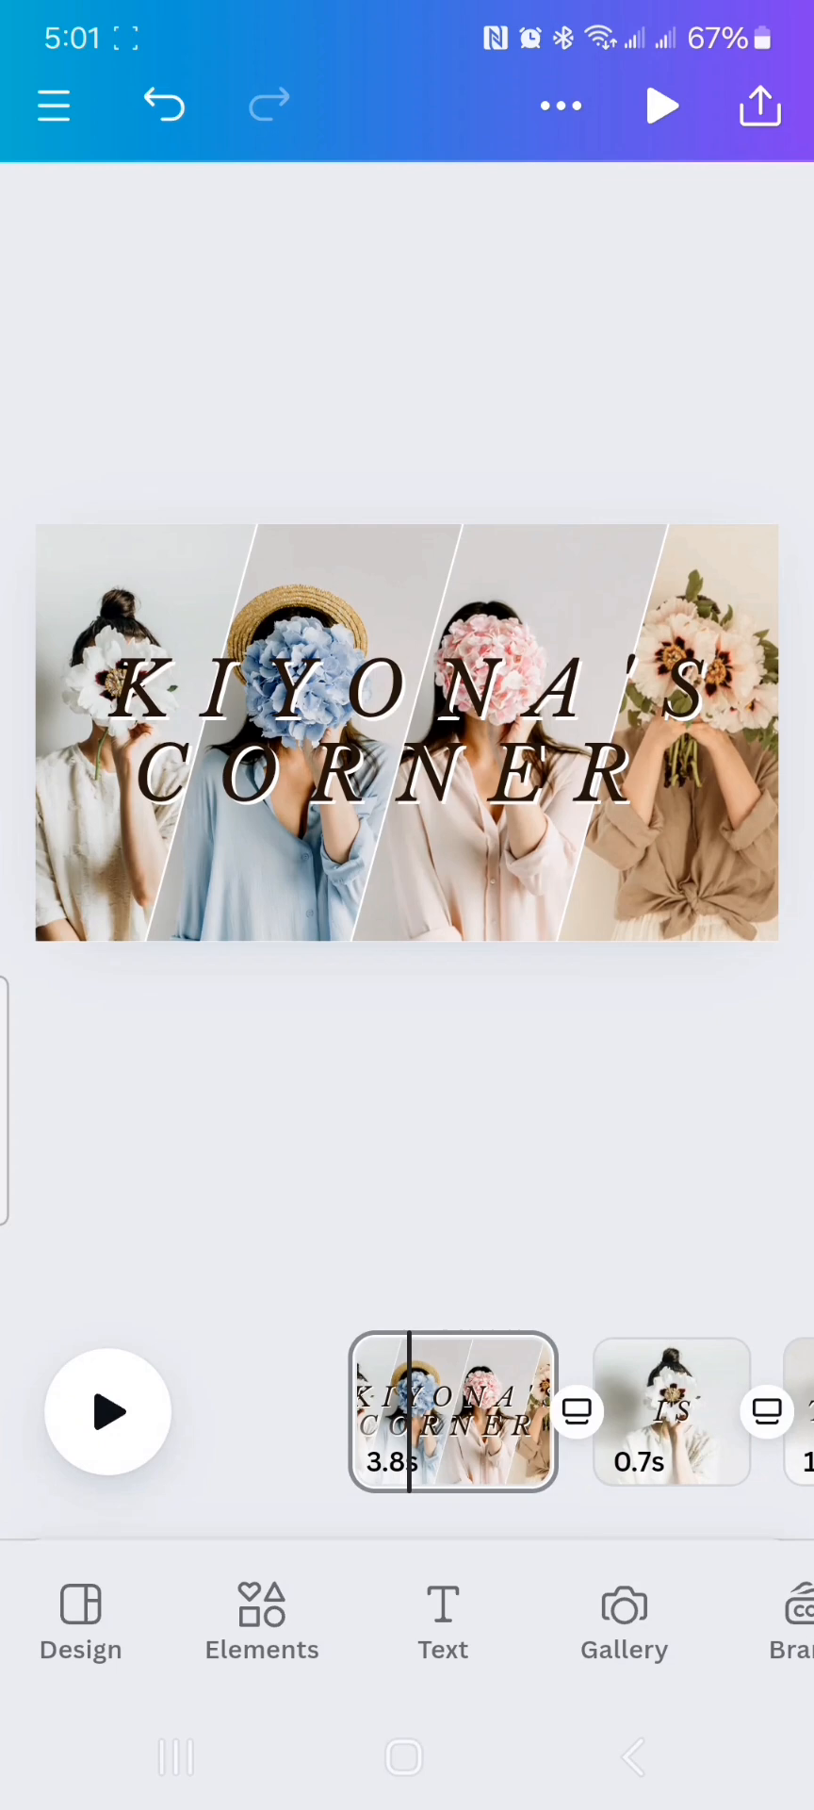
click(139, 751)
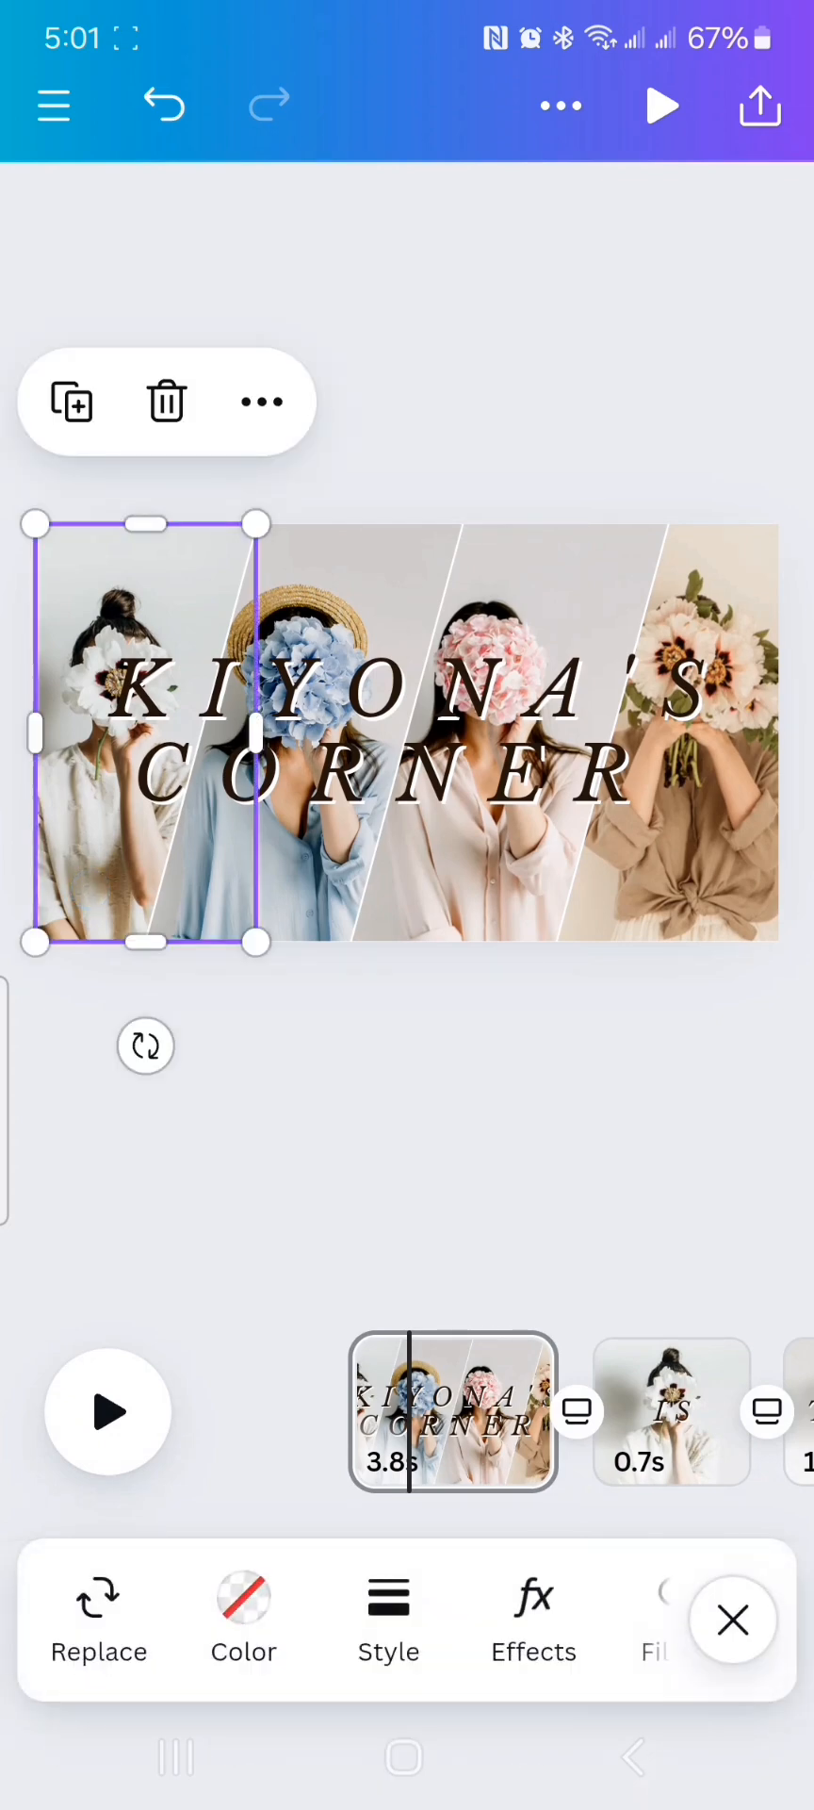
- Replace the leftmost bouquet photo with a black-and-white patterned top photo from the Canva album
click(98, 1616)
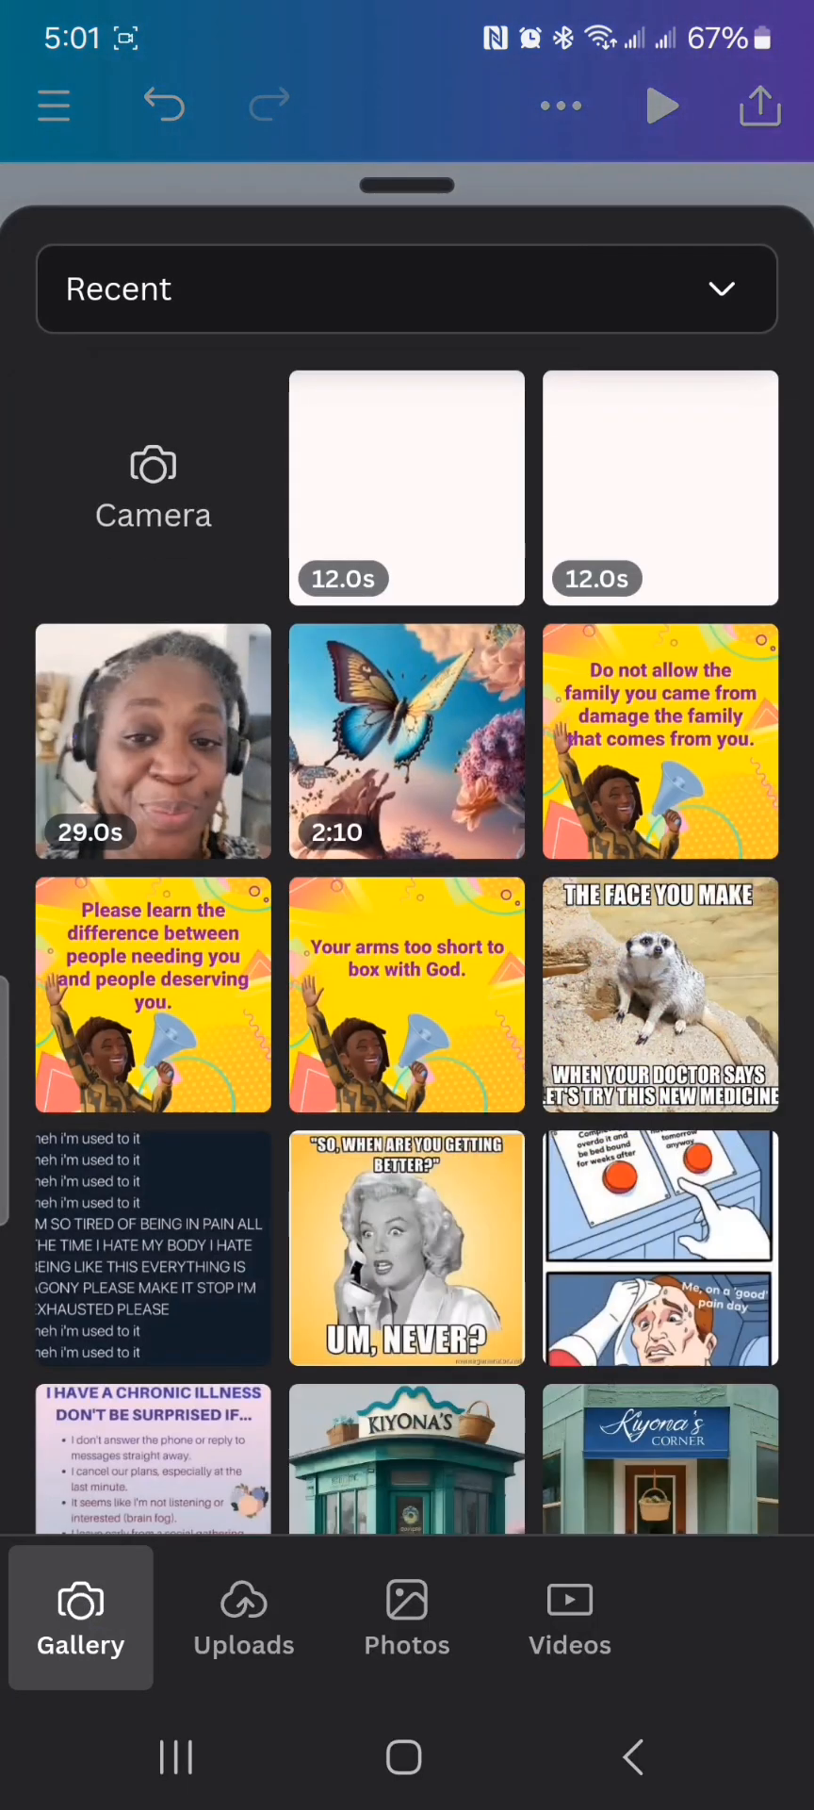
click(407, 289)
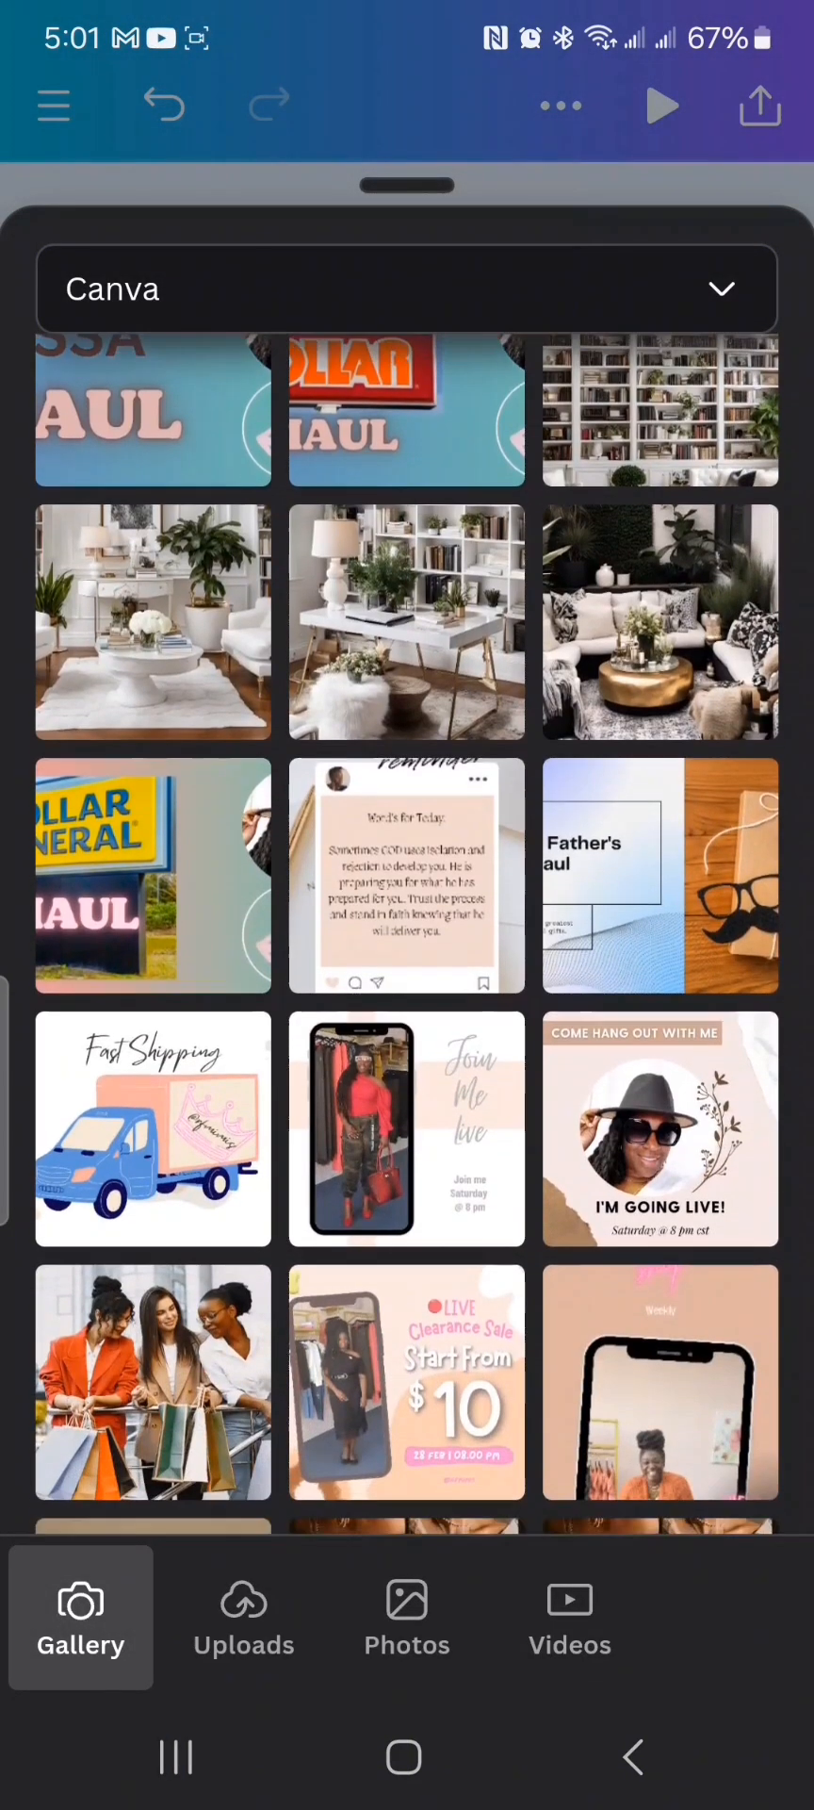
scroll(down, 3)
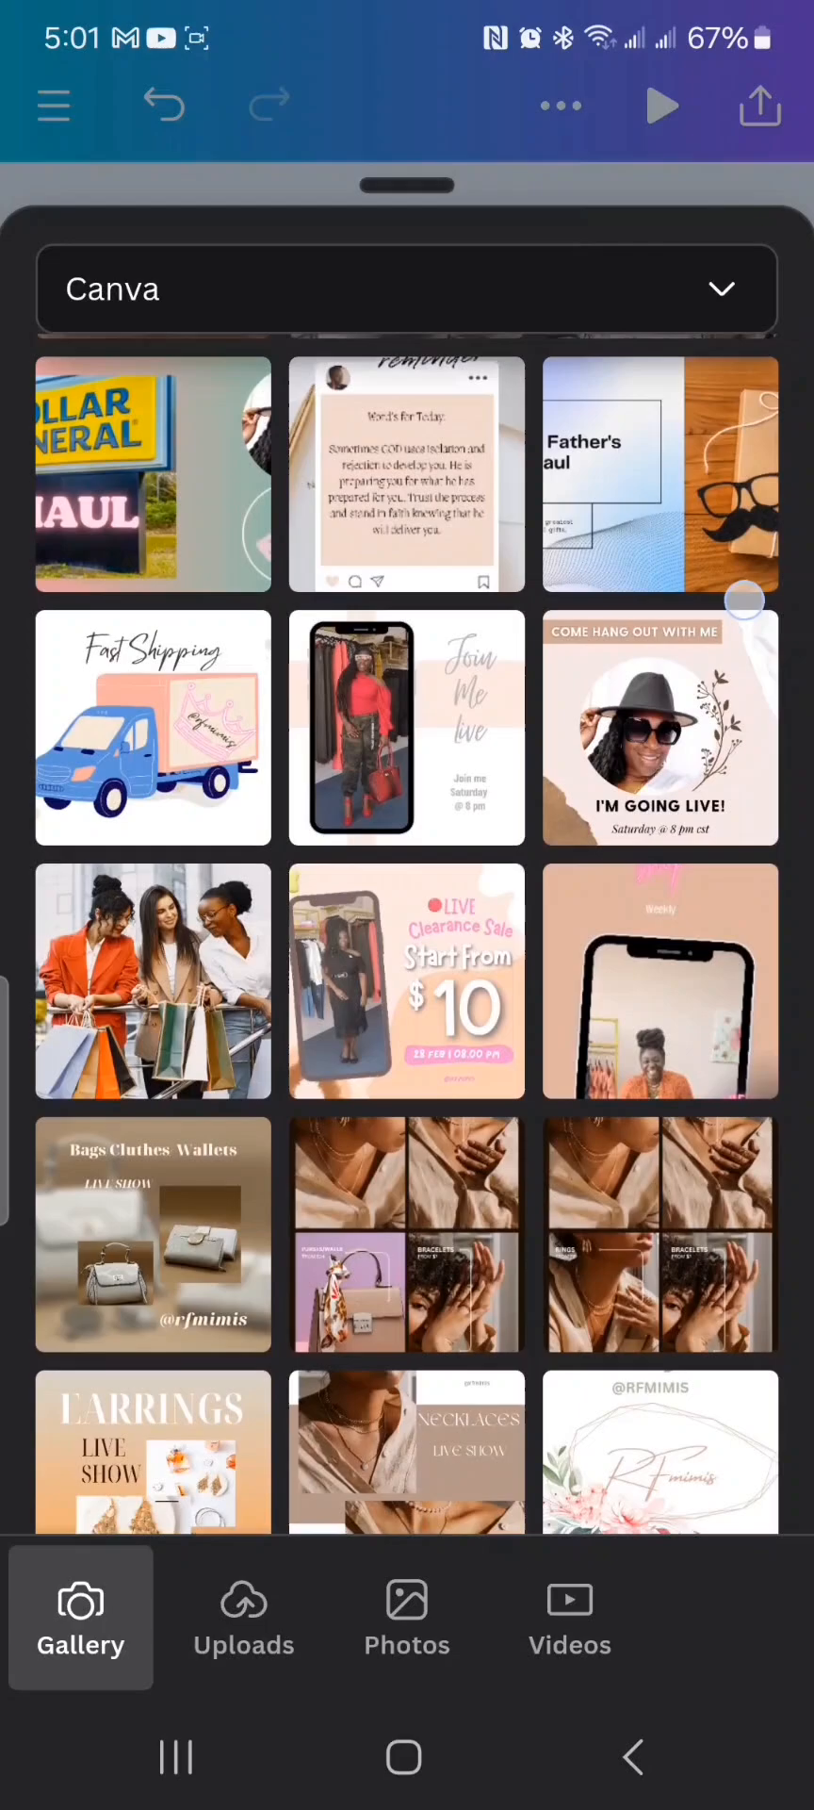
scroll(down, 3)
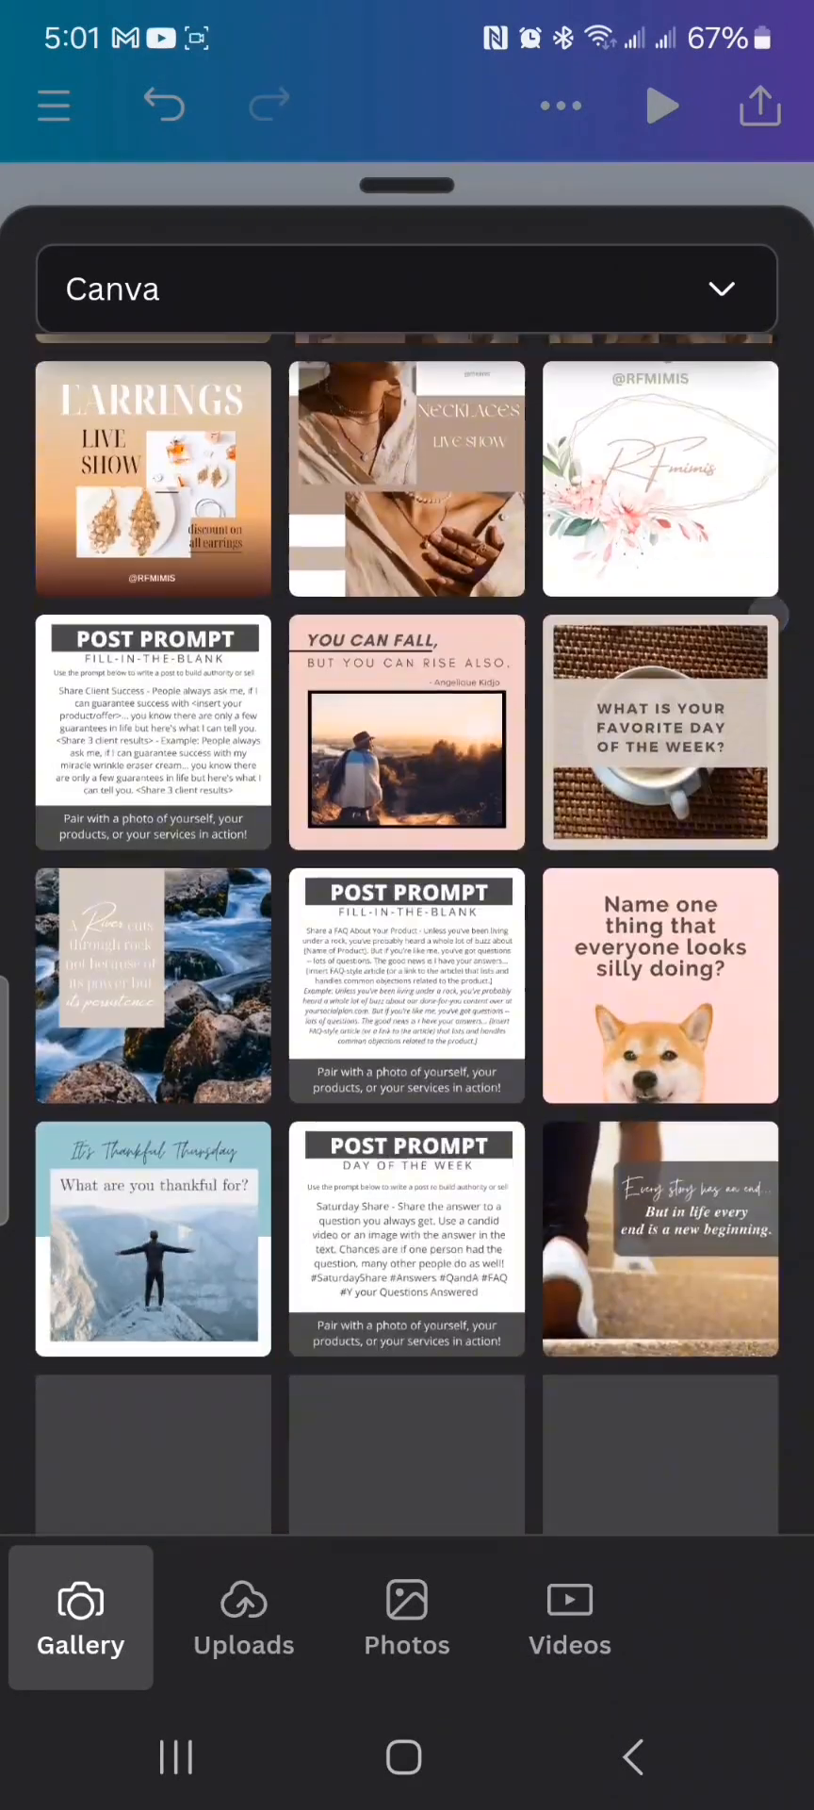
scroll(down, 3)
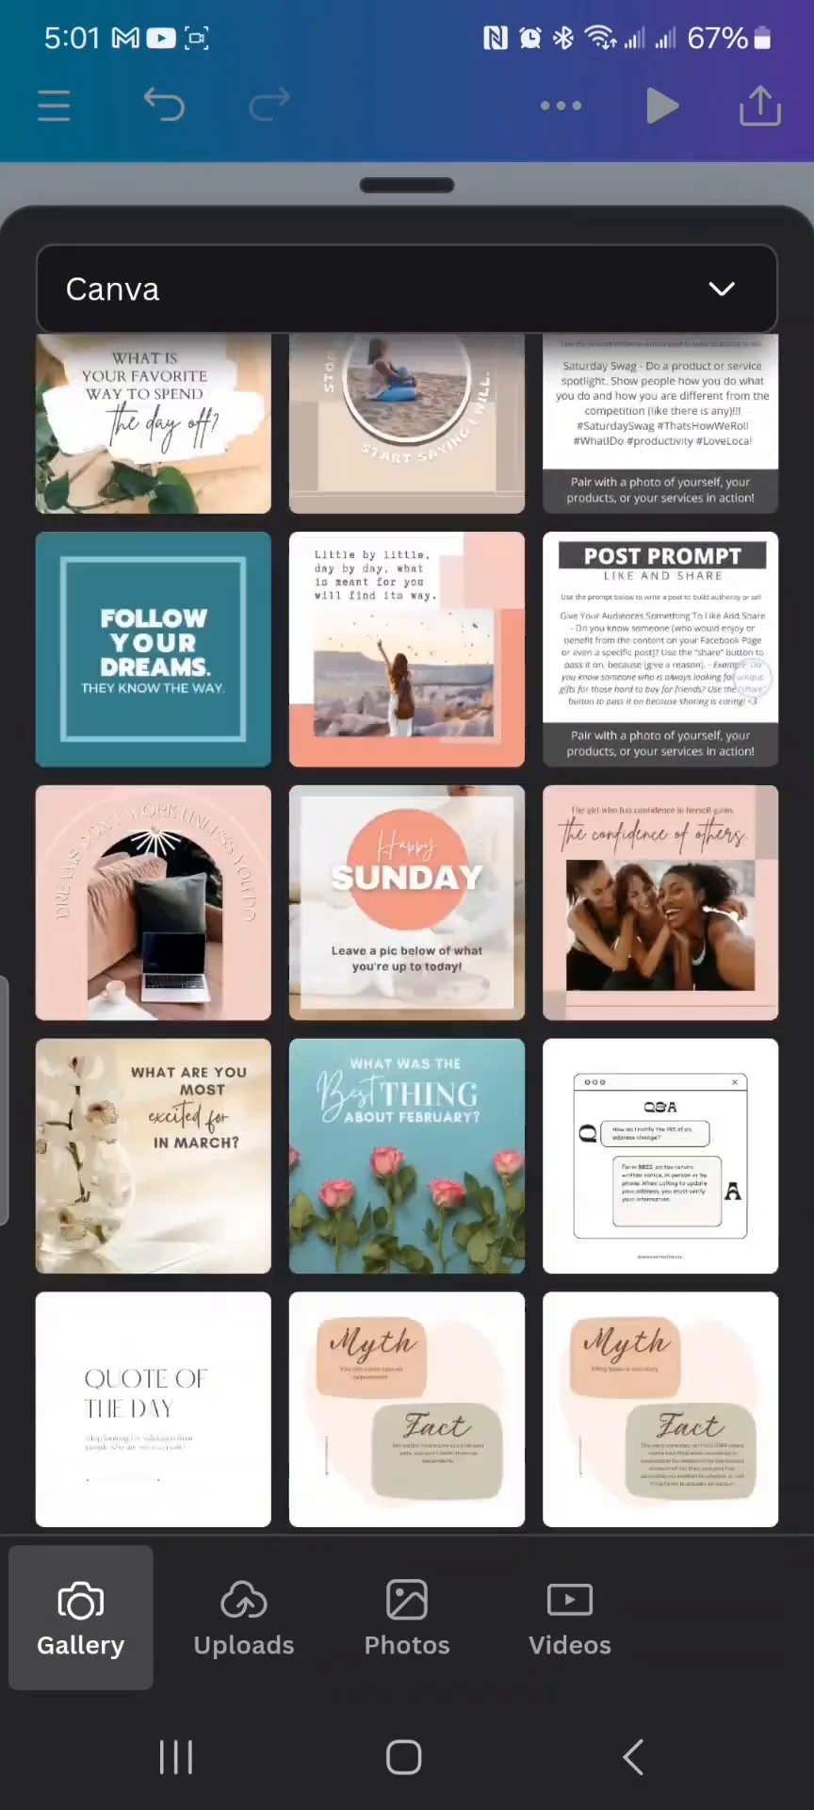
scroll(down, 3)
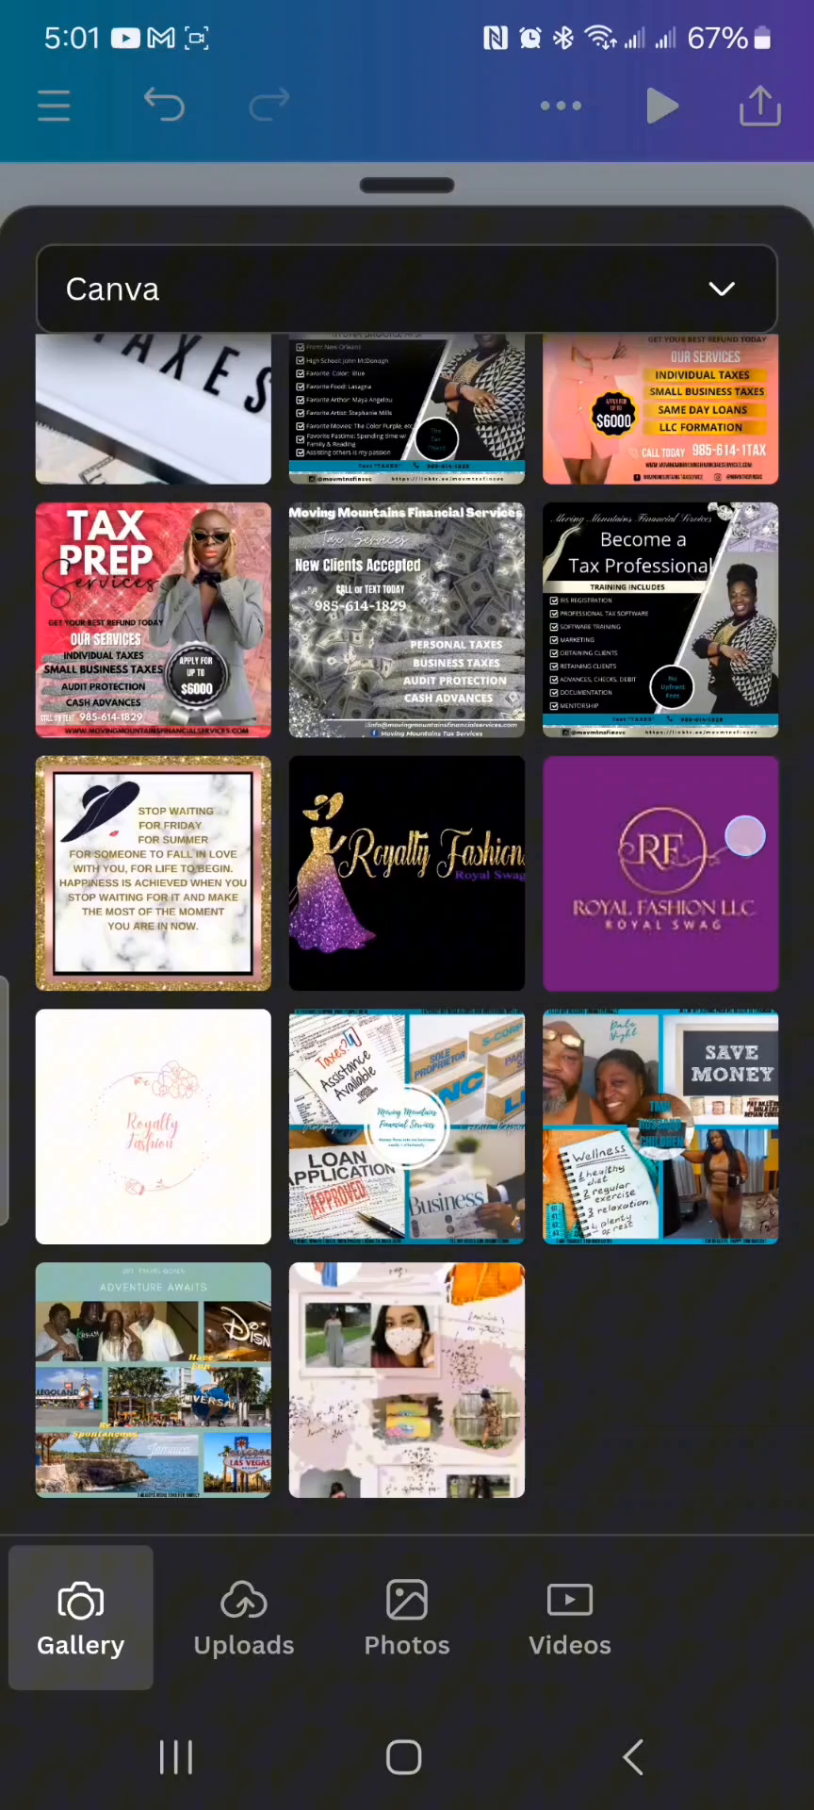
scroll(up, 3)
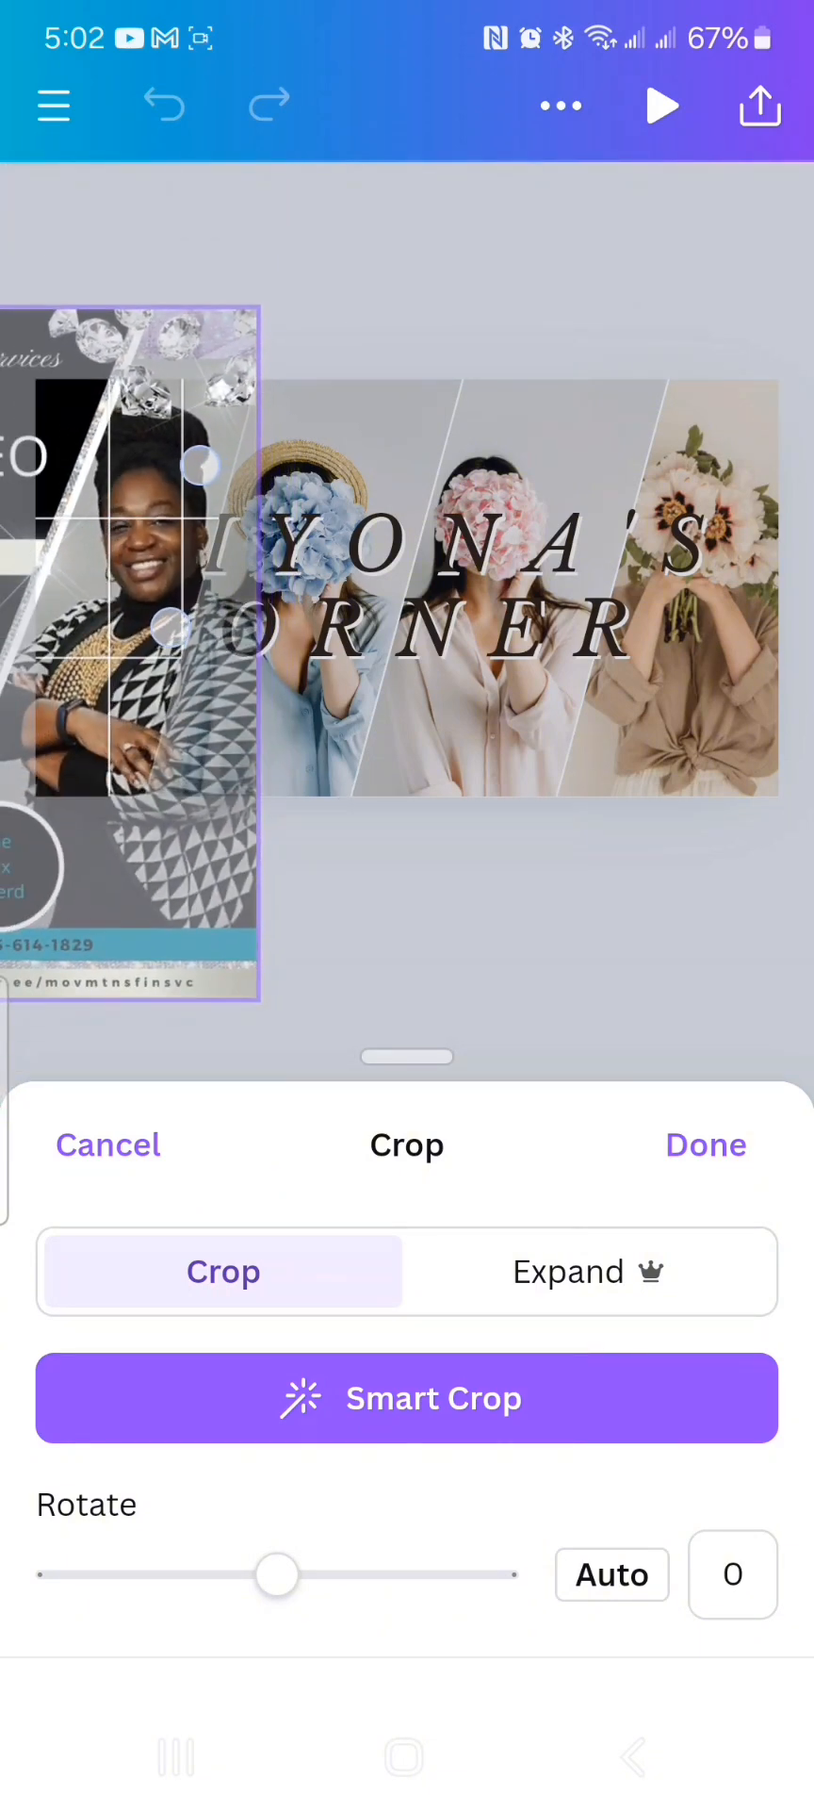
click(705, 1144)
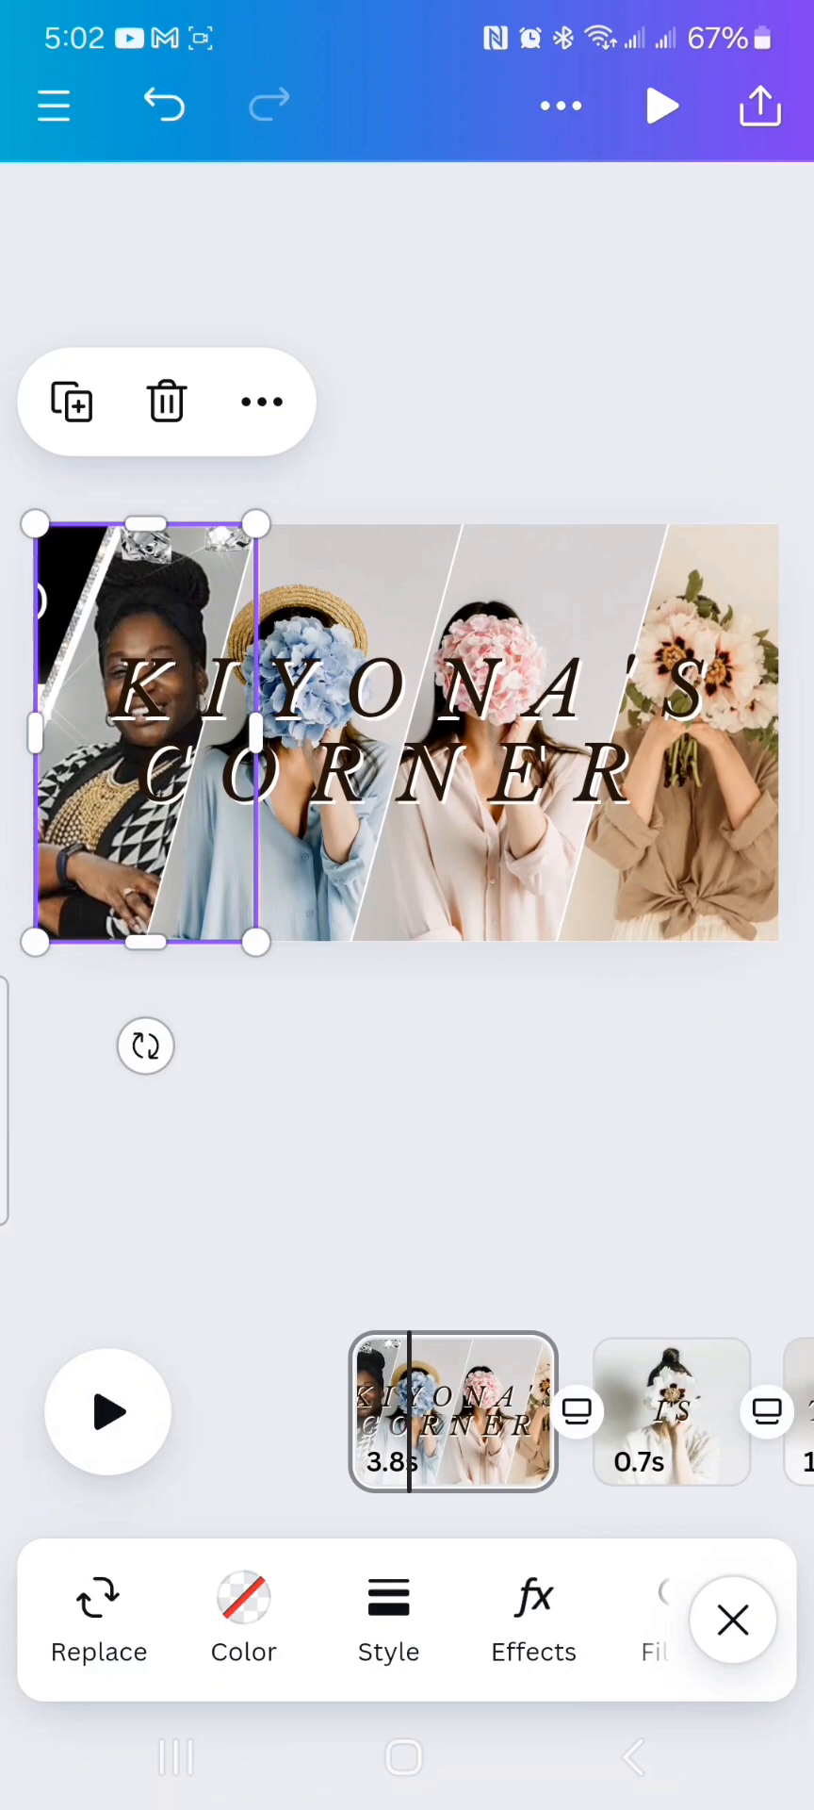
click(408, 733)
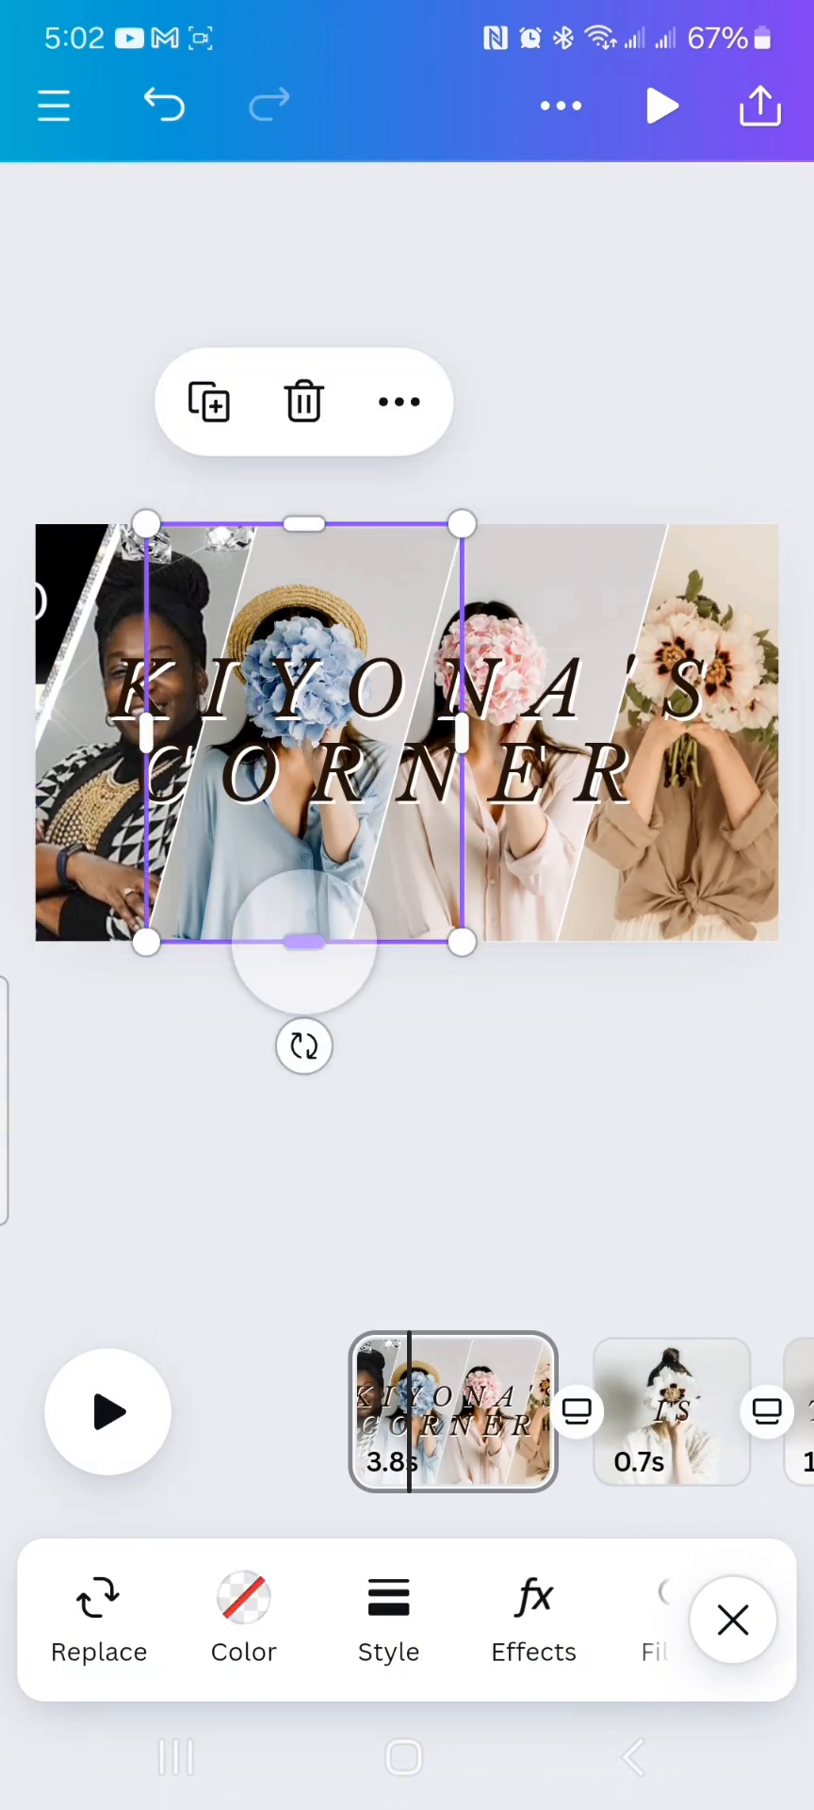
- Swap in an orange-cardigan photo for panel two and choose a new third-panel photo
click(98, 1616)
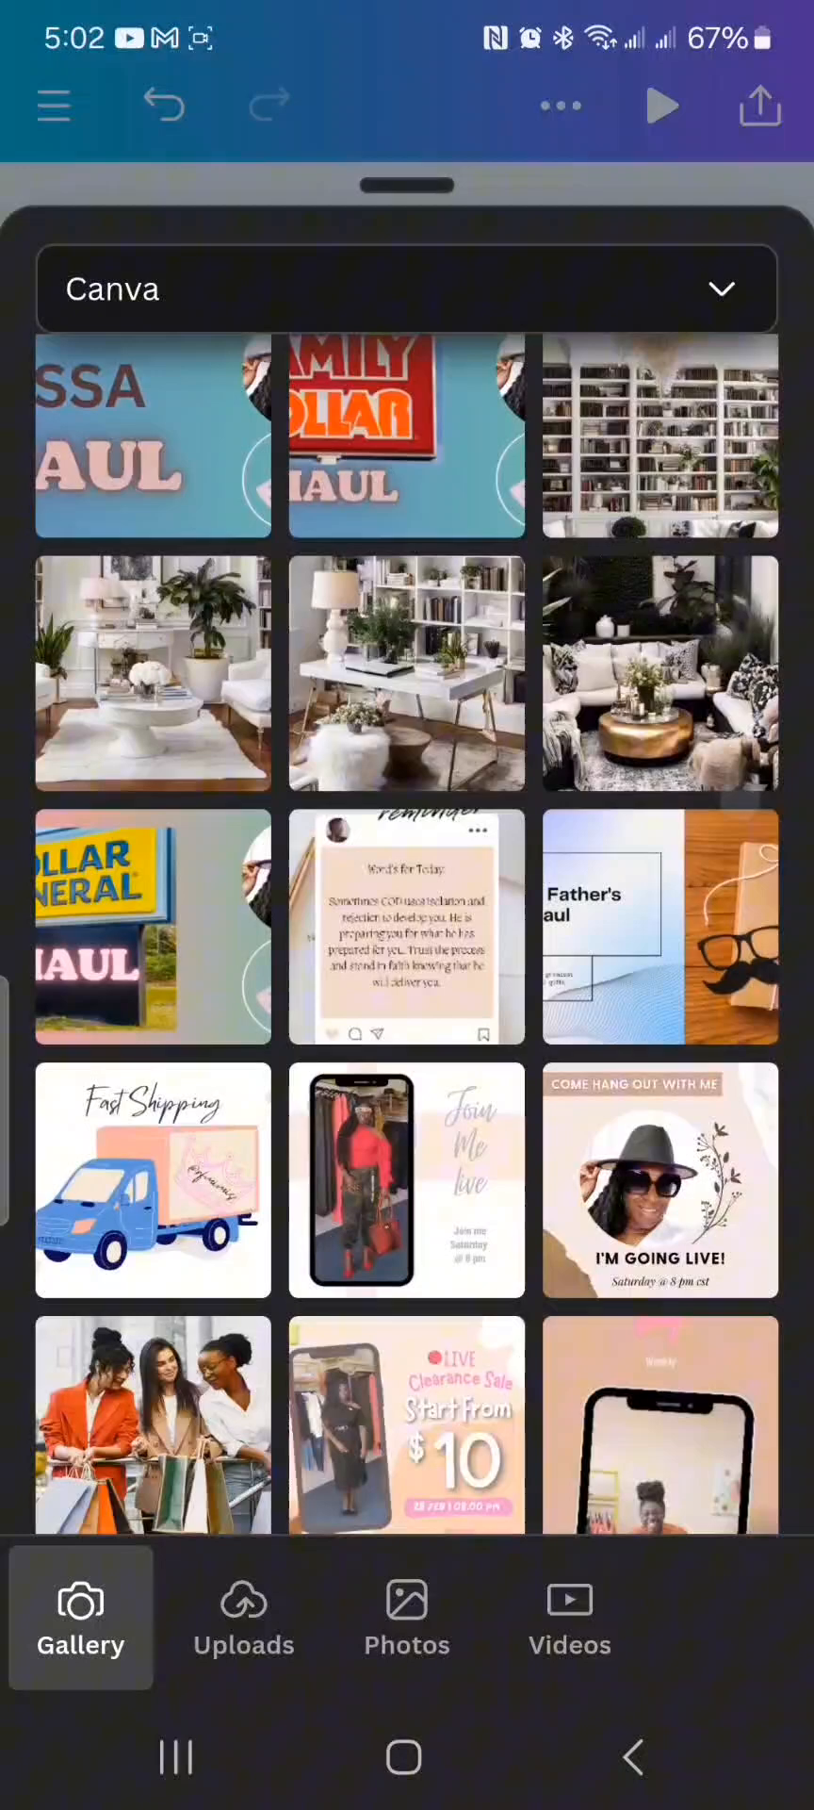
scroll(down, 3)
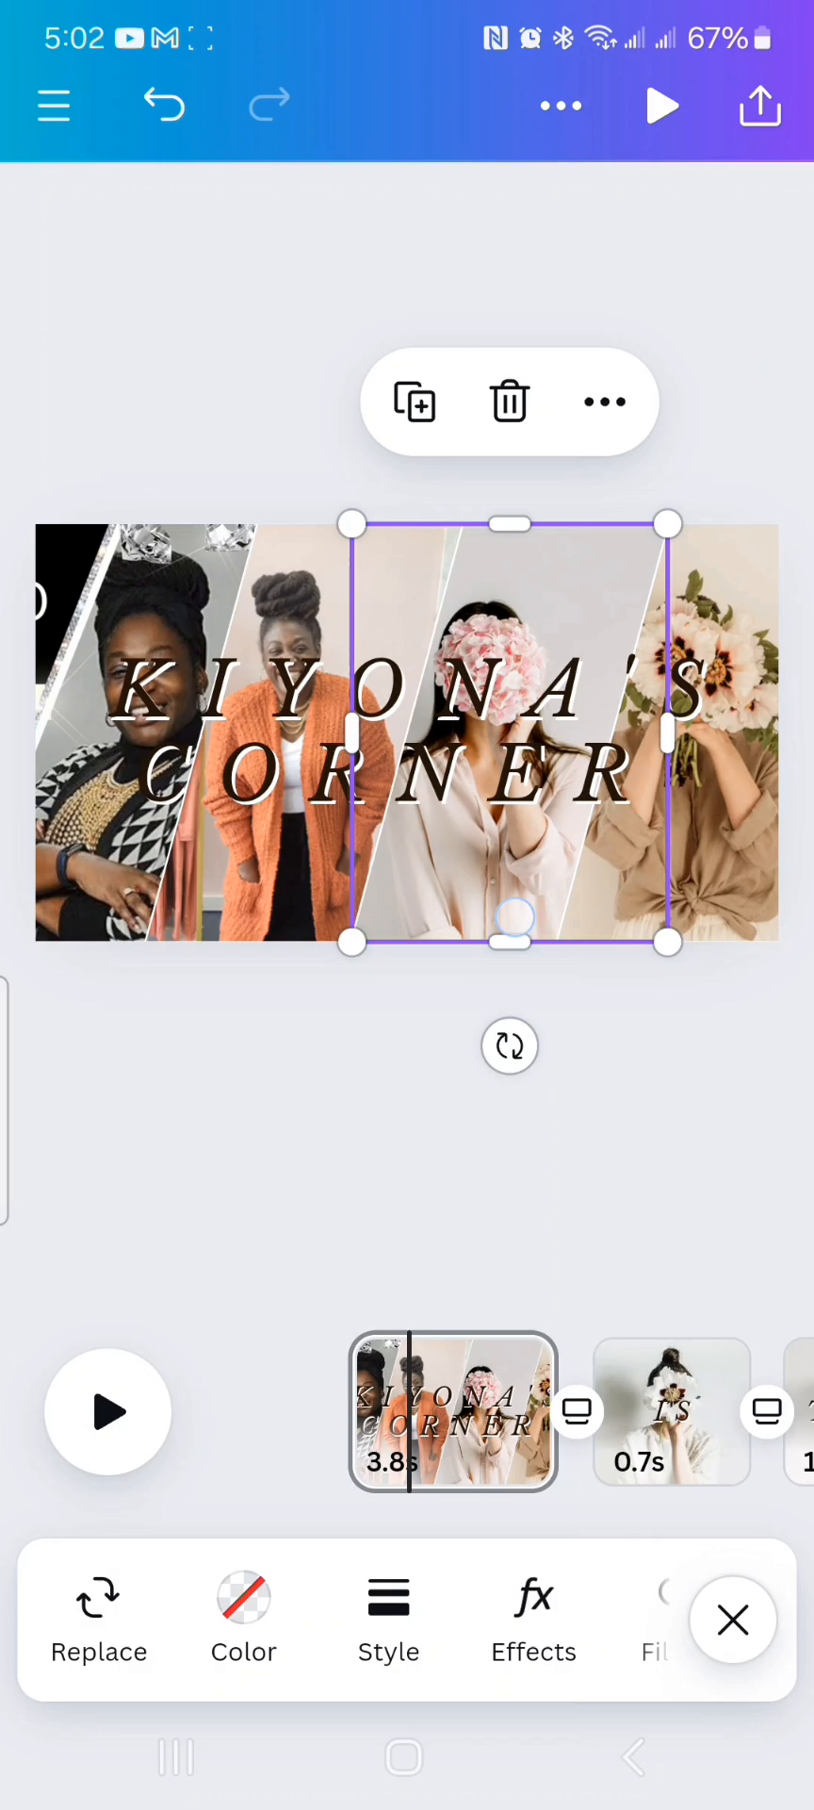
drag(510, 921, 510, 943)
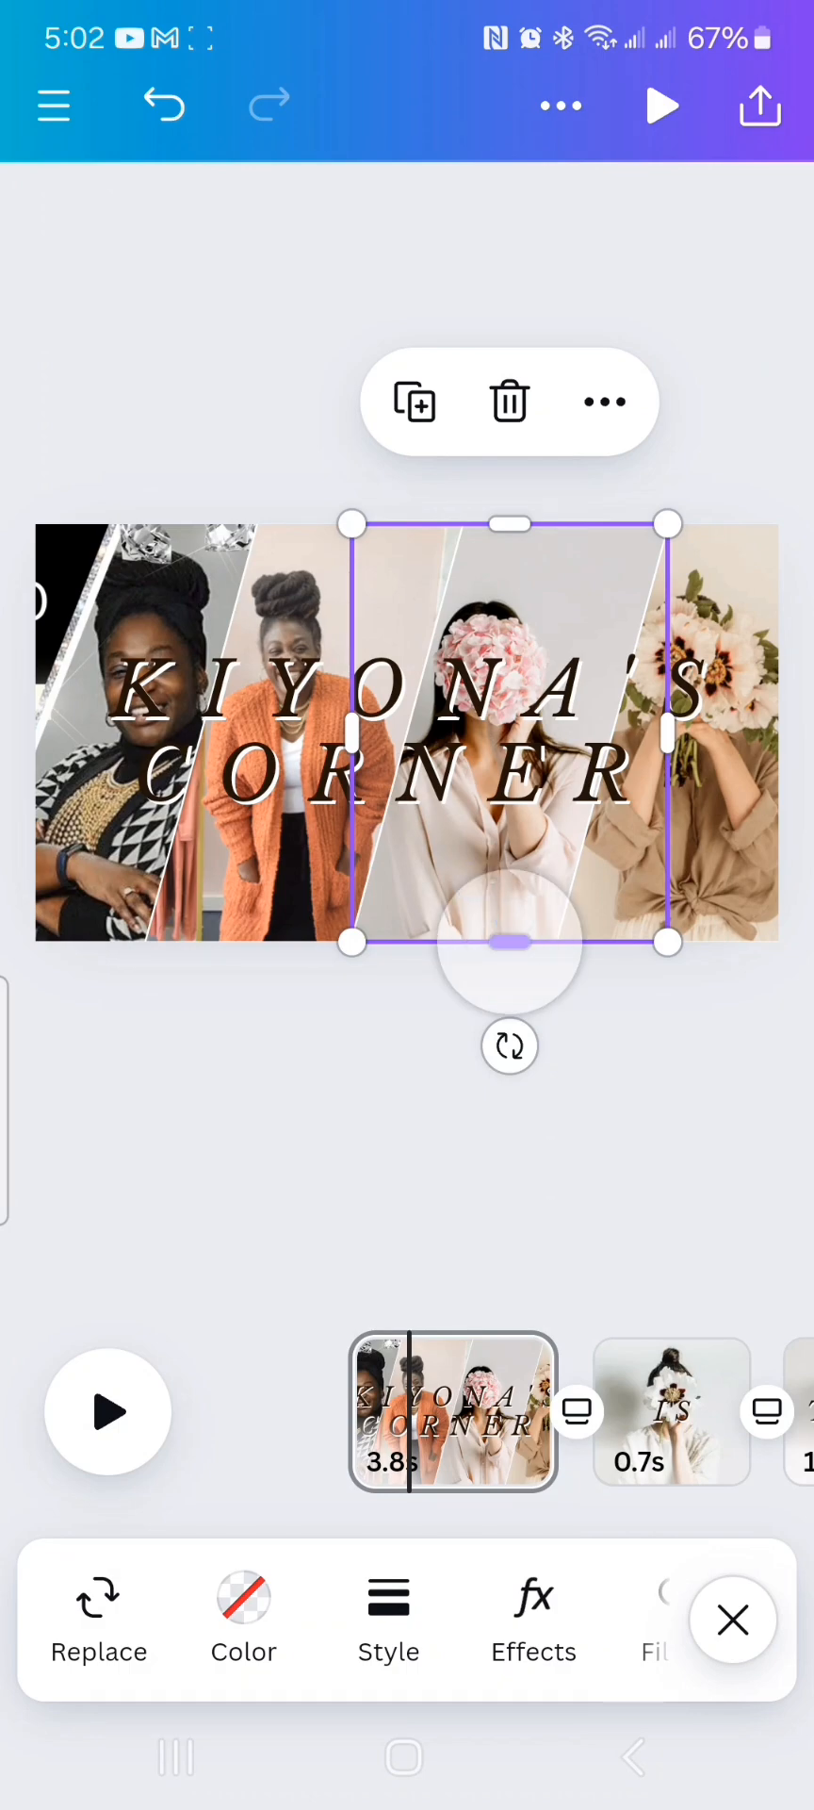
click(99, 1621)
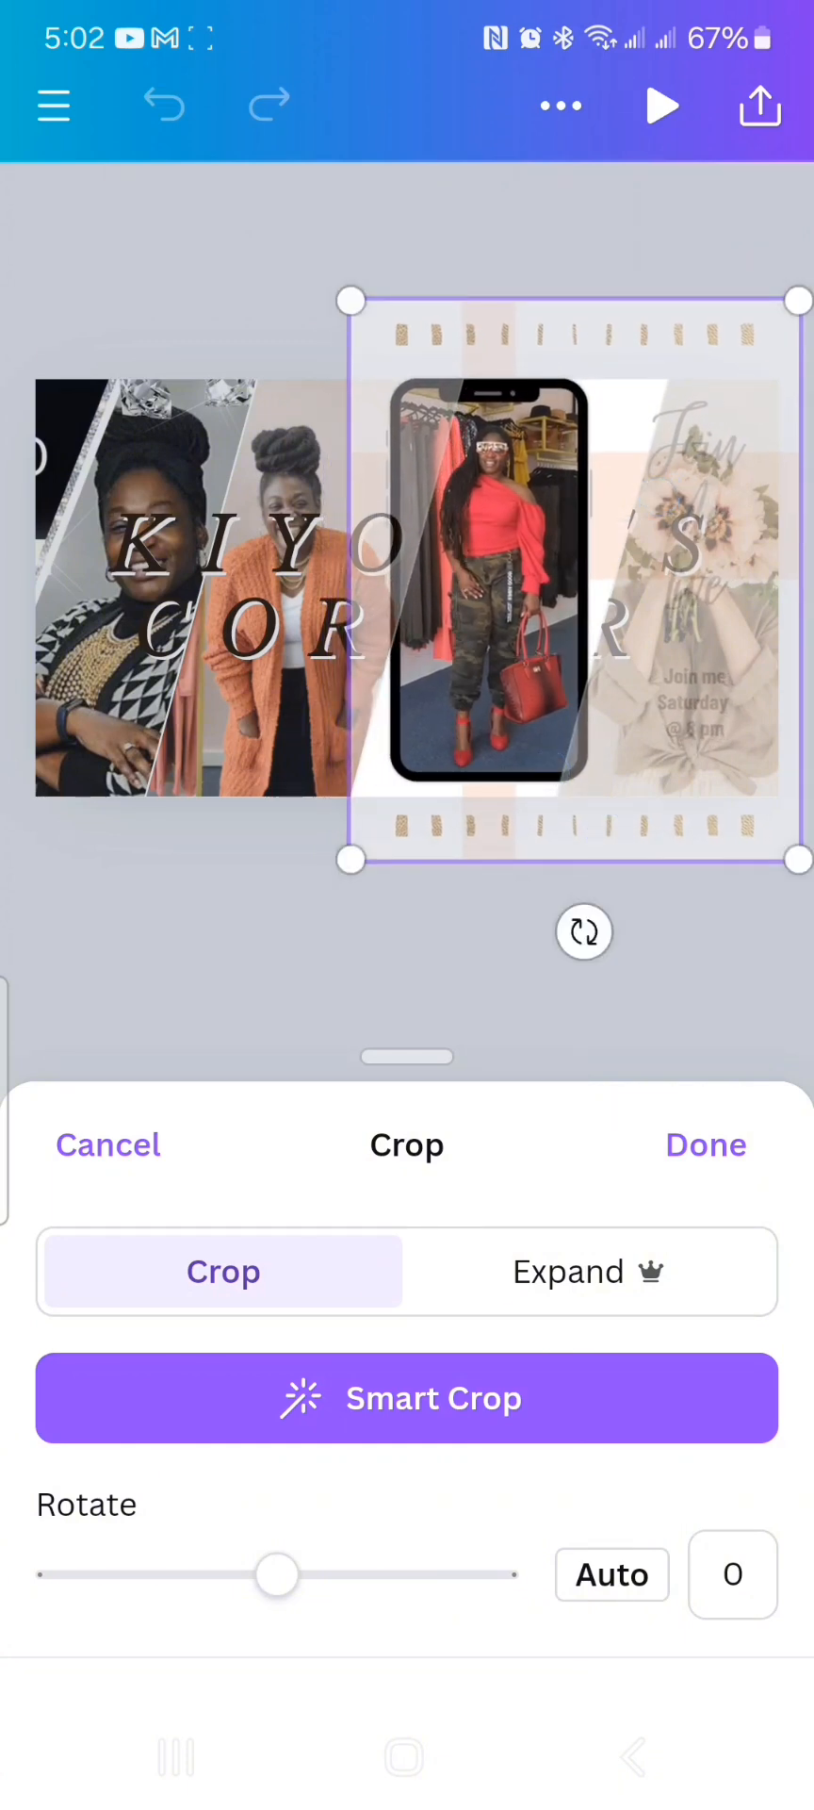
- Fit the phone-framed red-top photo into the third panel and confirm the crop
click(705, 1144)
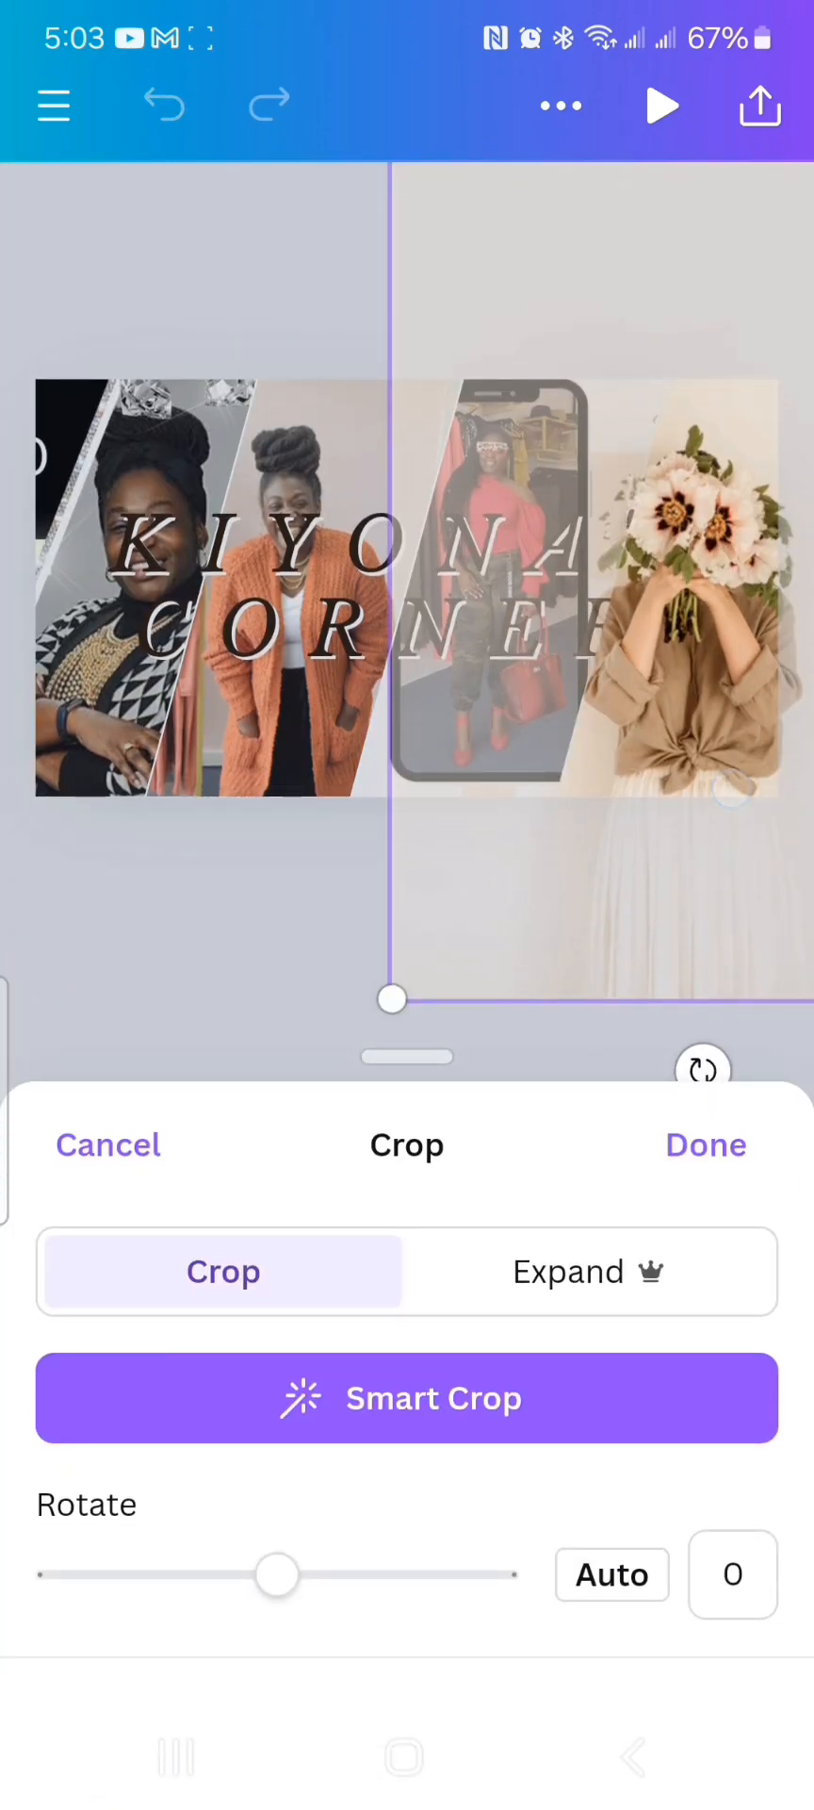
click(705, 1143)
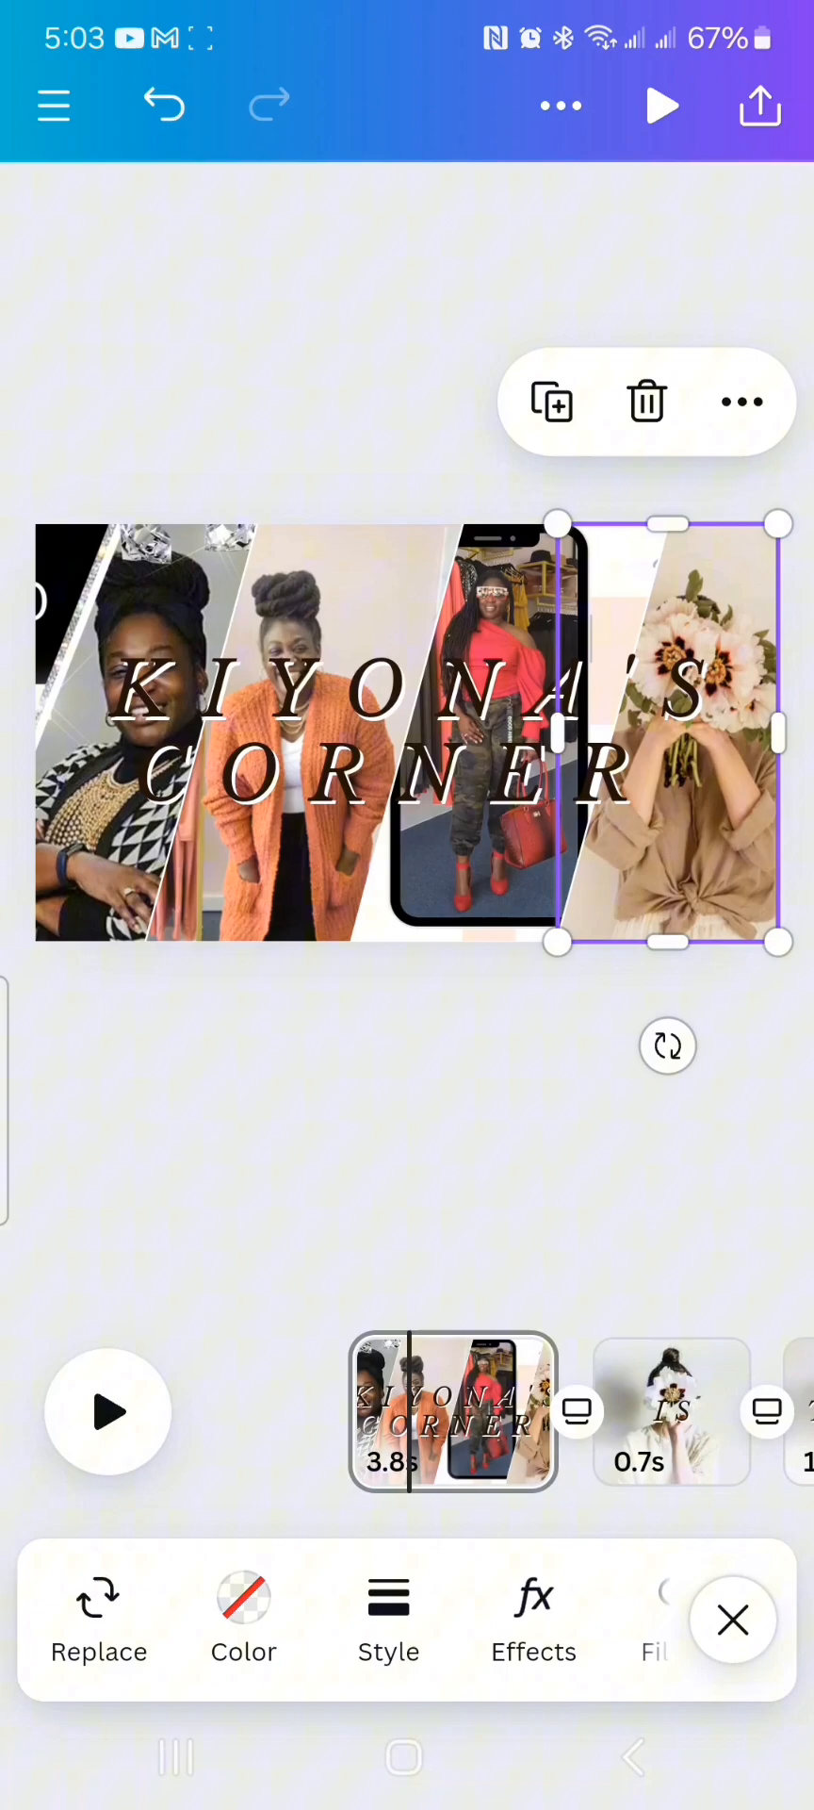
click(99, 1616)
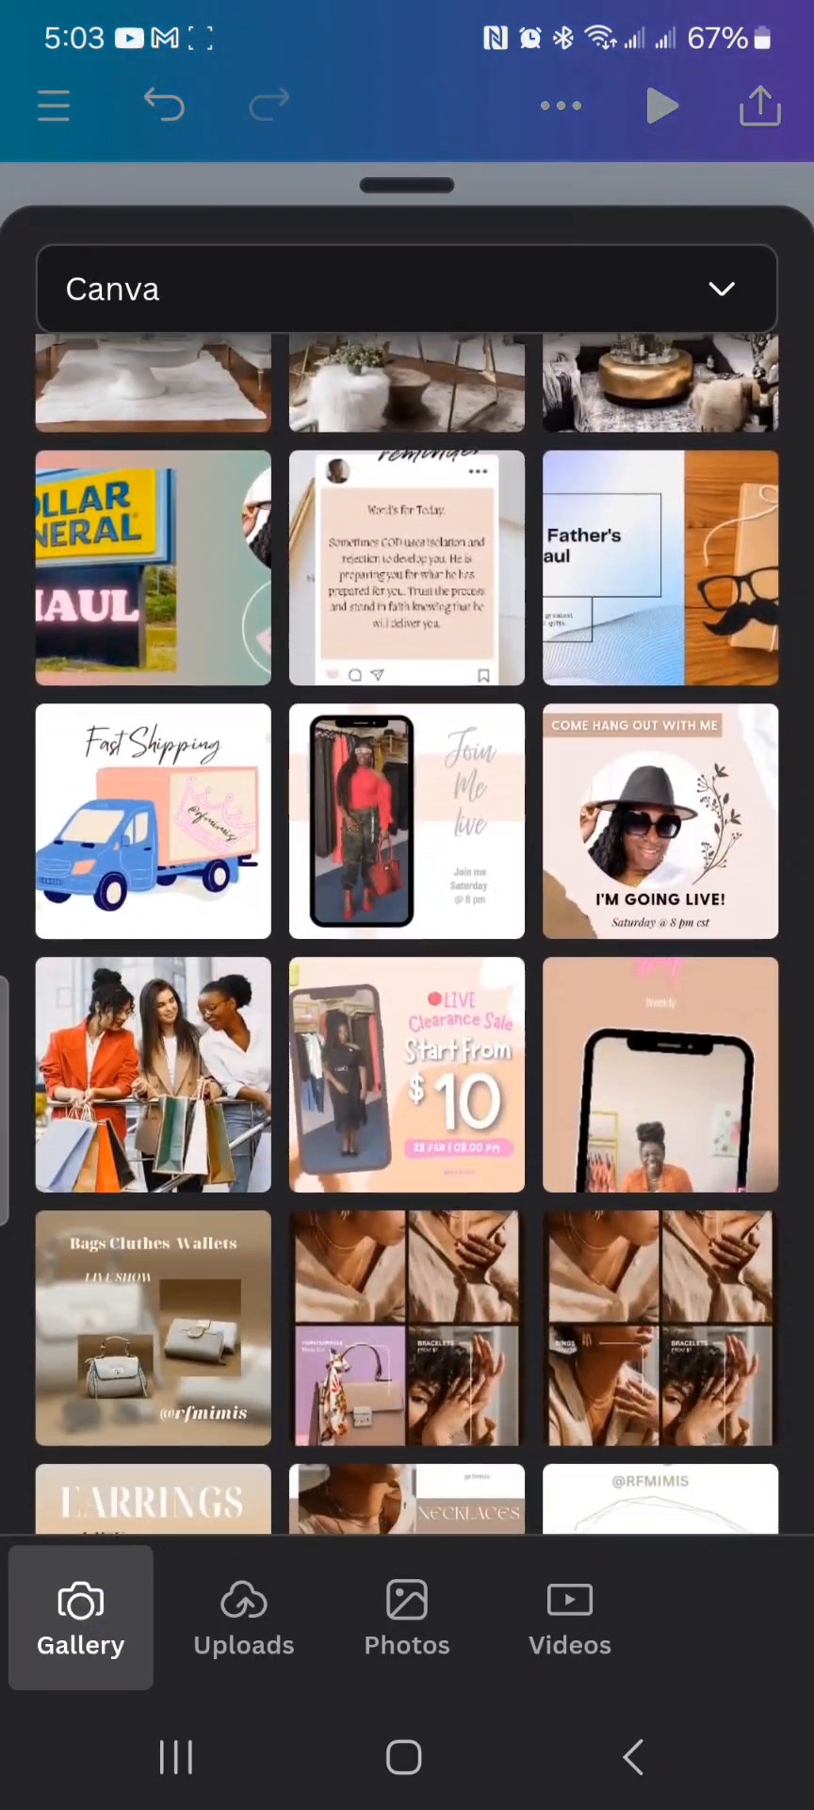
- Put the camouflage-jacket photo from Screenshots into the rightmost title-page panel
scroll(down, 3)
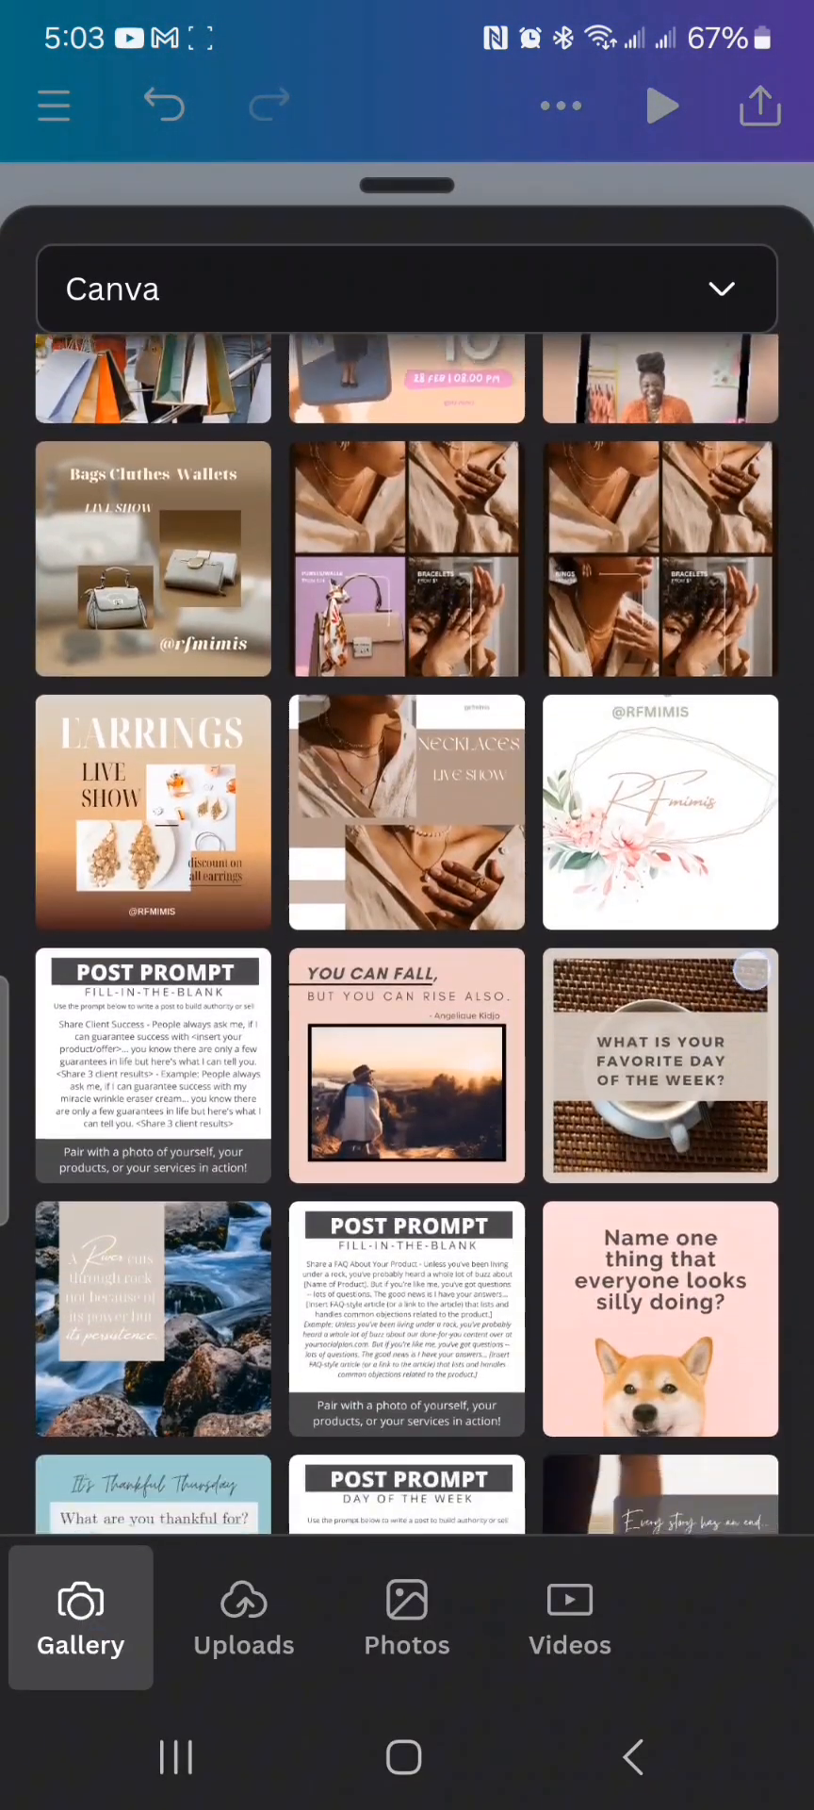
scroll(down, 3)
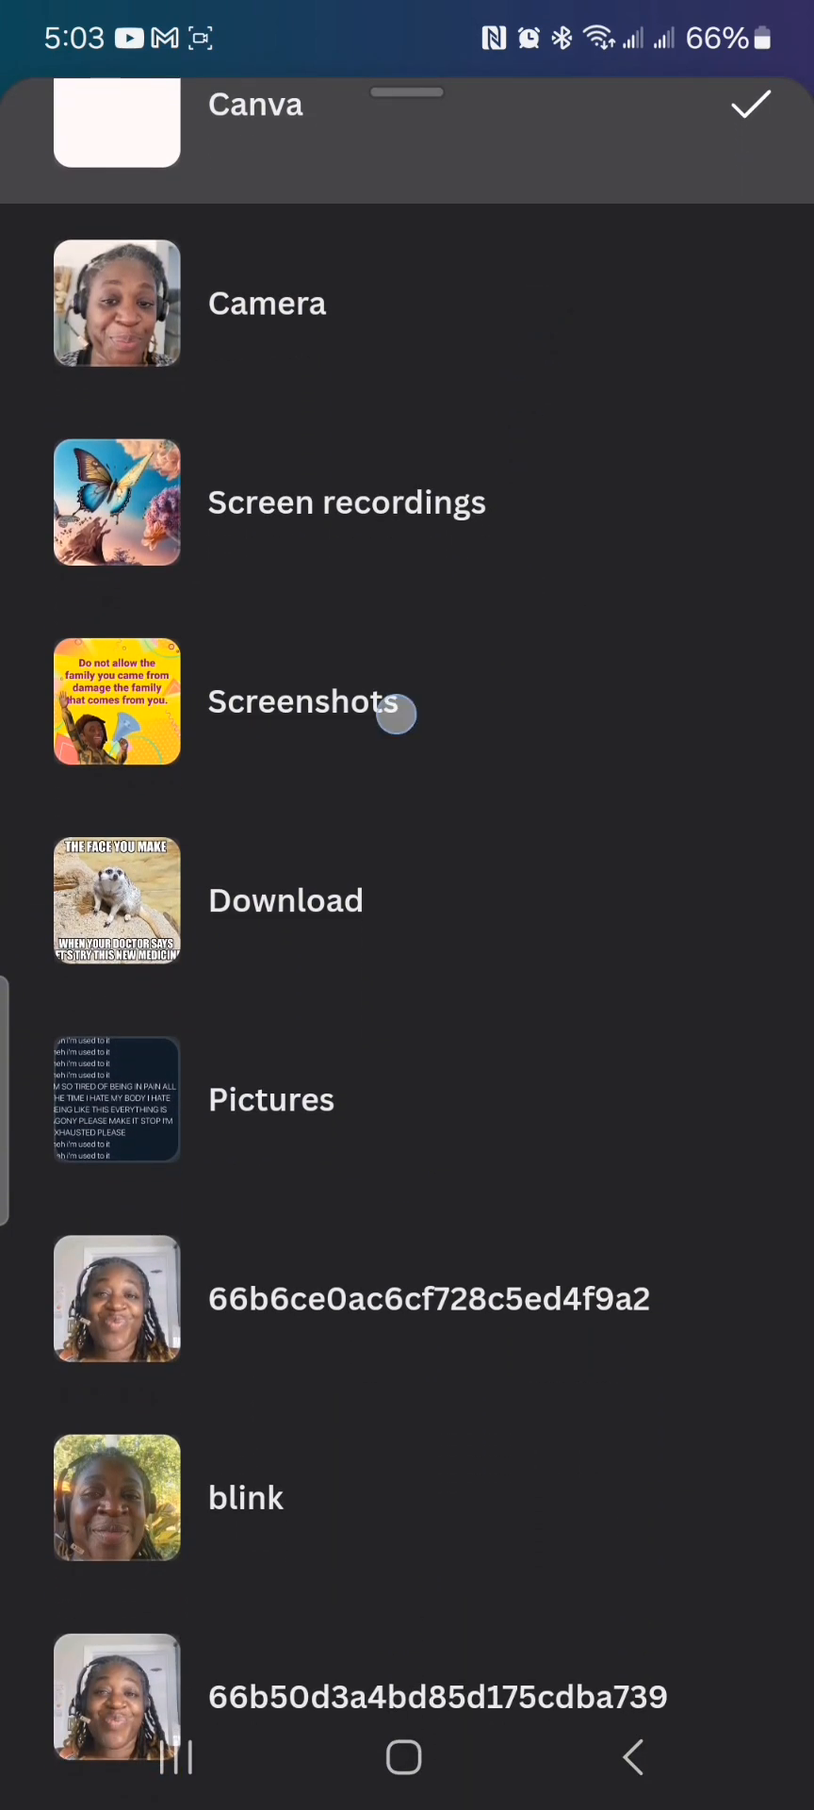
click(302, 701)
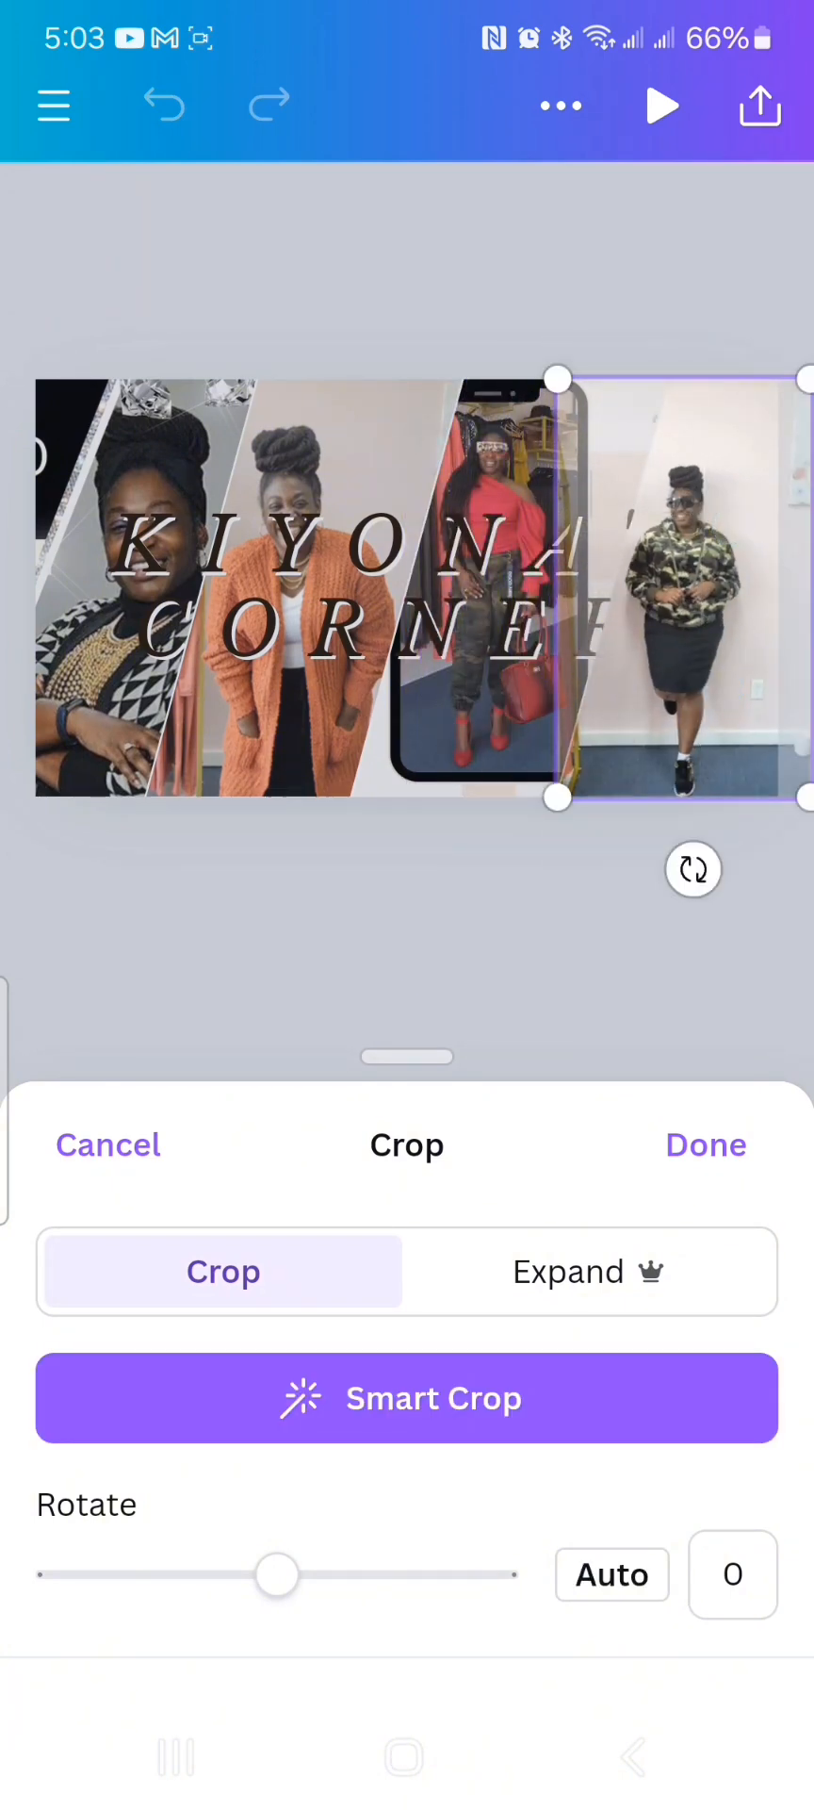
click(706, 1146)
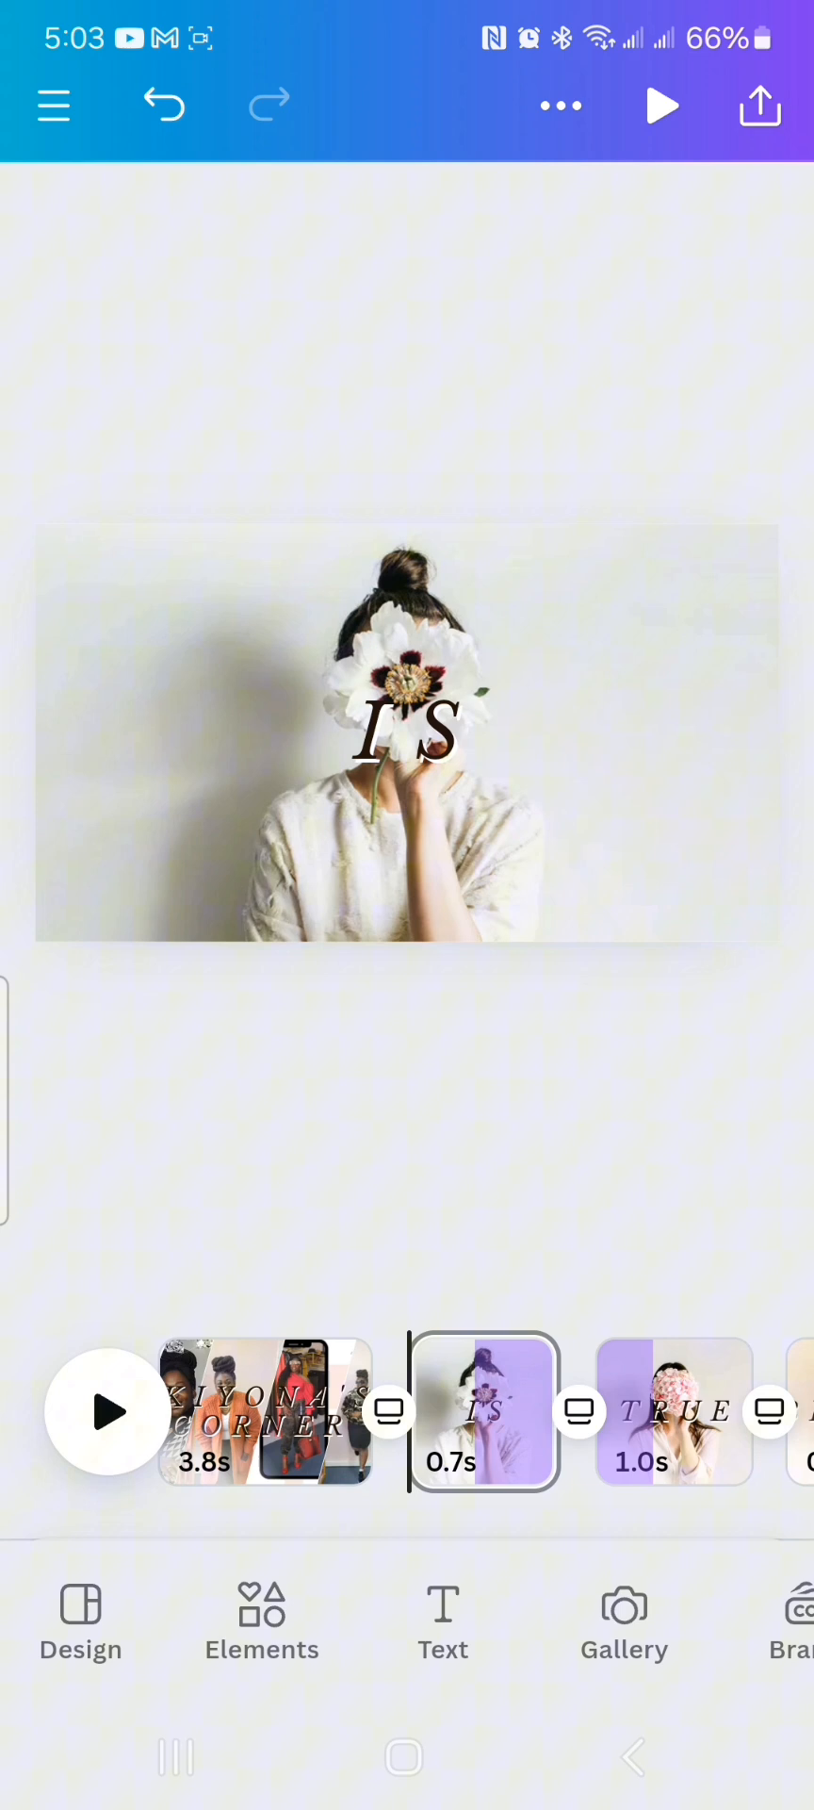
- Replace page 2's background with the black-dress clothing-store photo from Screenshots
click(407, 733)
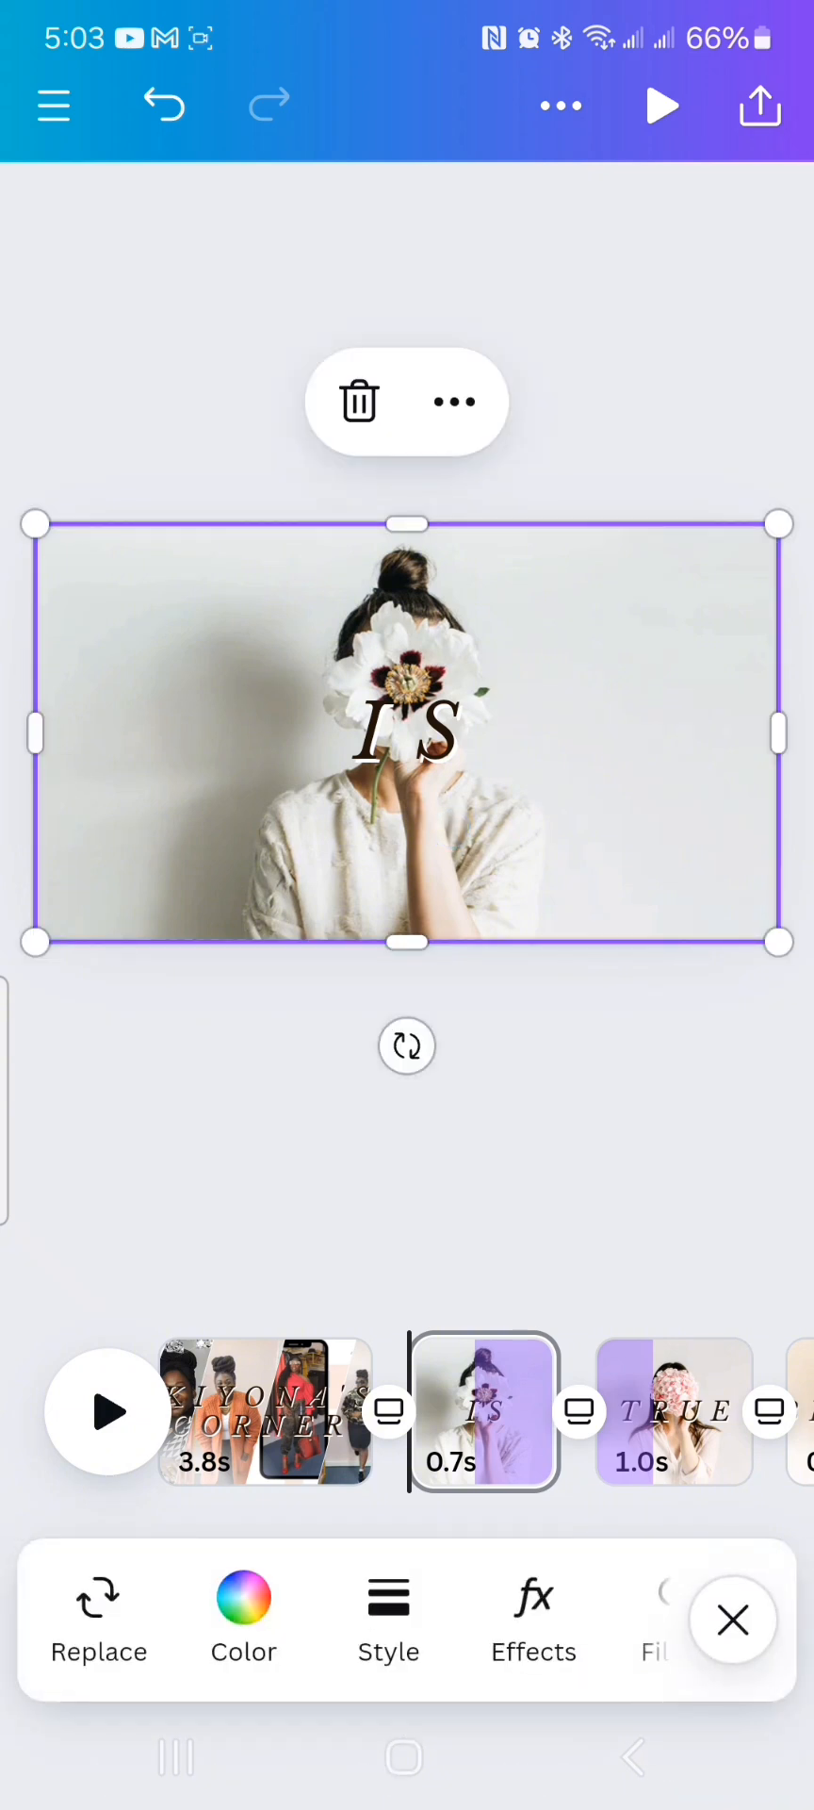
click(408, 737)
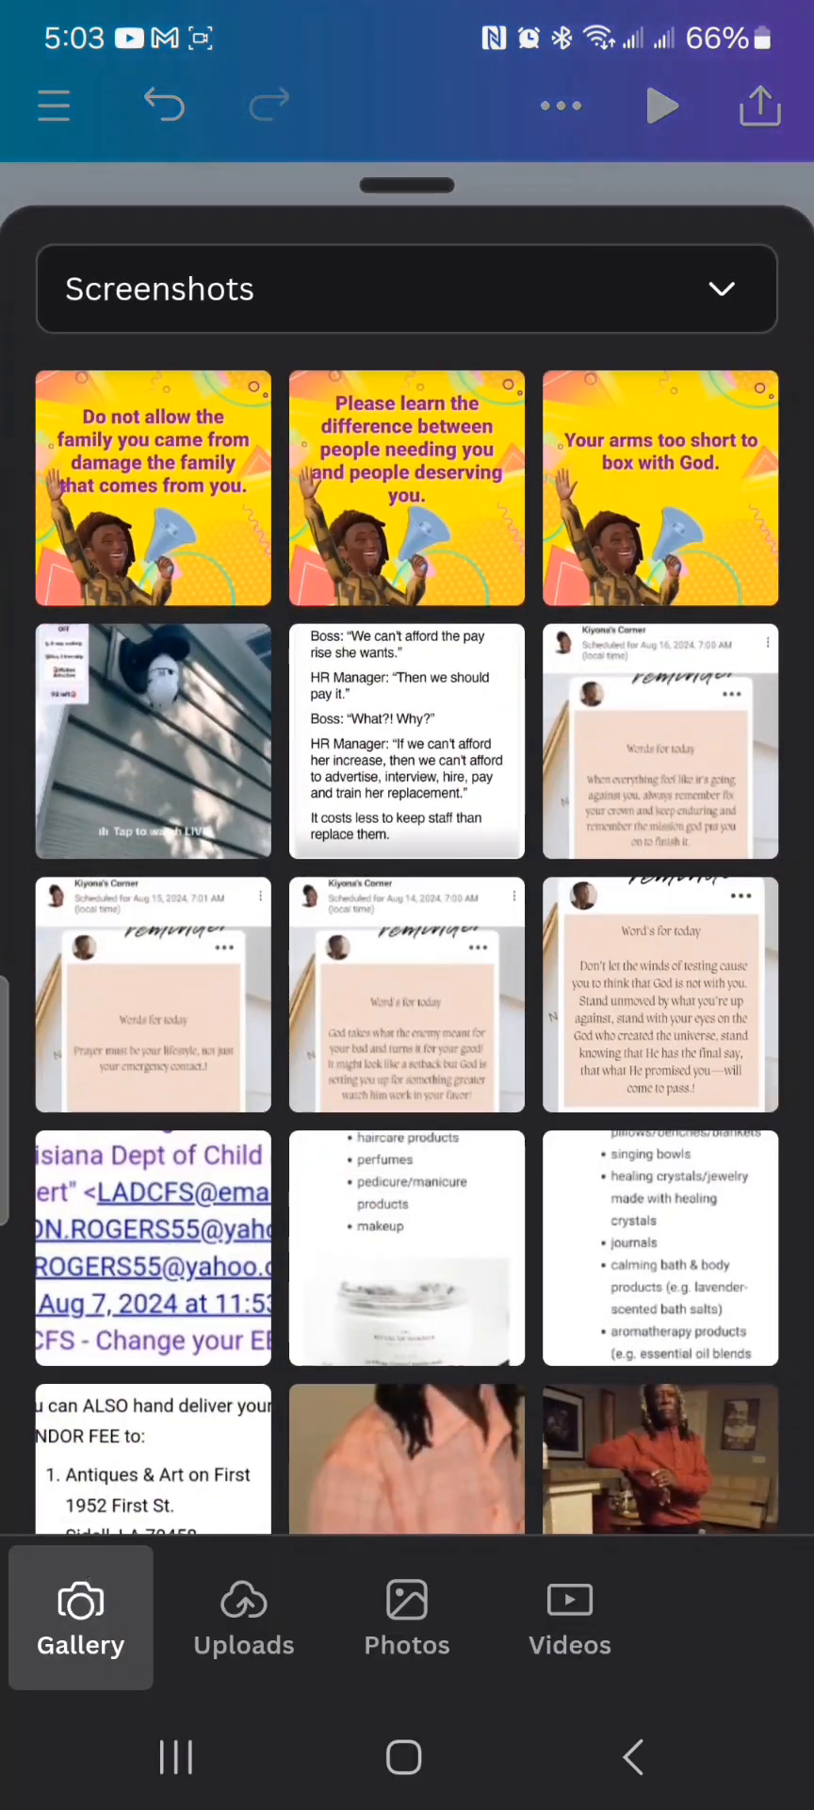
scroll(down, 3)
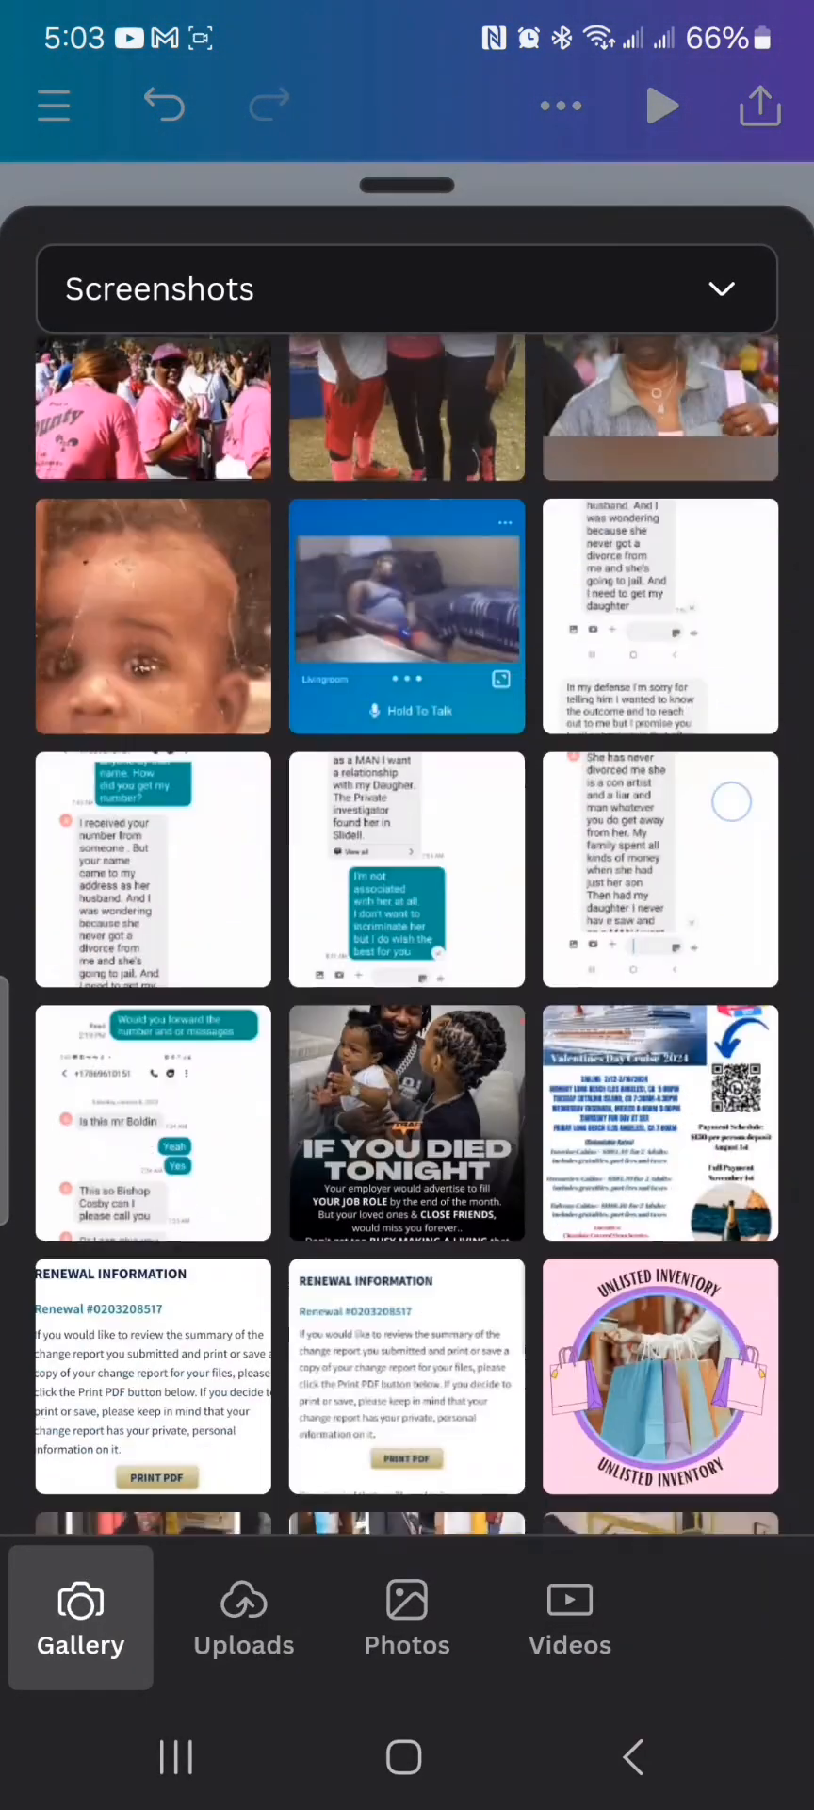
scroll(down, 3)
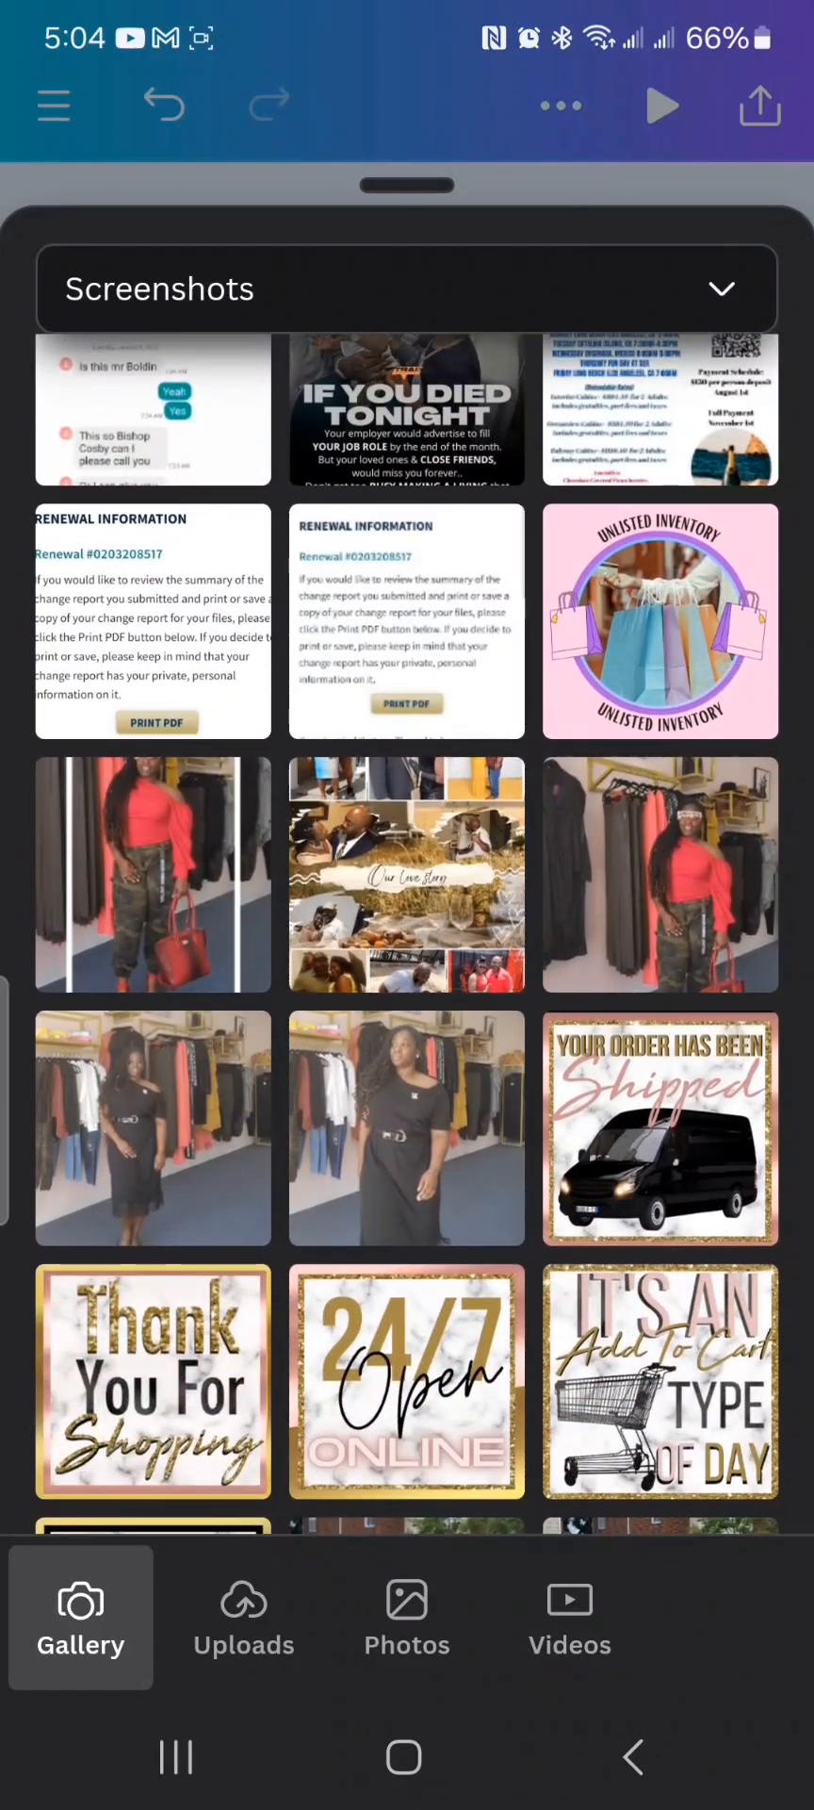
click(406, 1128)
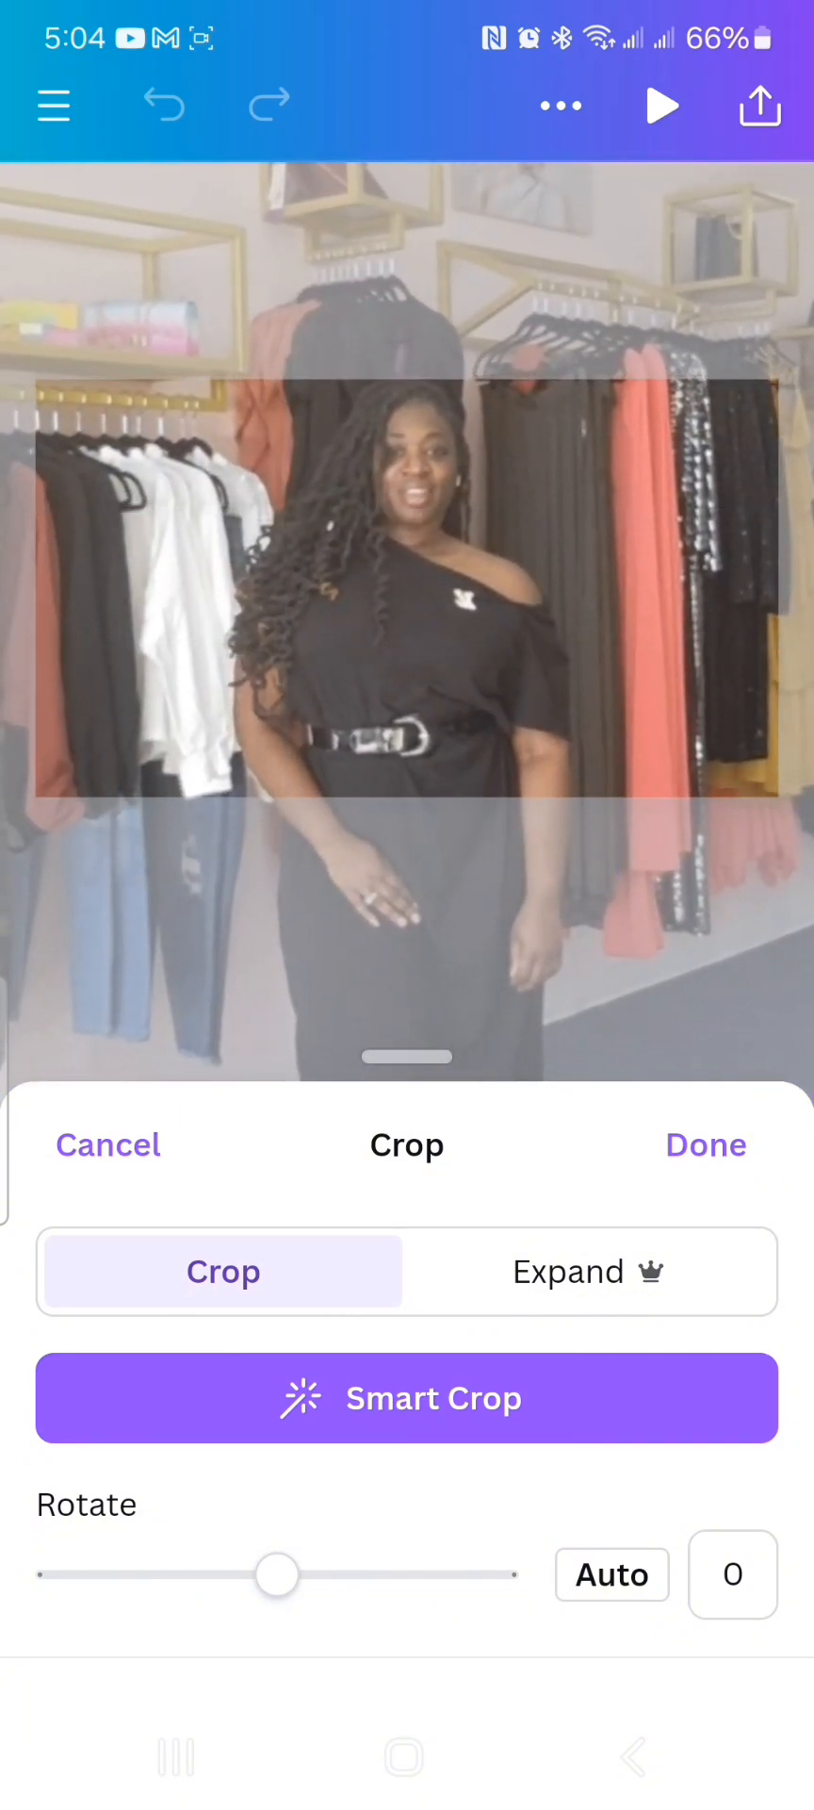
click(705, 1144)
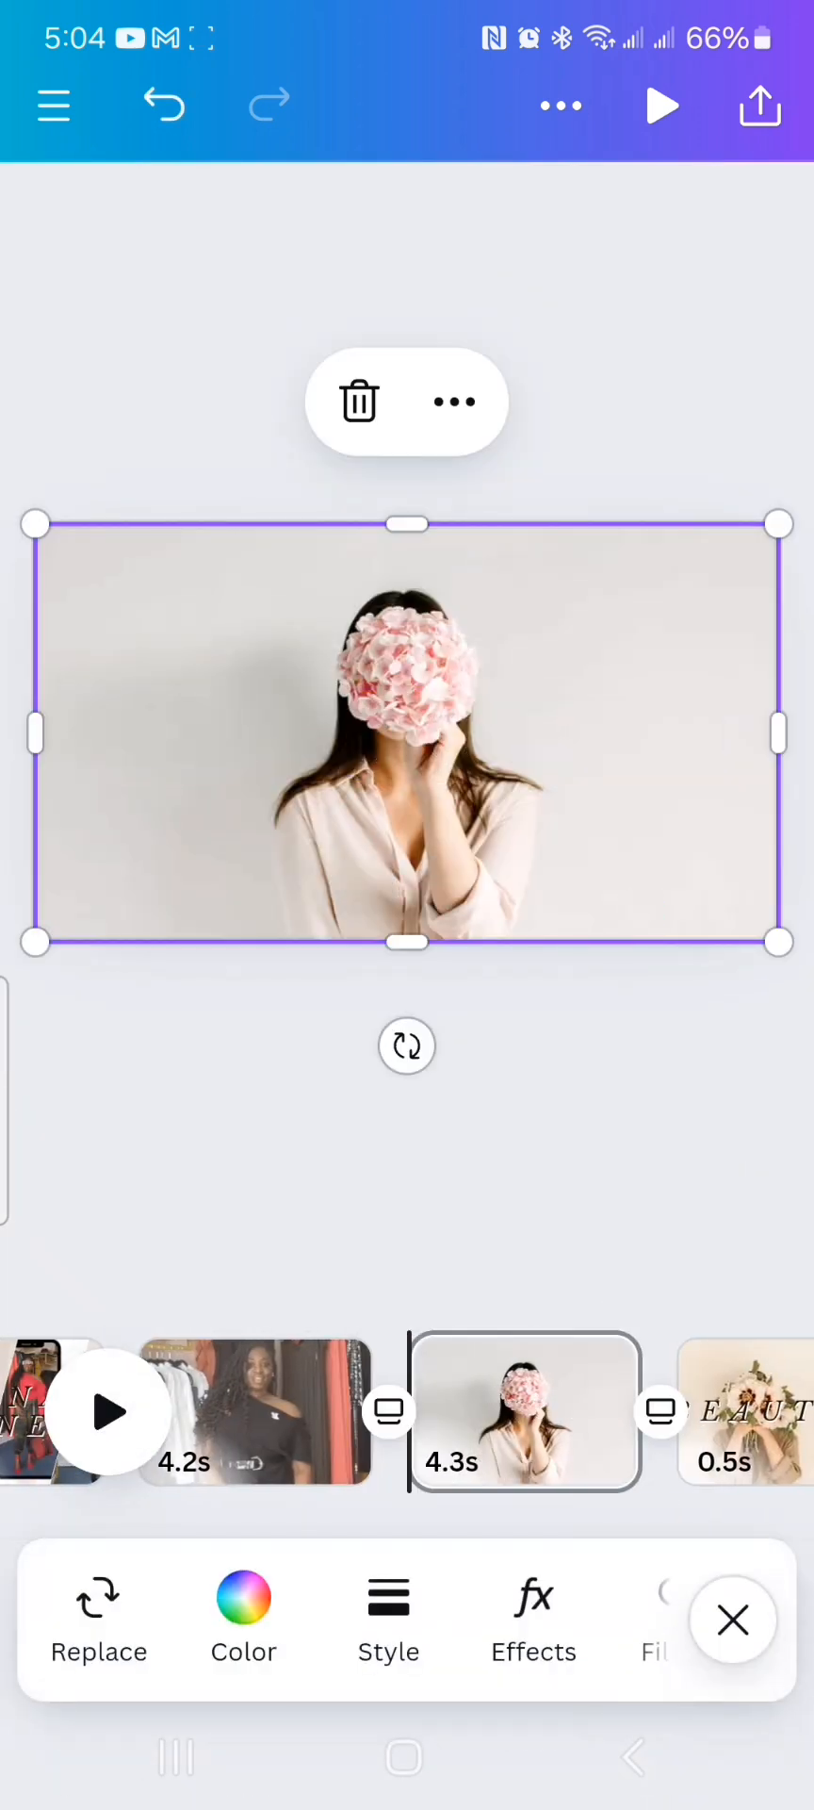
- Replace page 3's pink-flowers photo with the sunglasses and red jacket photo
click(99, 1622)
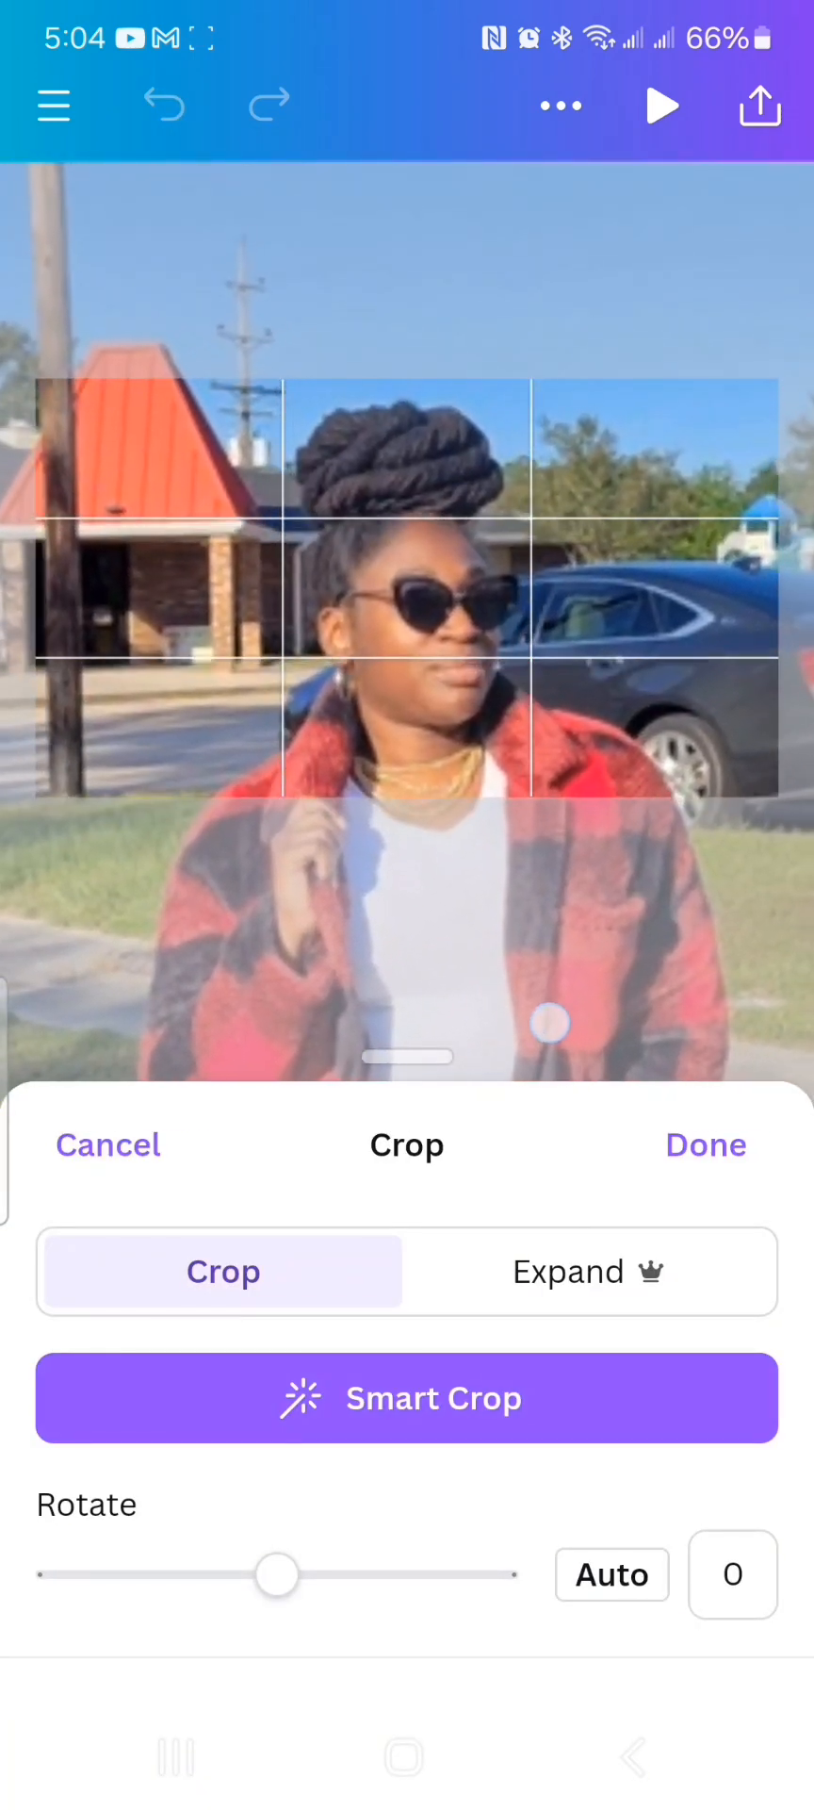
click(705, 1146)
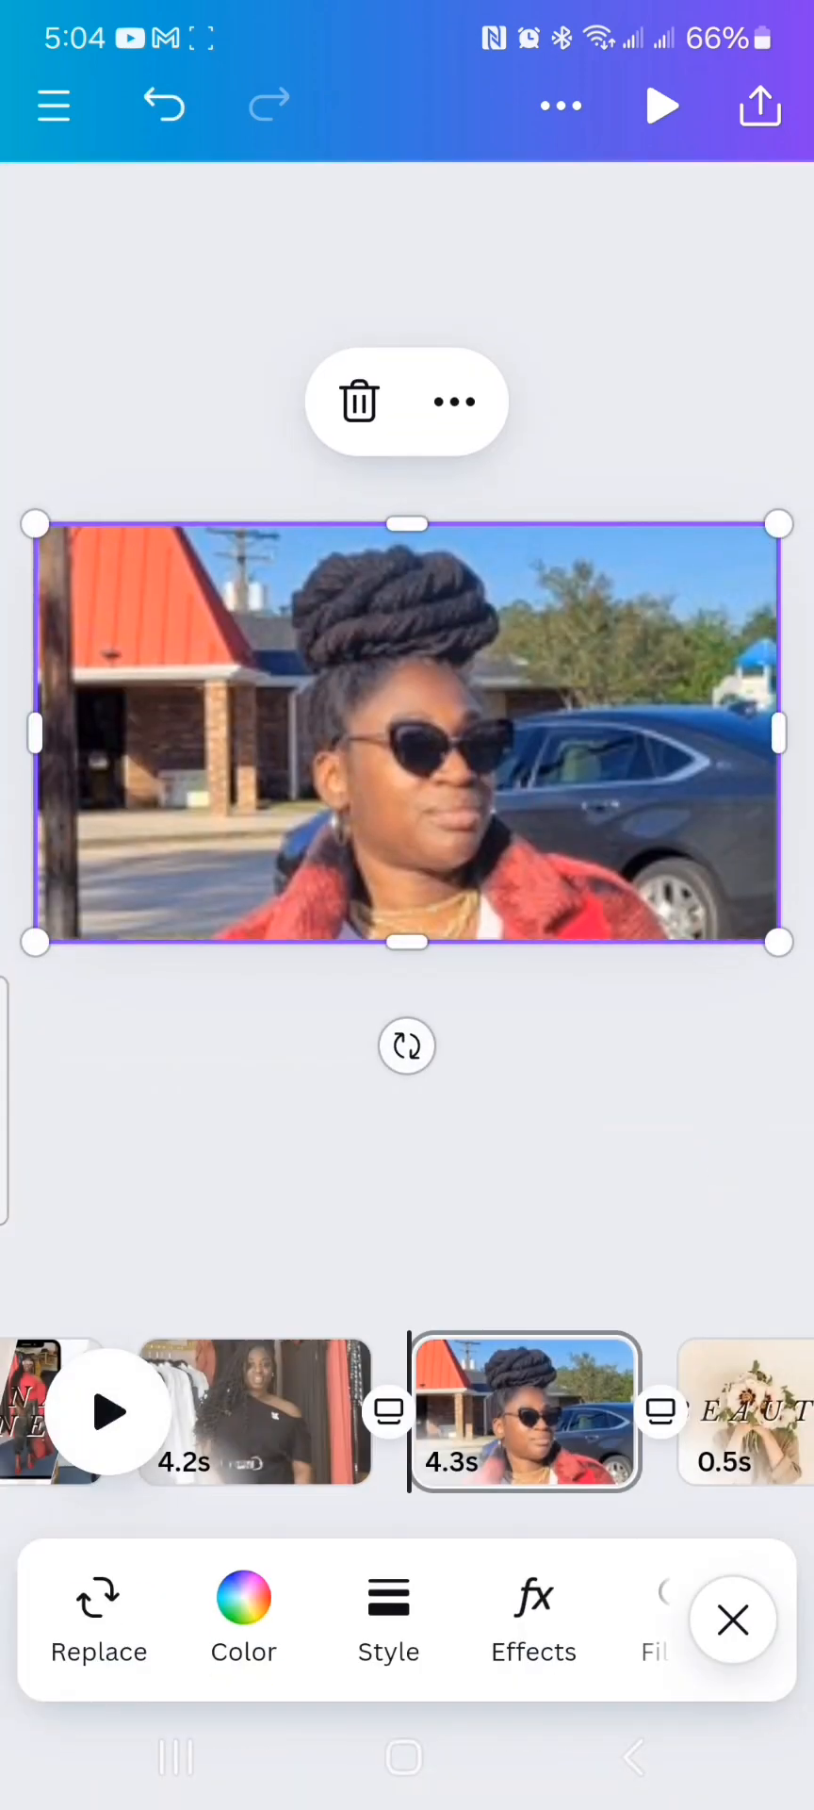
click(736, 1410)
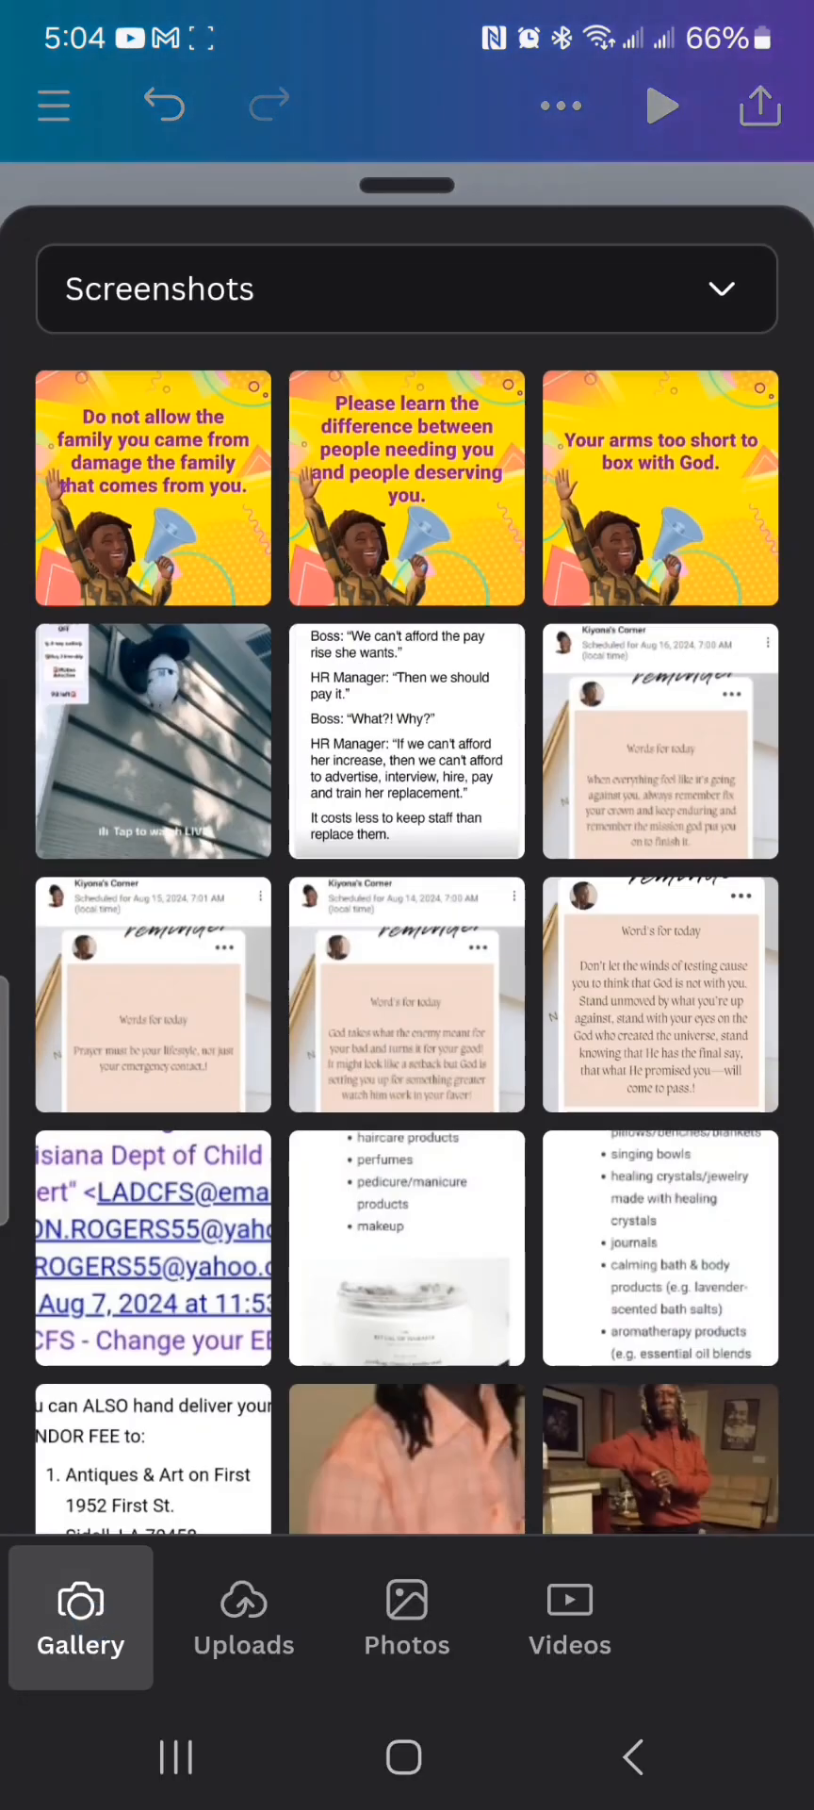
- Swap the BEAUTY page background for the twisted loc hairstyle collage from Screenshots
scroll(down, 3)
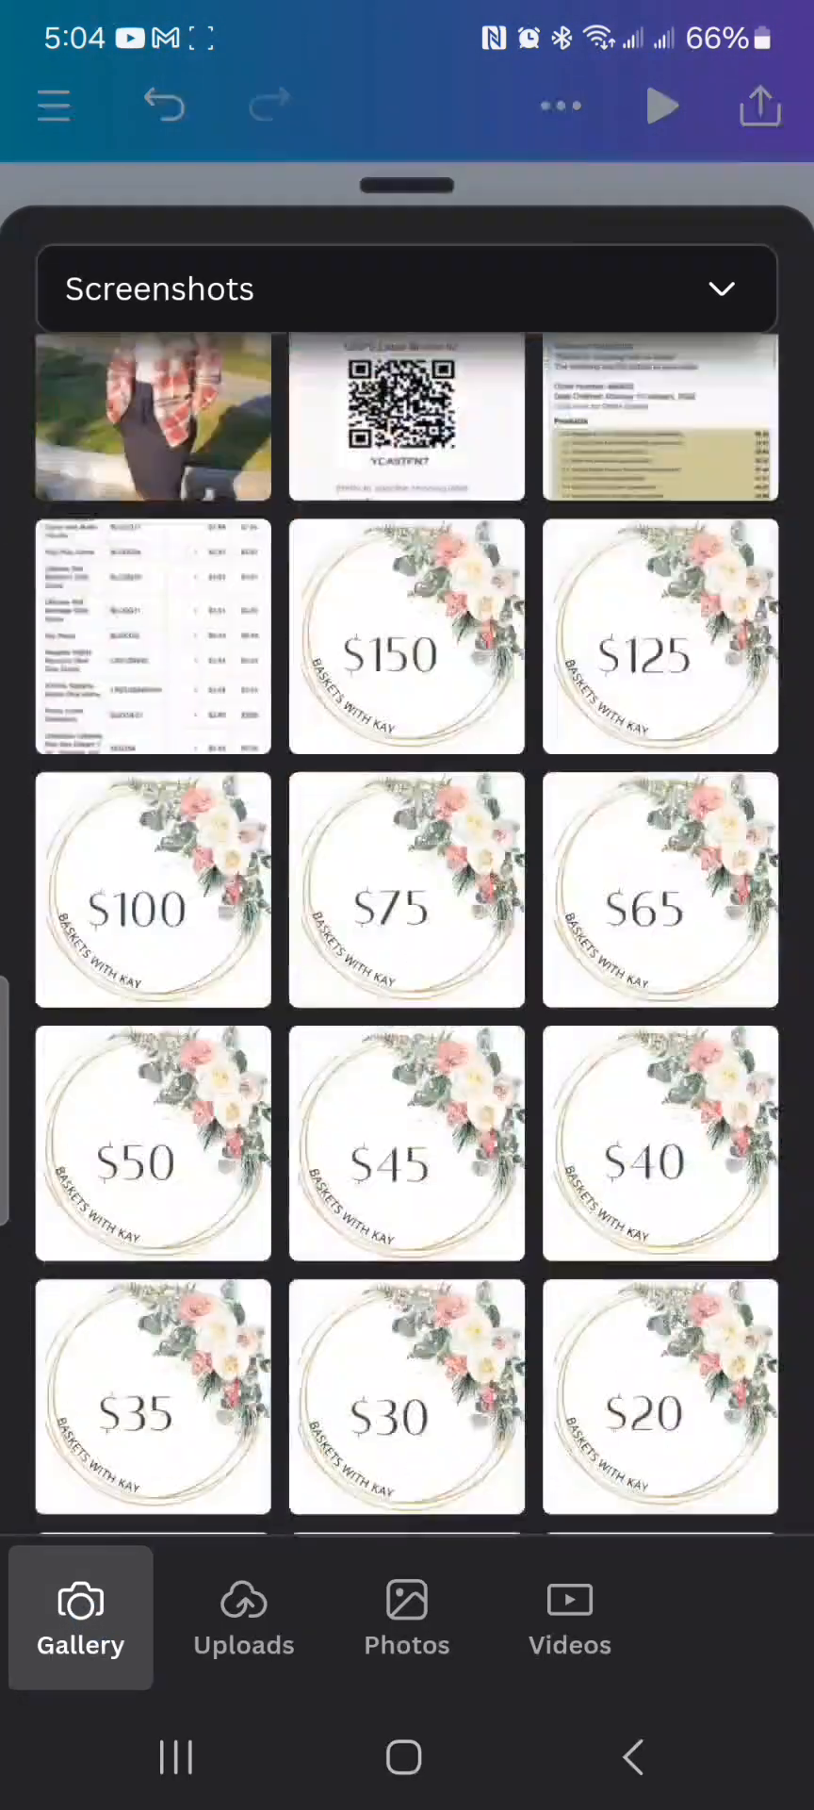
scroll(up, 3)
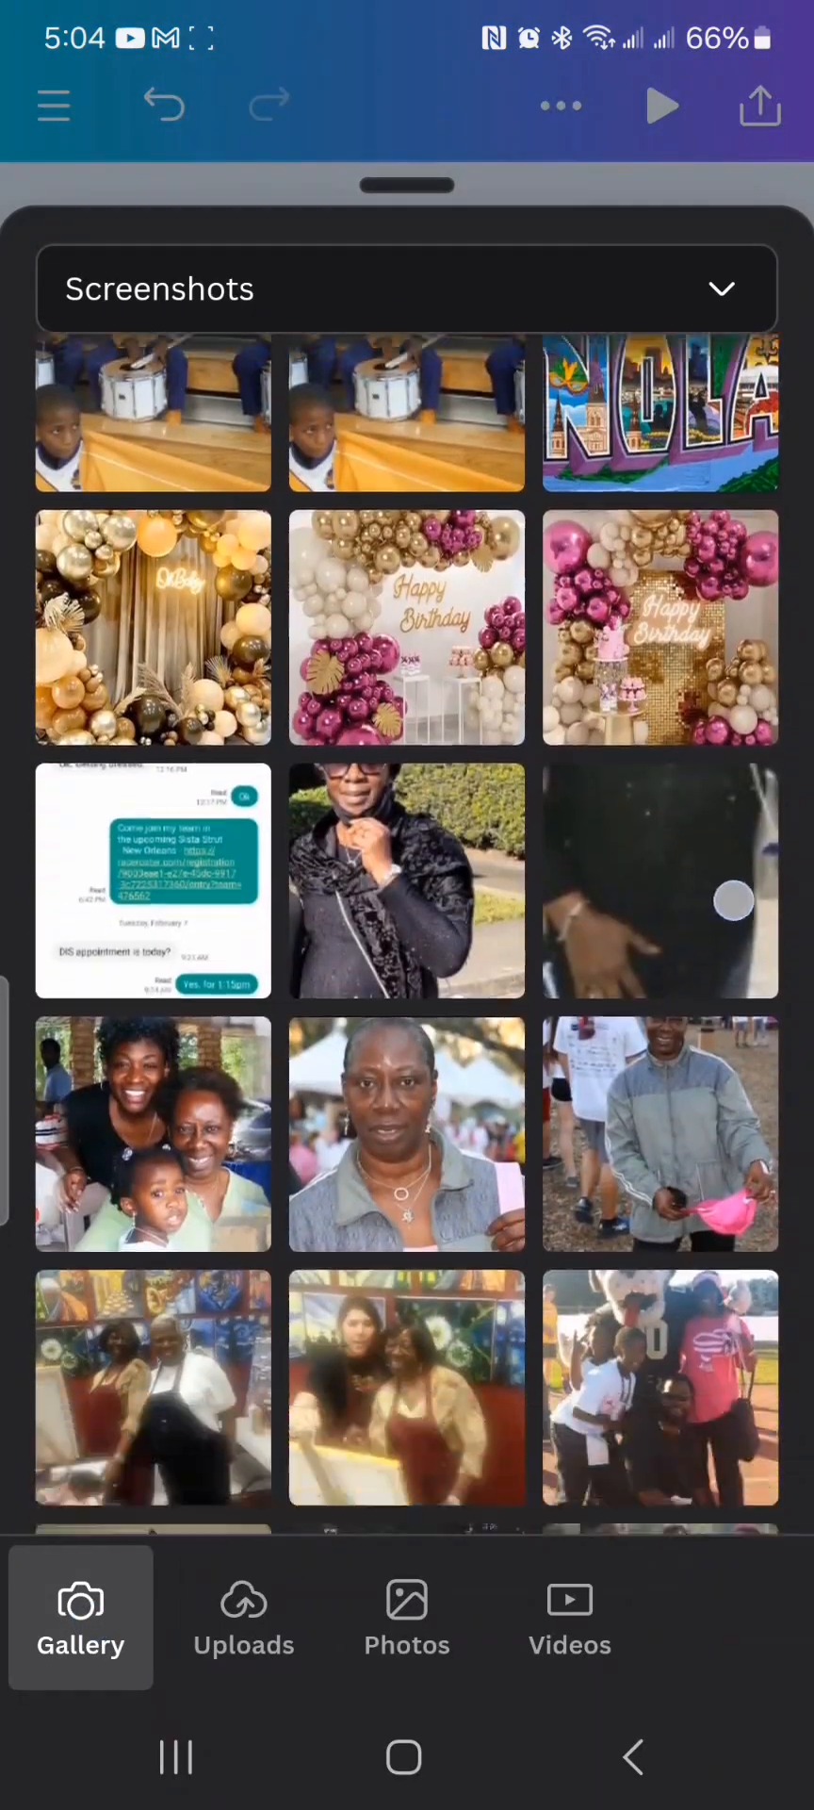
scroll(down, 3)
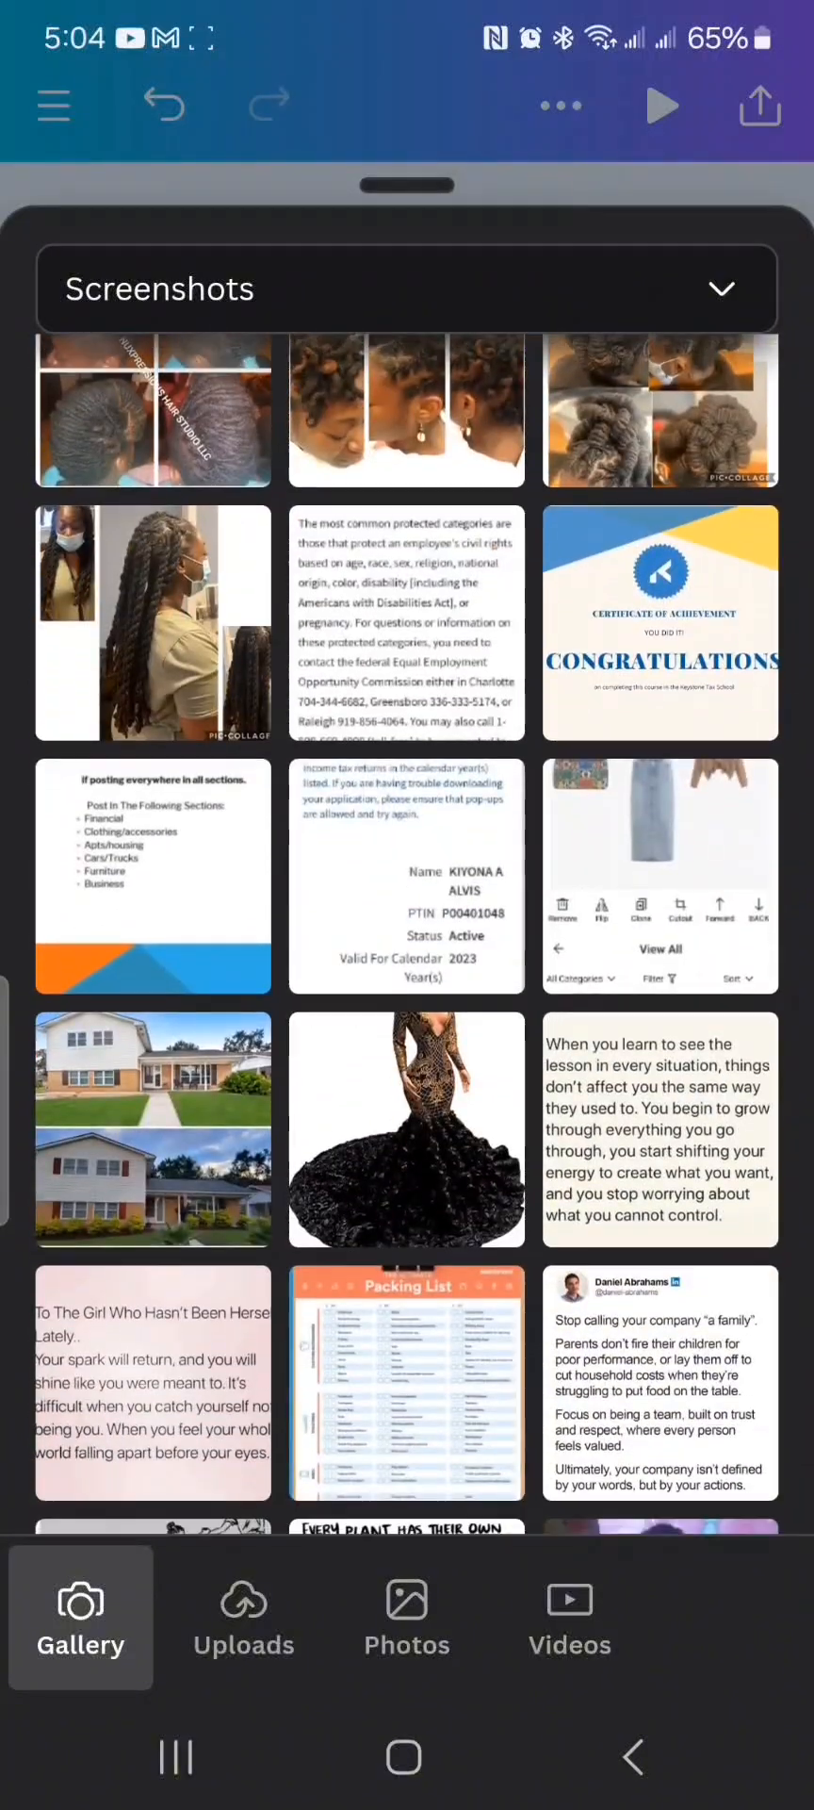
scroll(down, 3)
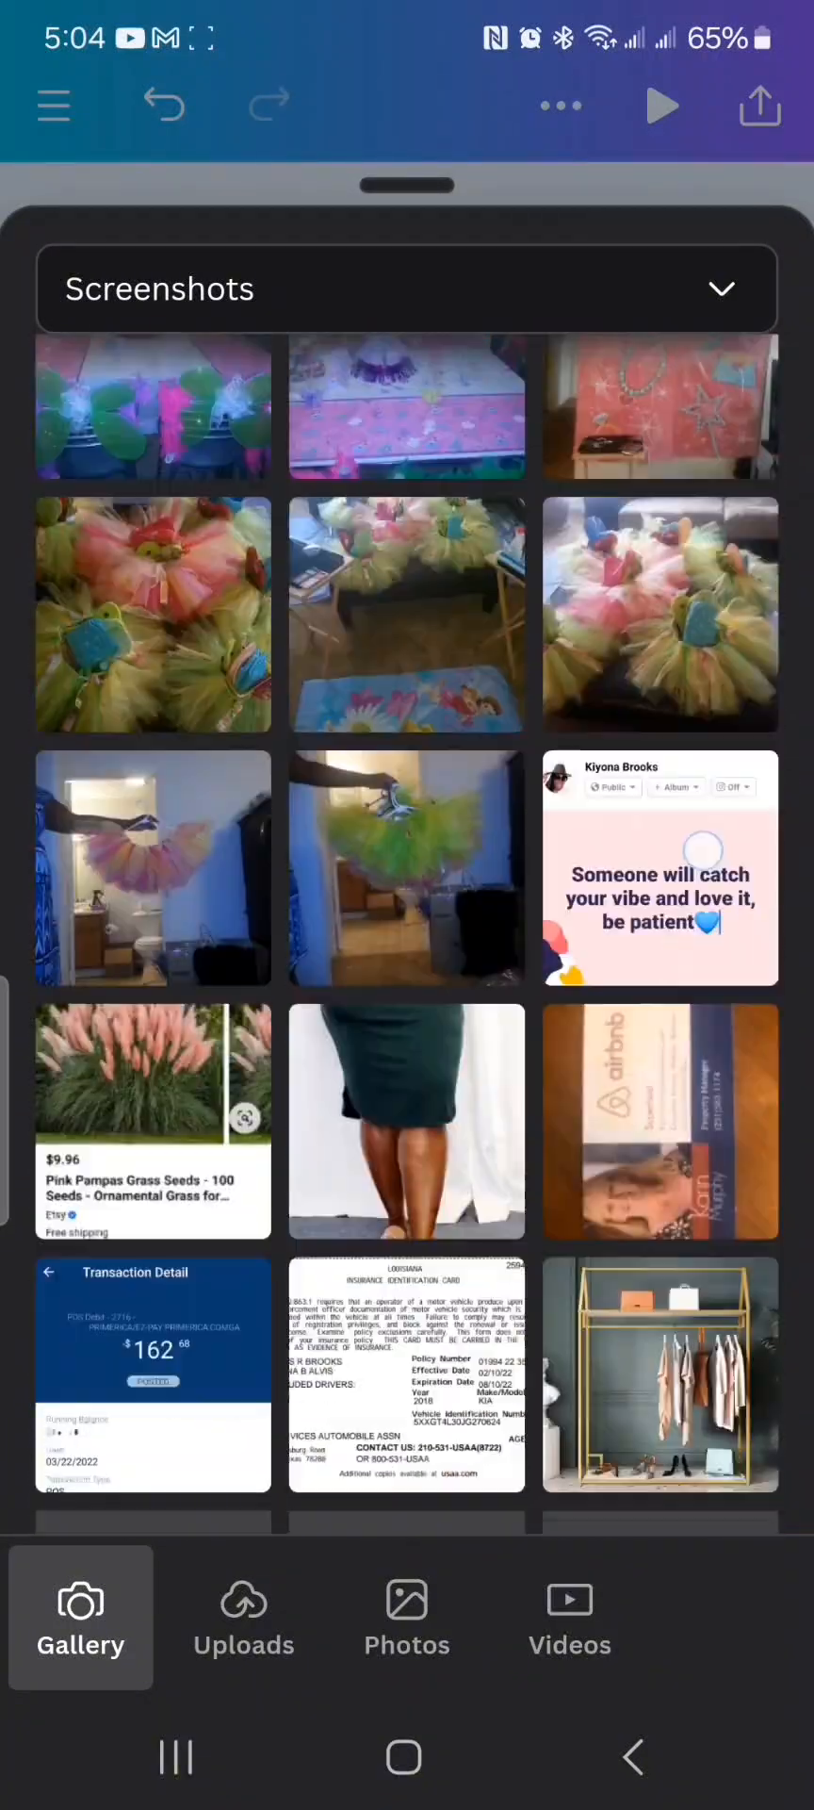
scroll(down, 3)
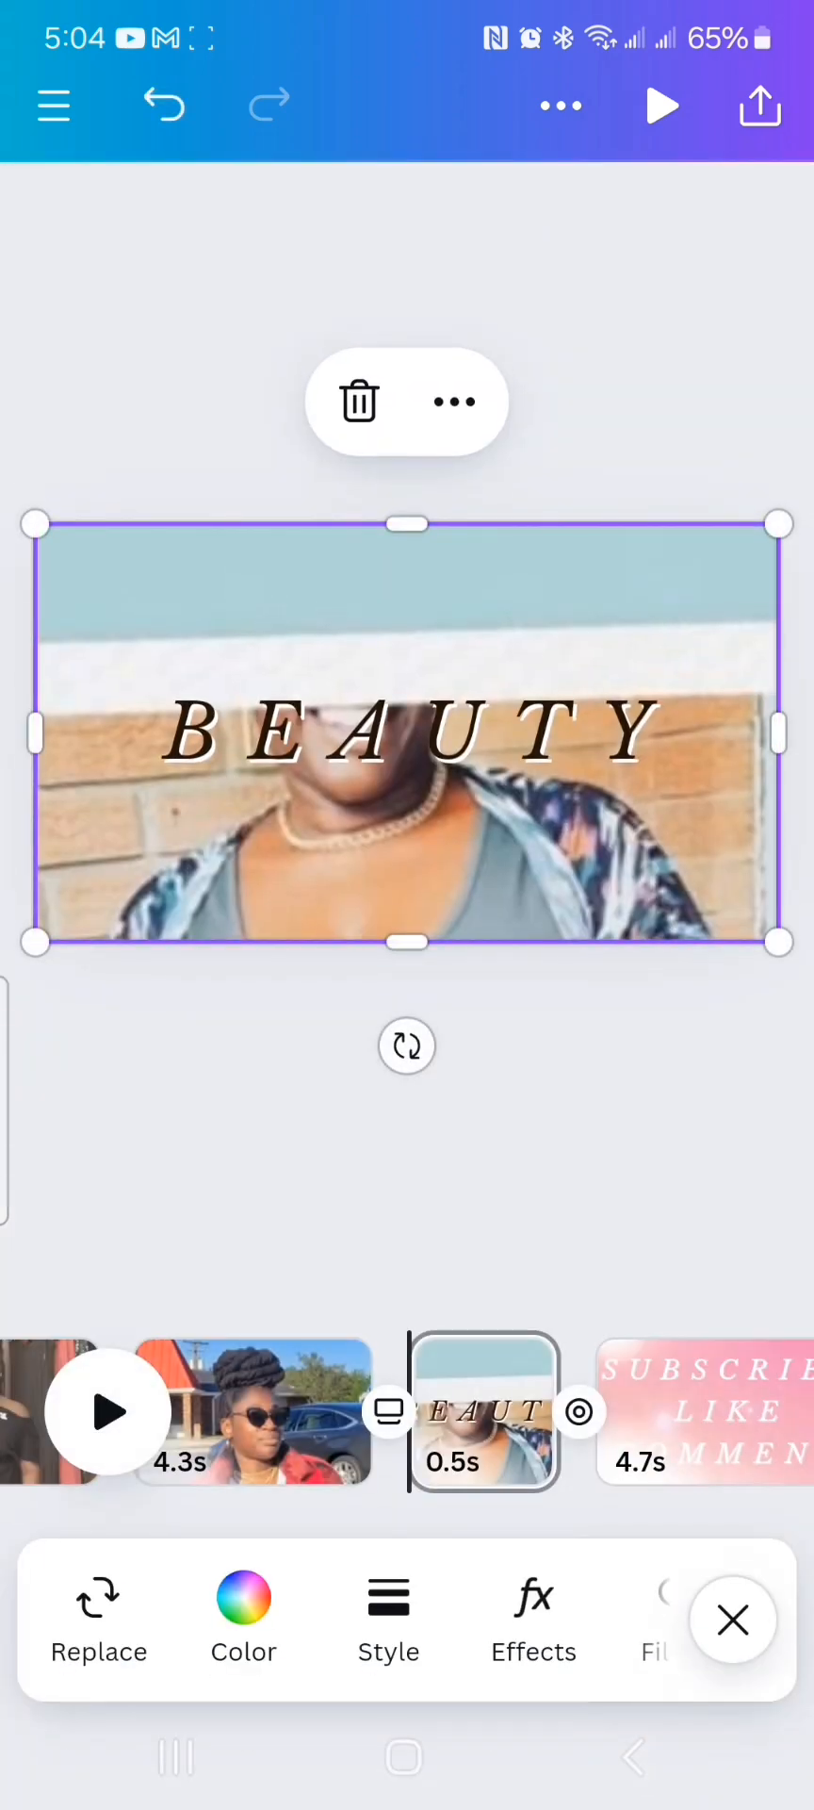
click(99, 1616)
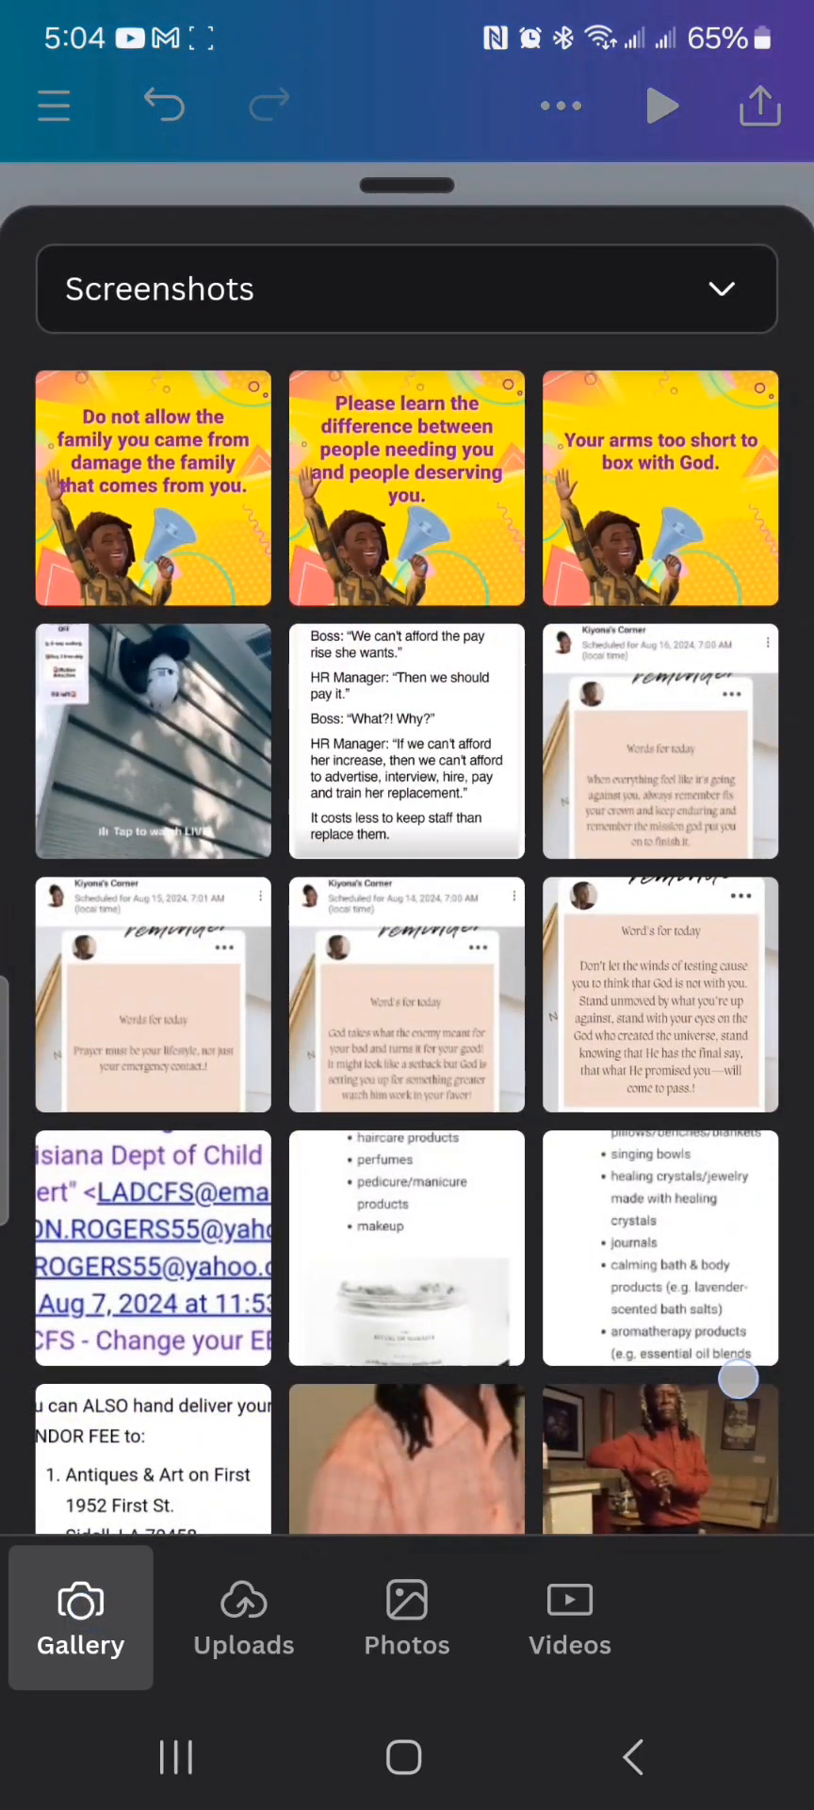
scroll(down, 3)
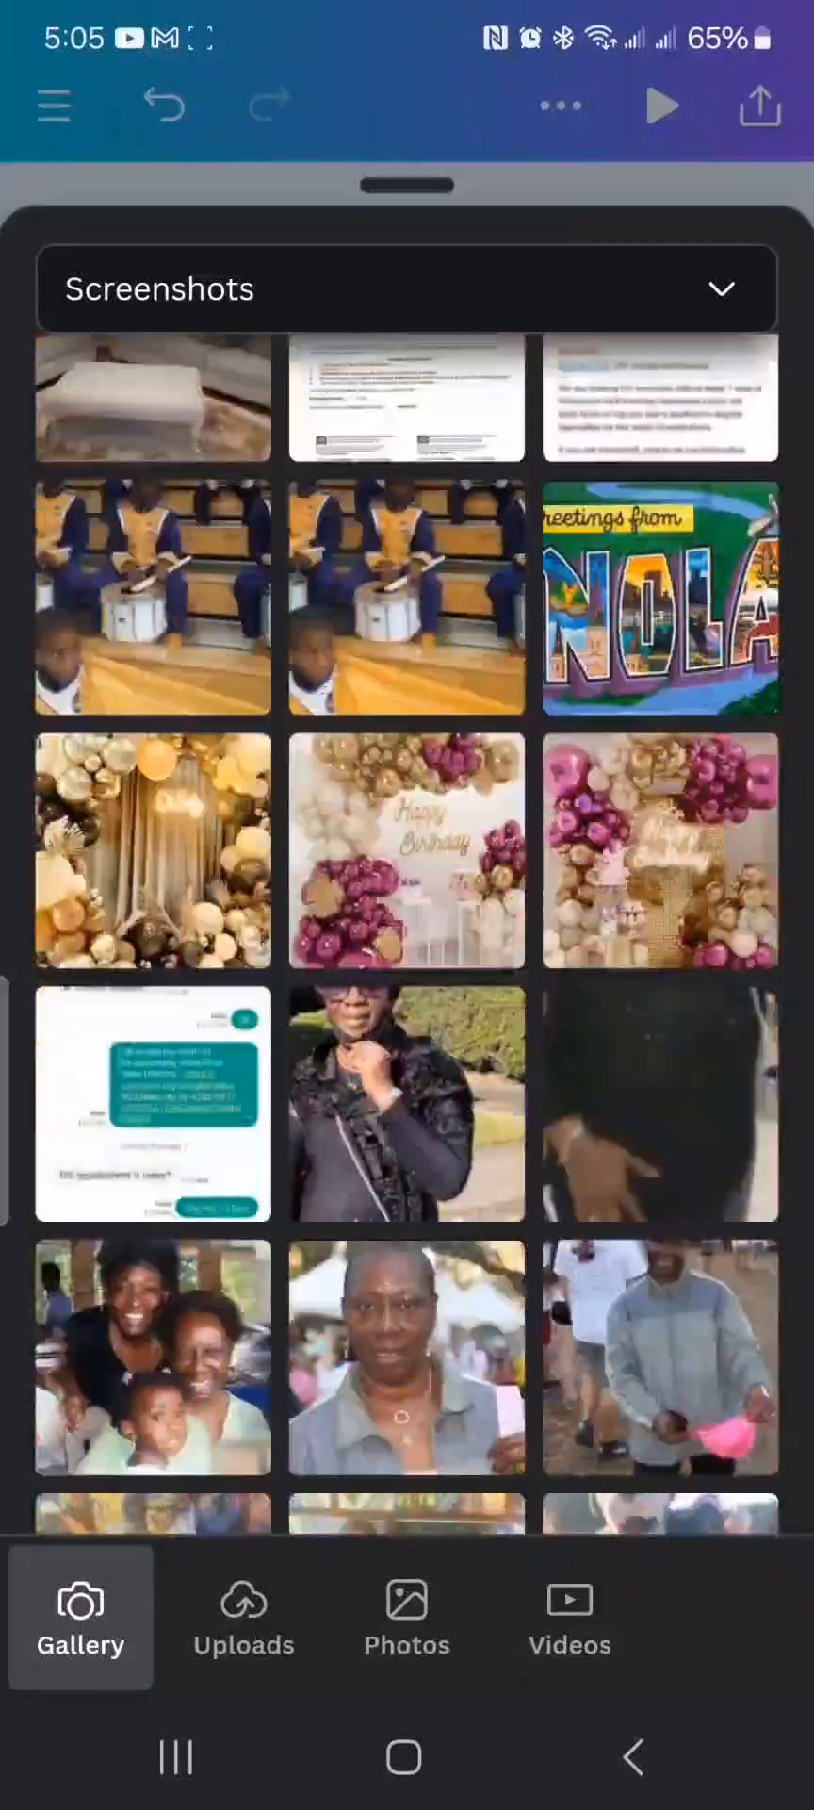
scroll(up, 3)
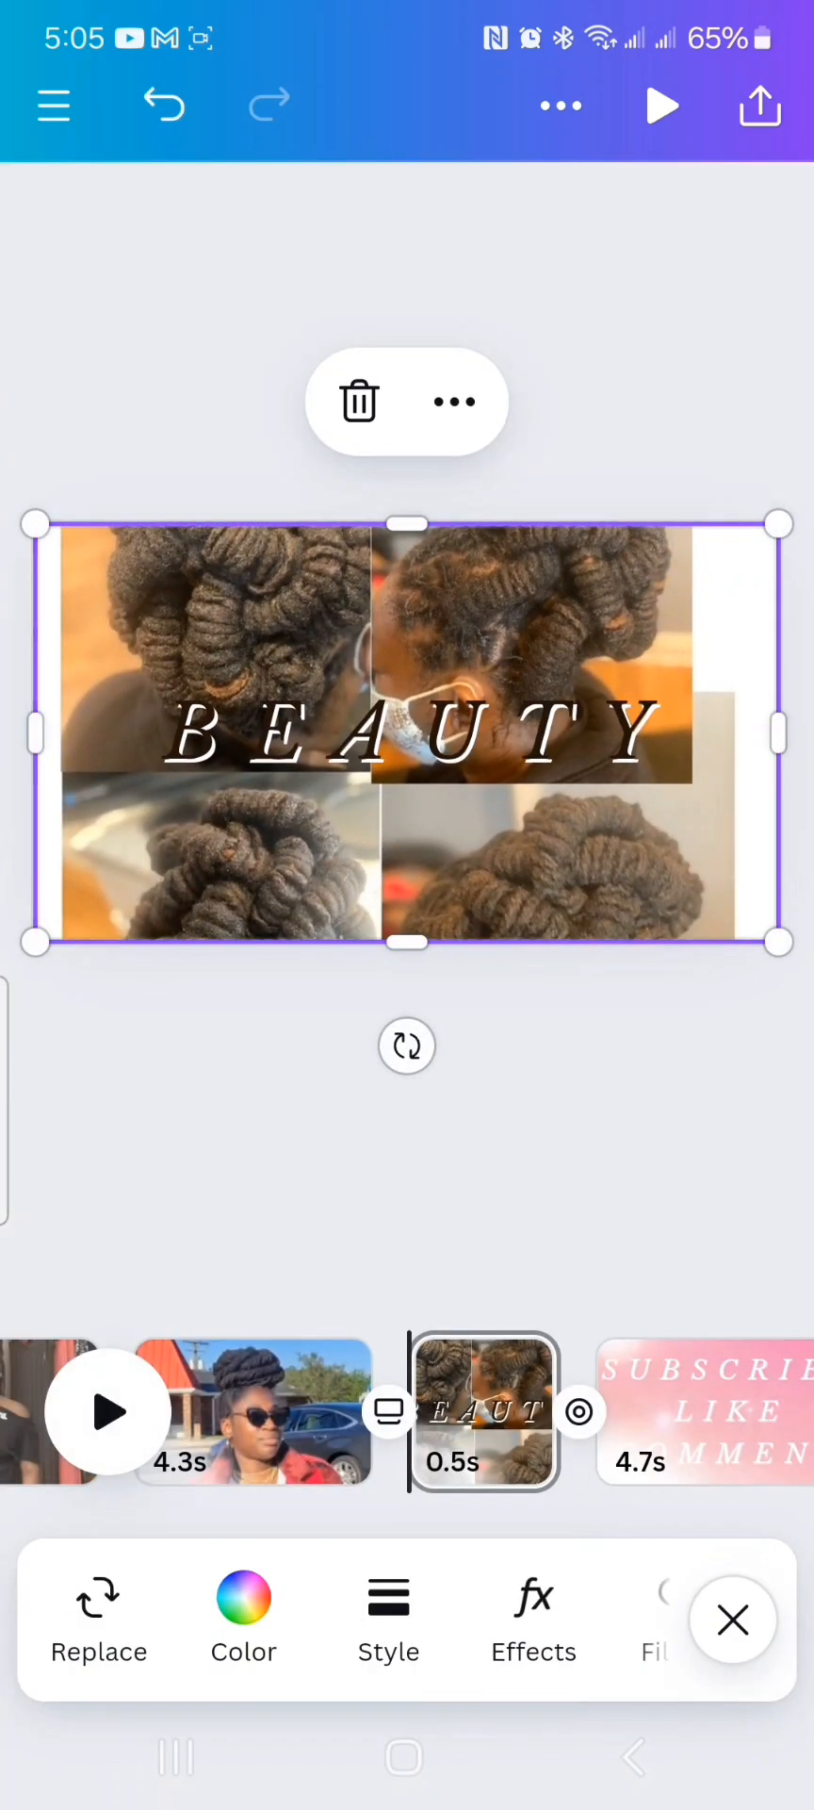
click(704, 1410)
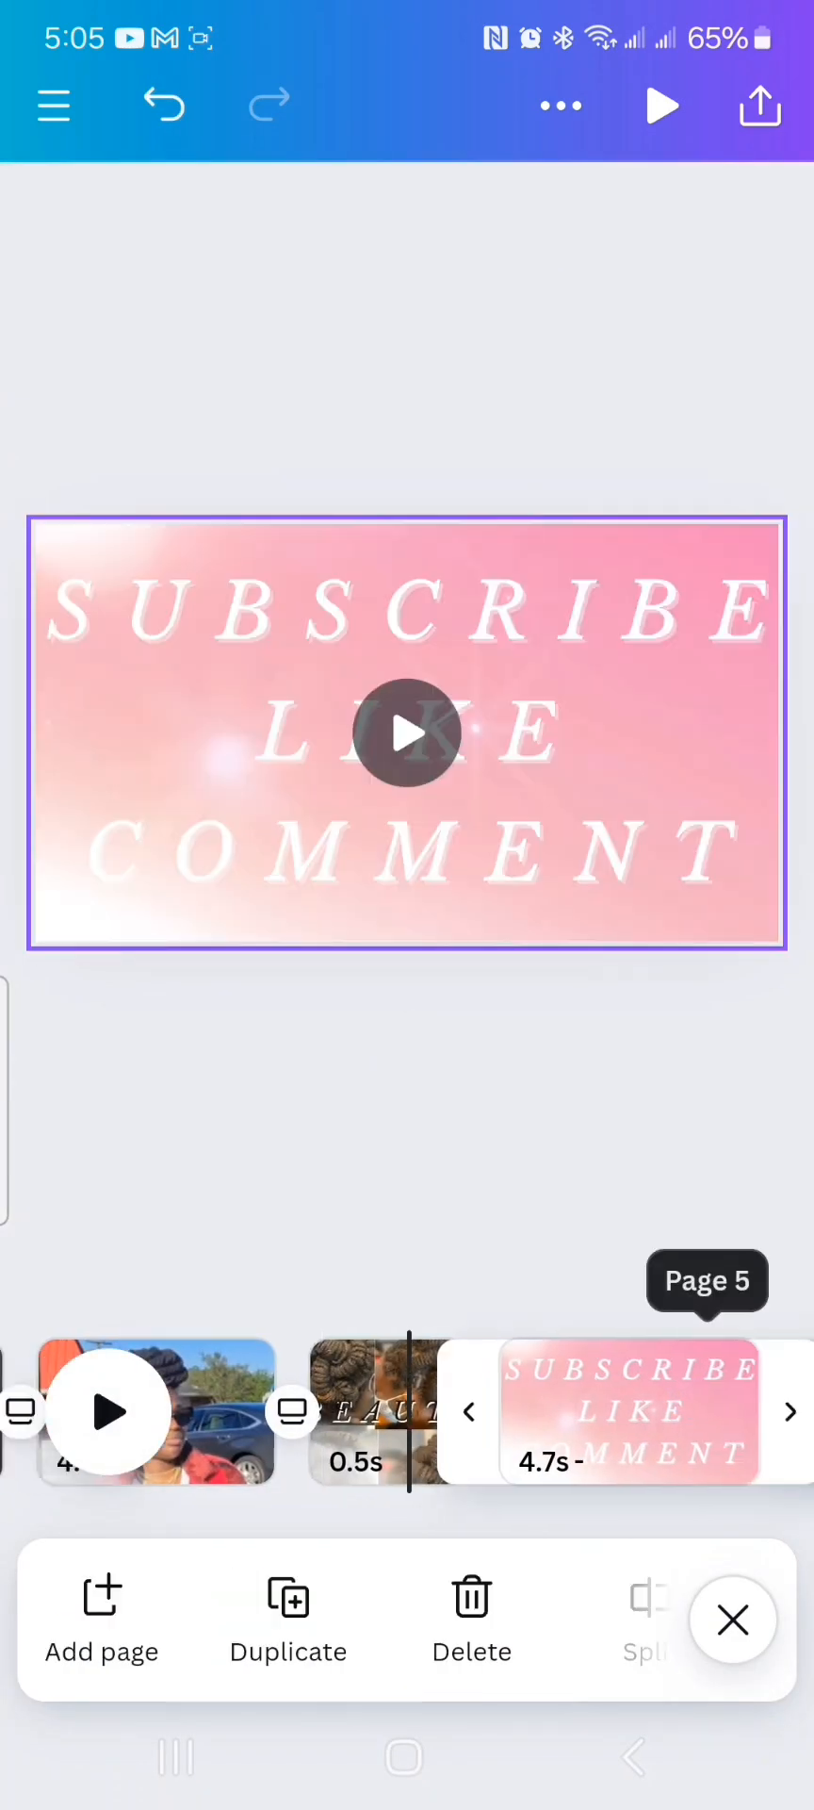
click(733, 1622)
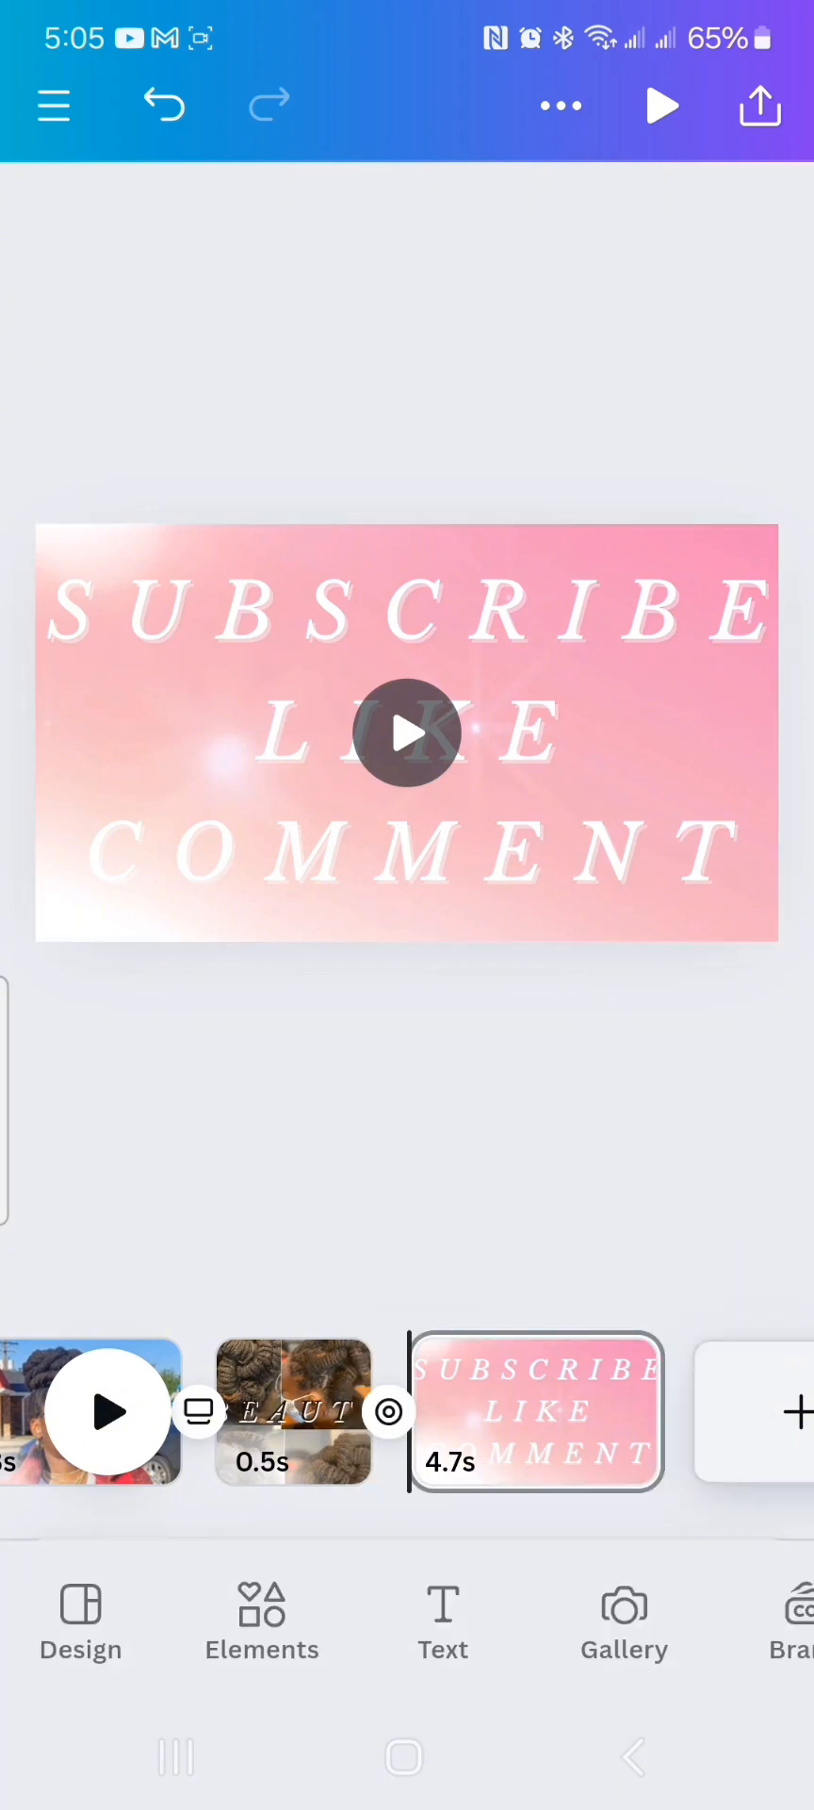
click(661, 105)
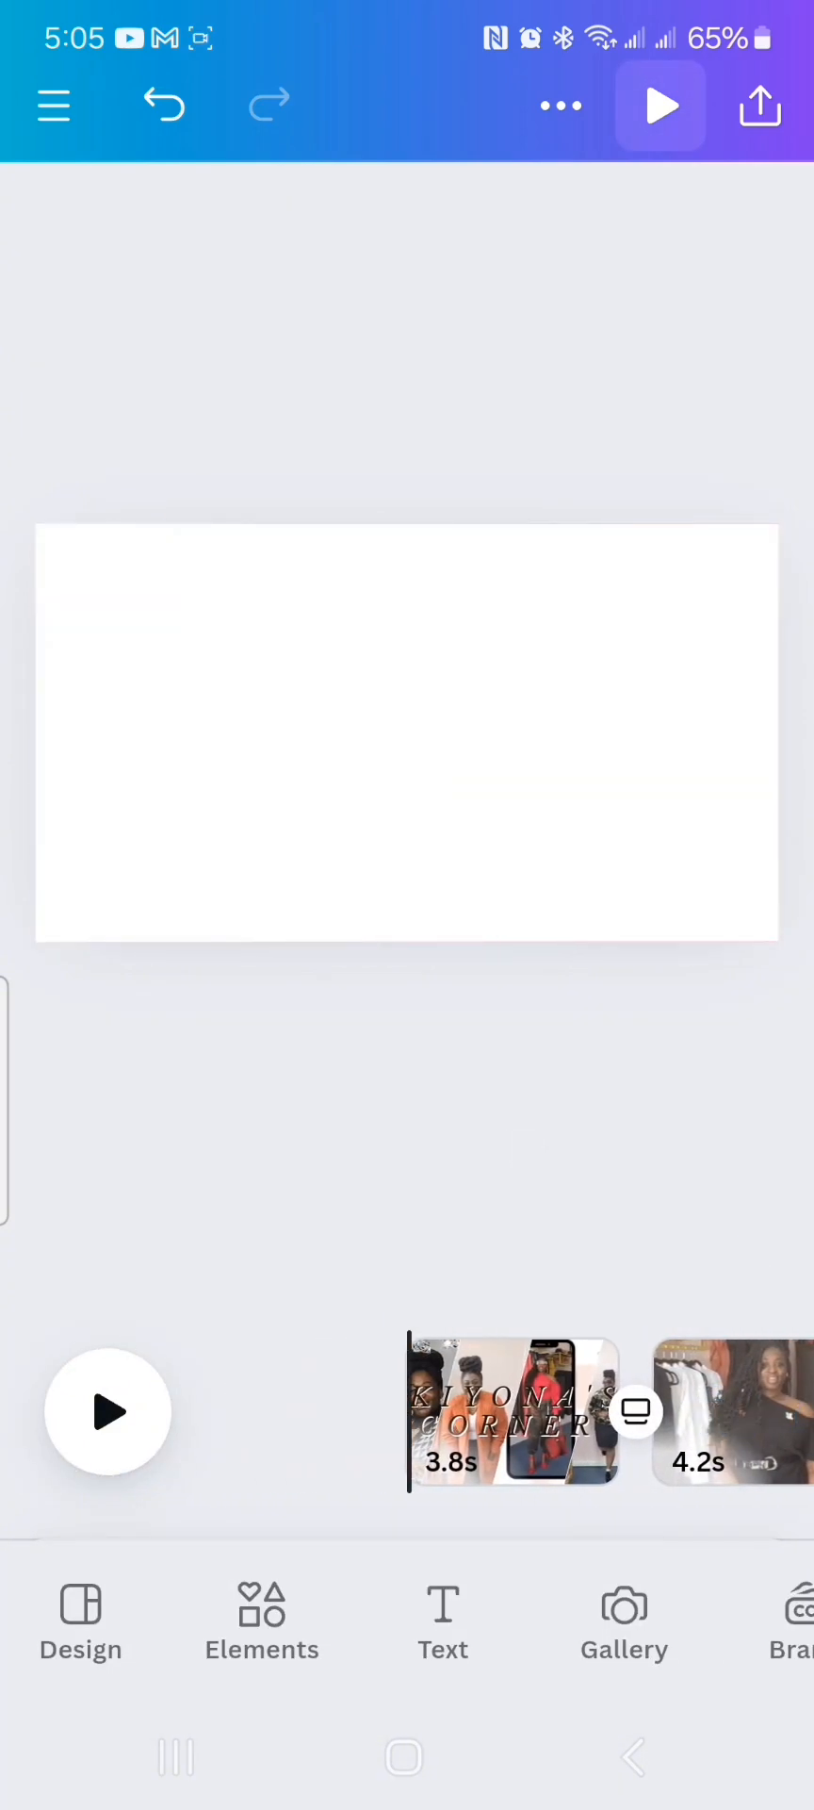
click(108, 1410)
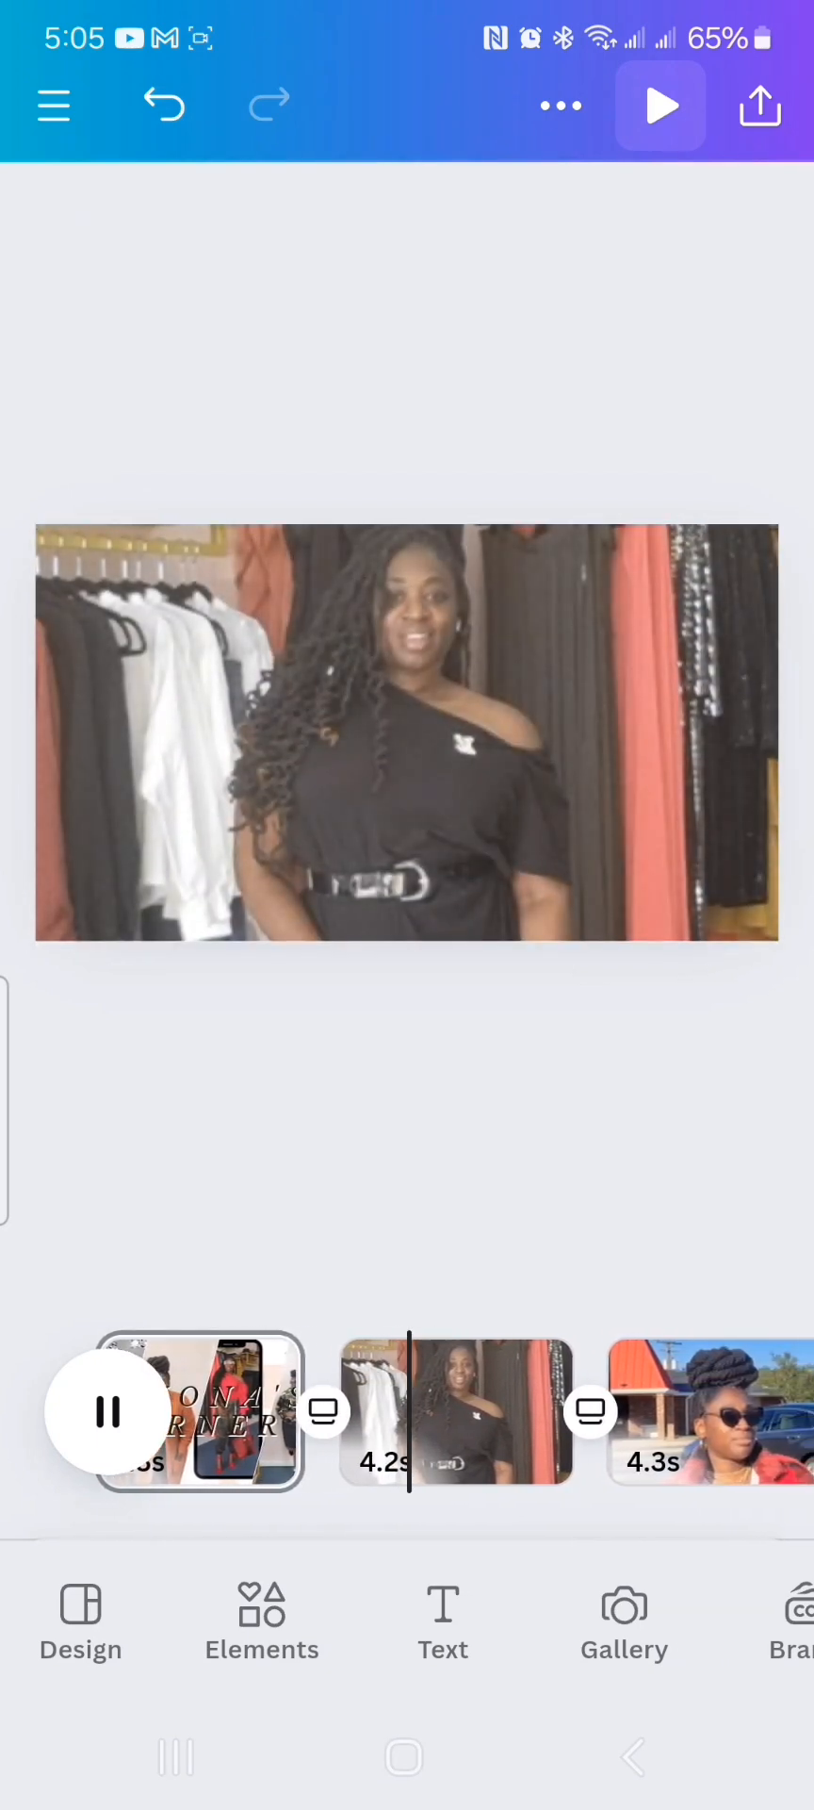
scroll(left, 3)
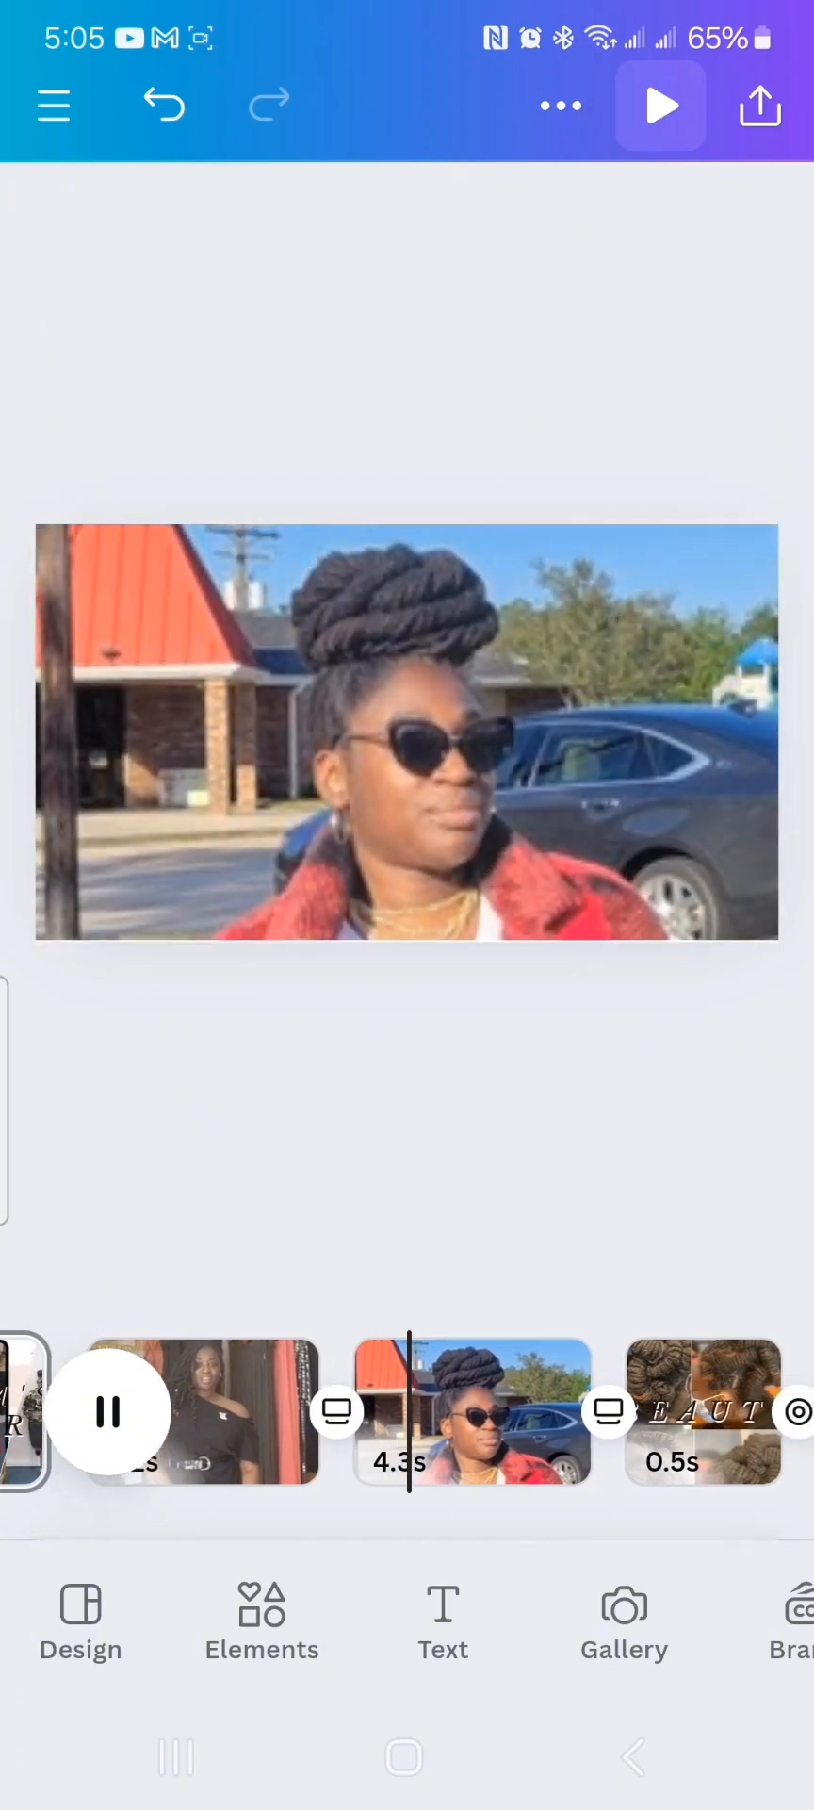
scroll(left, 3)
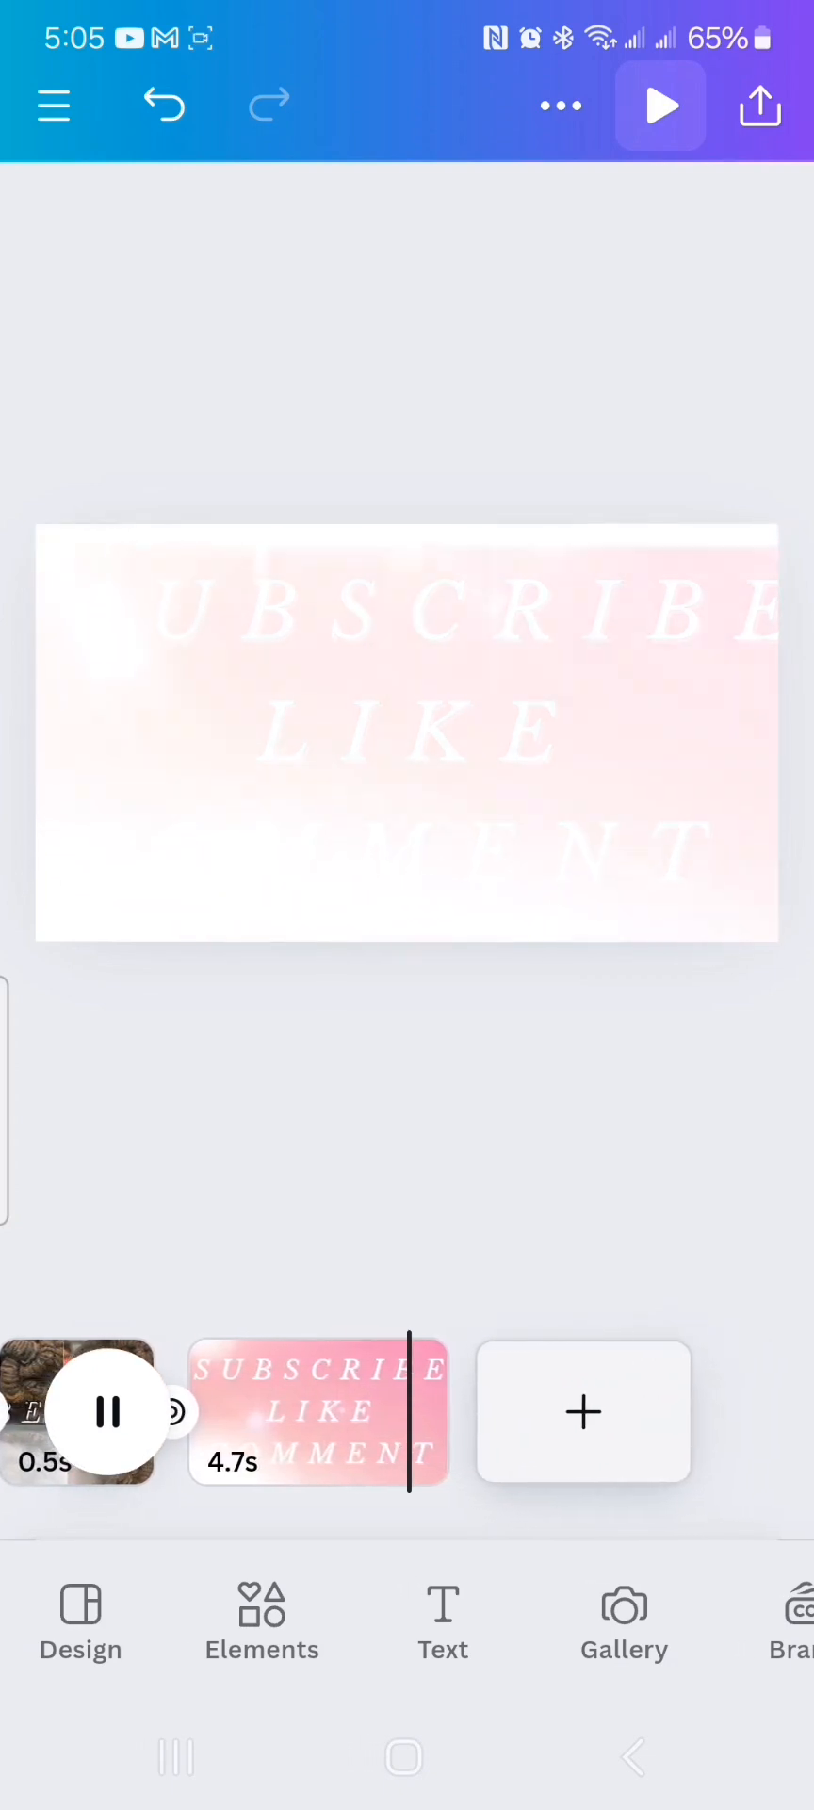
click(112, 1412)
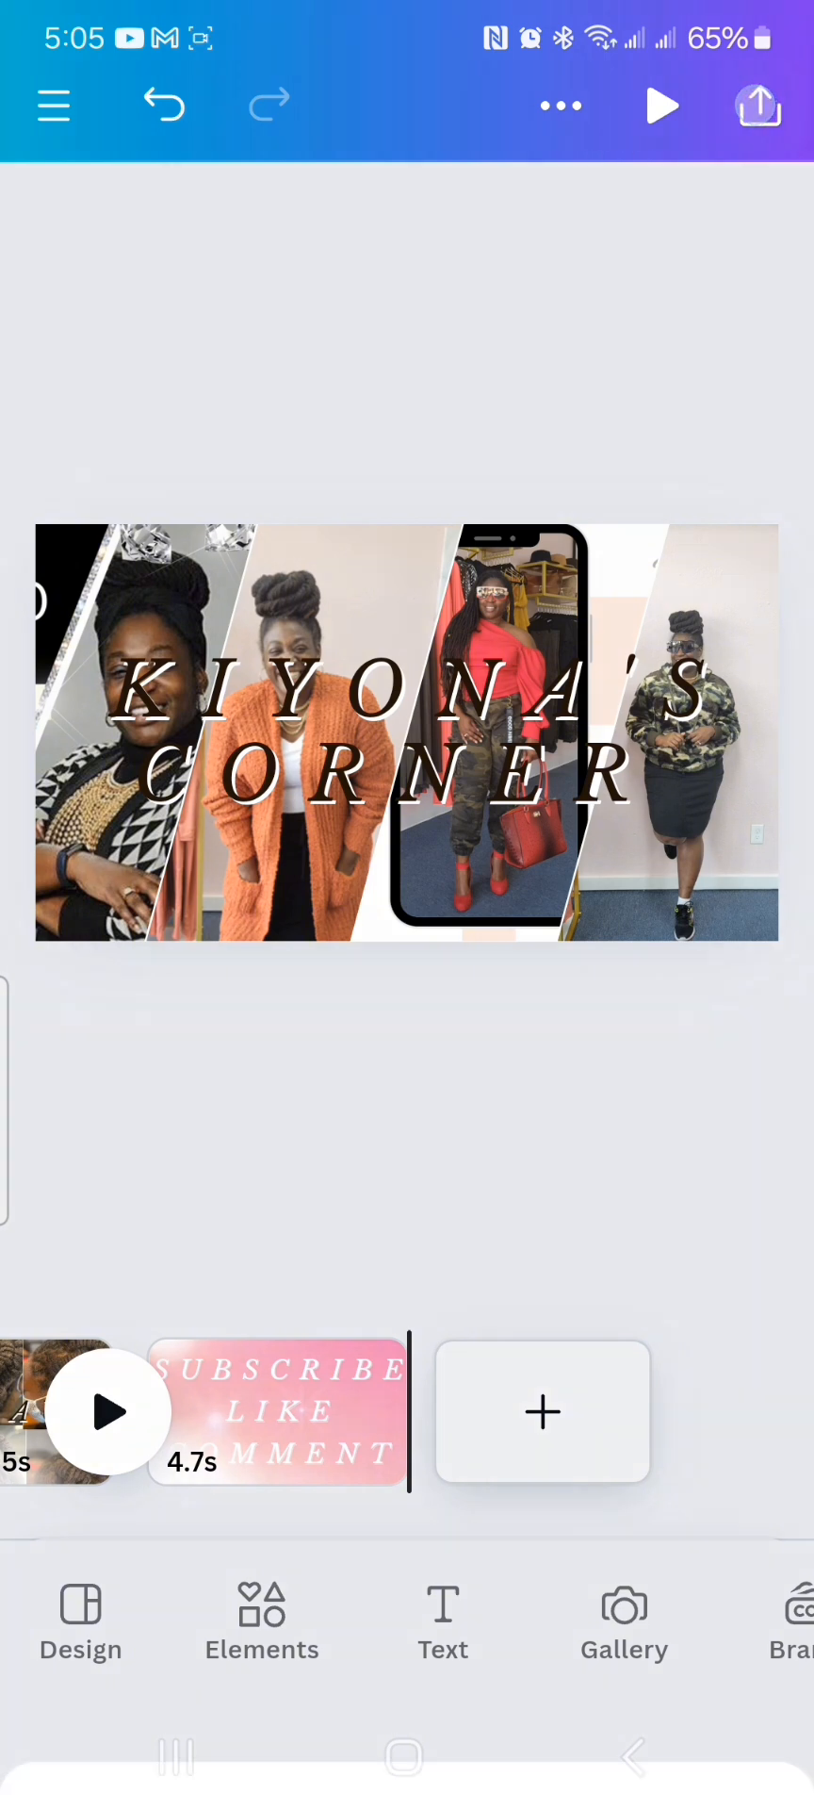
- Download all five pages as a 1080p MP4 video and dismiss the gallery confirmation
click(758, 105)
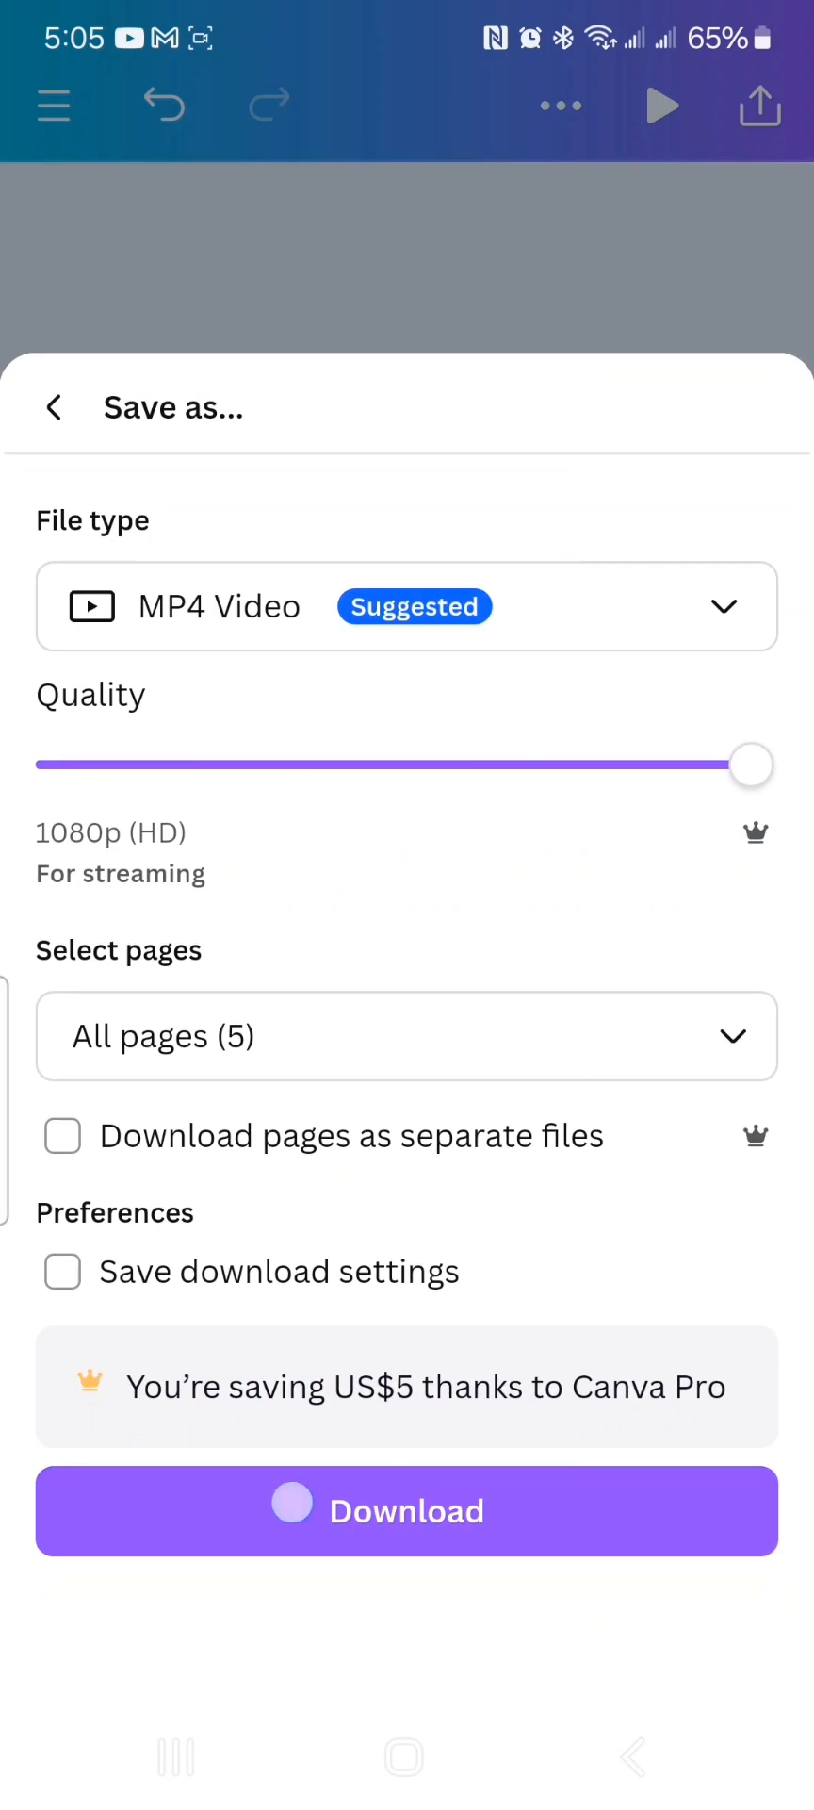
click(406, 1511)
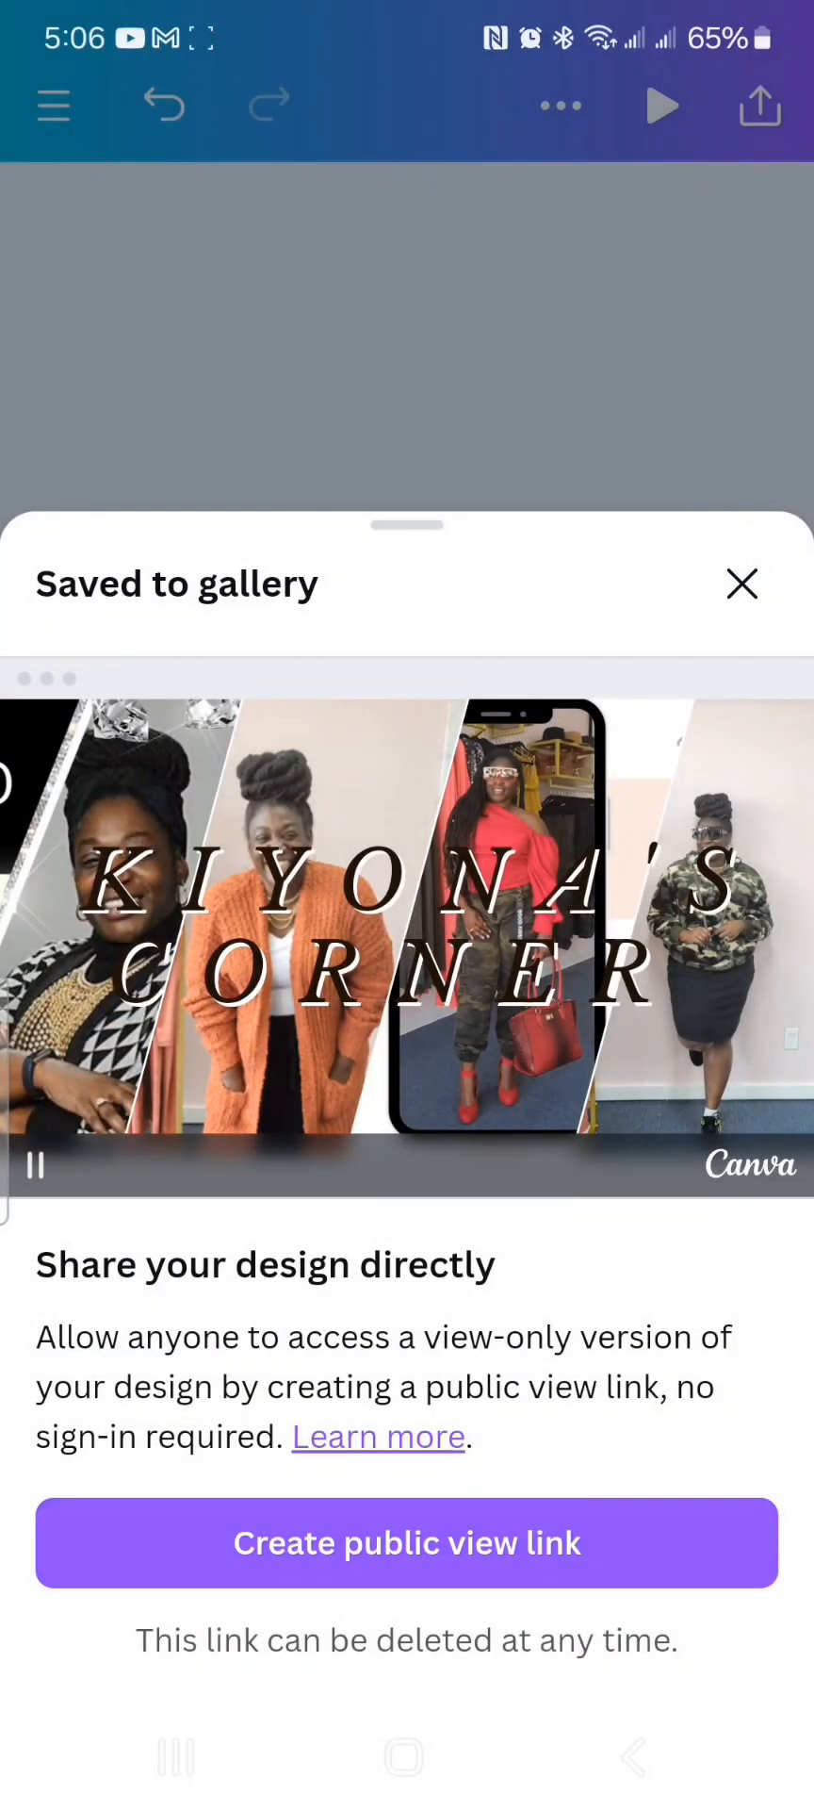
click(741, 583)
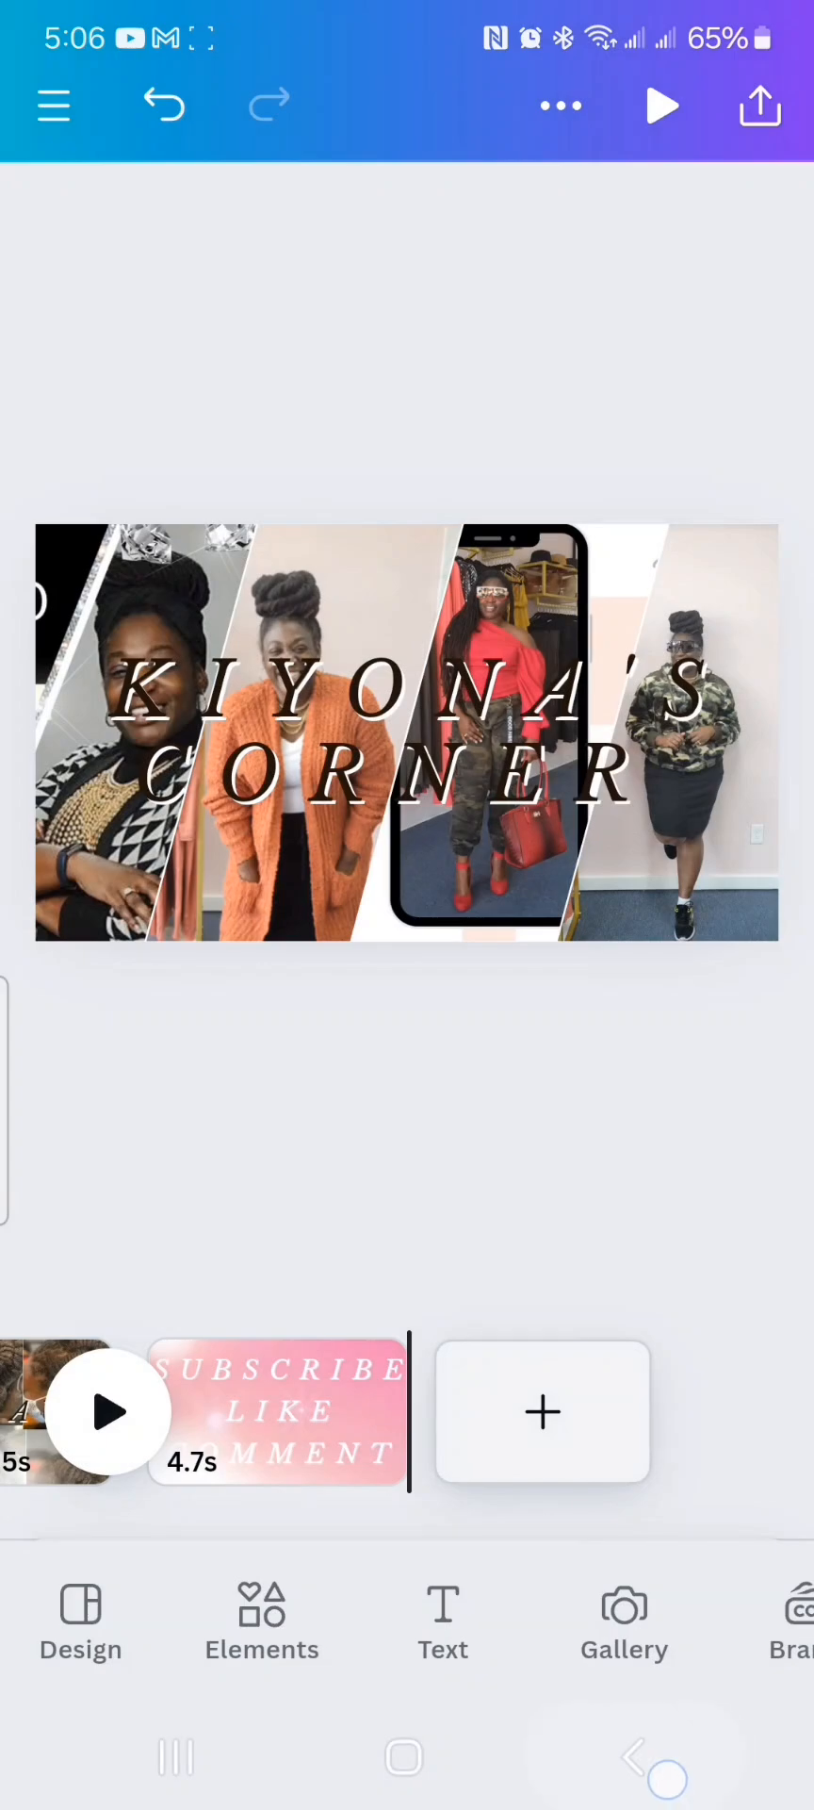